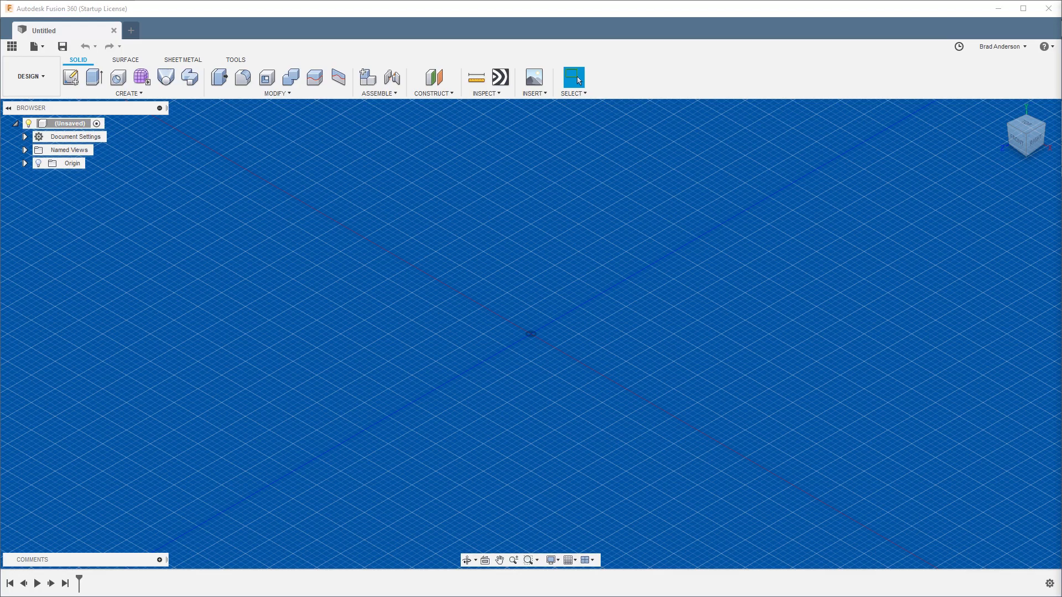
mouse_move(522, 338)
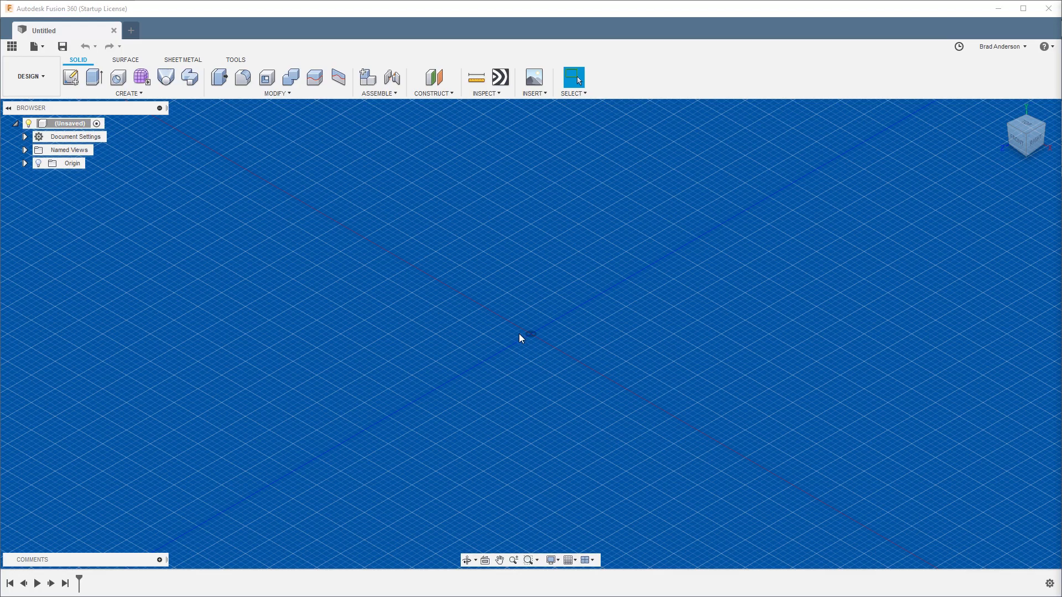
mouse_move(405, 303)
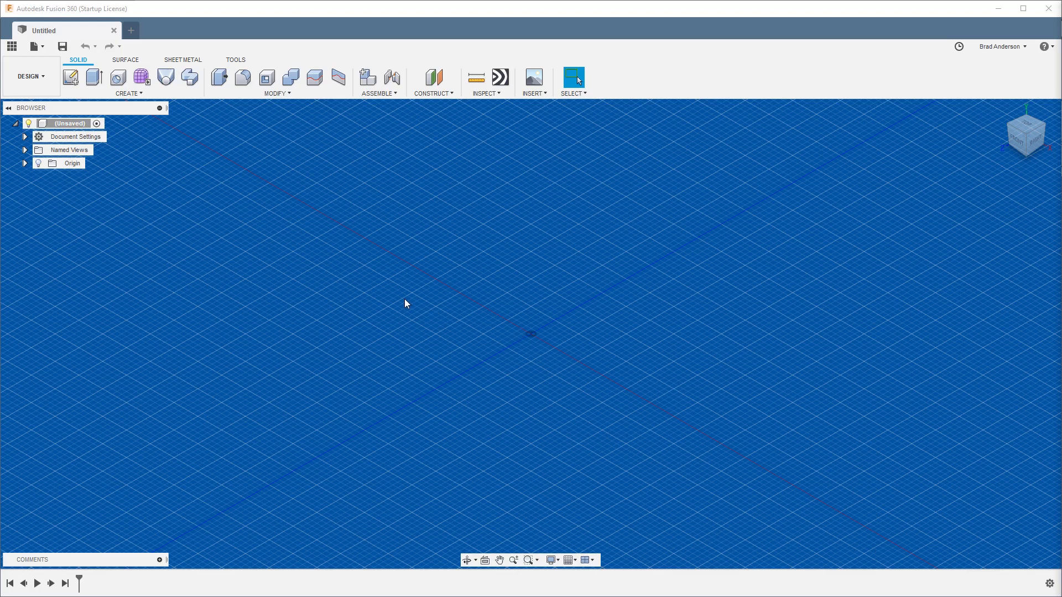
mouse_move(301, 245)
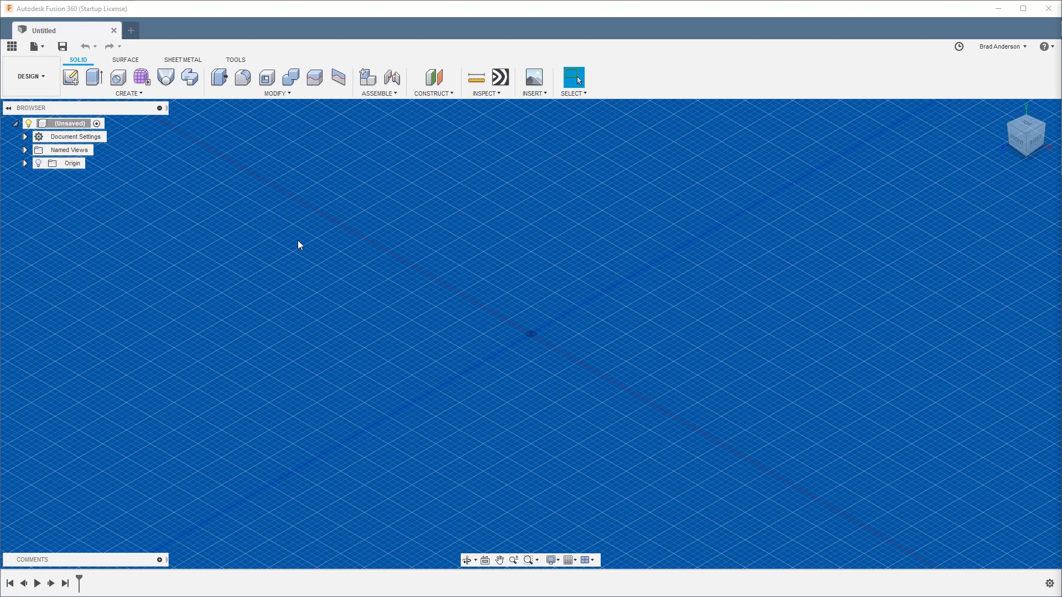
mouse_move(312, 243)
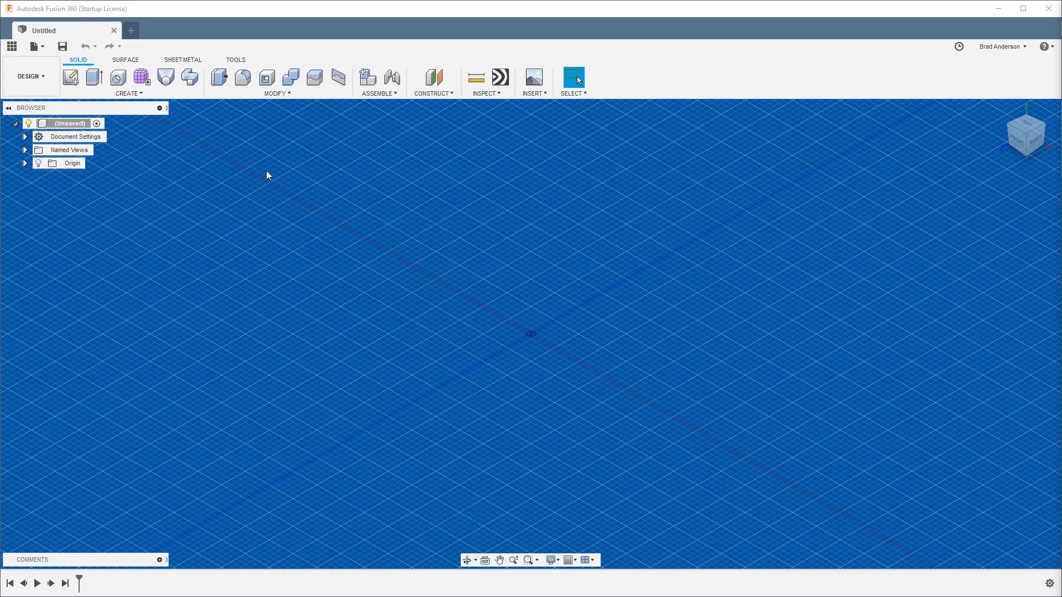
mouse_move(314, 77)
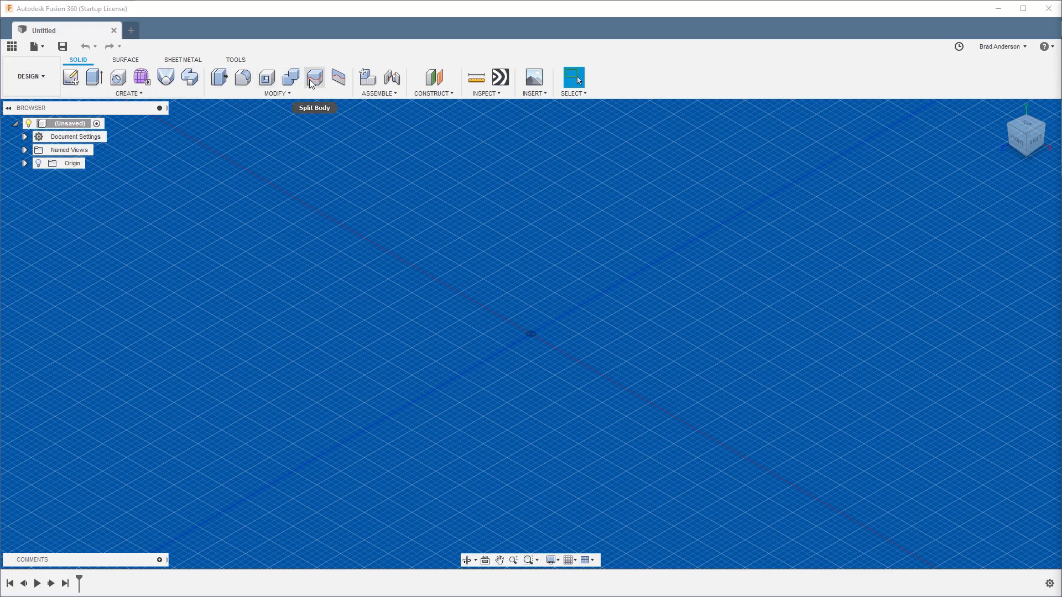
mouse_move(415, 83)
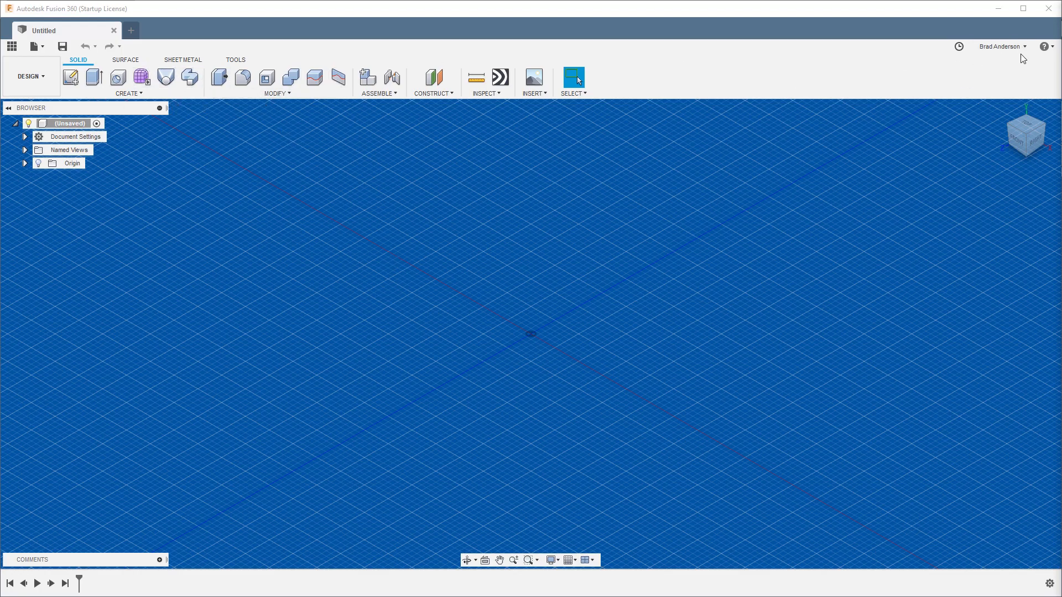
mouse_move(296, 512)
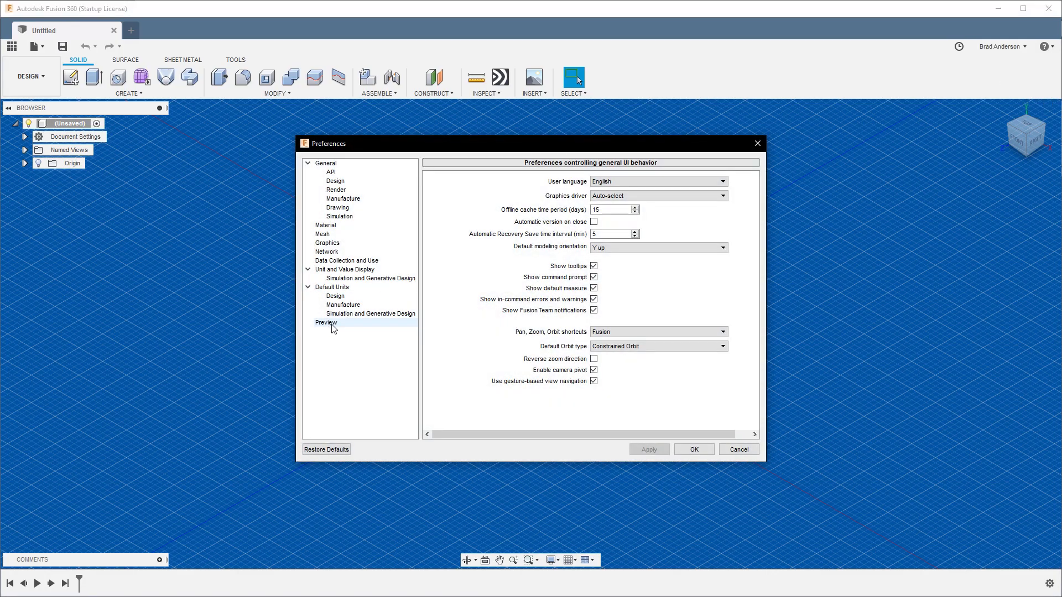
Show the Preview preferences page with the UI Preview option checked.
click(326, 323)
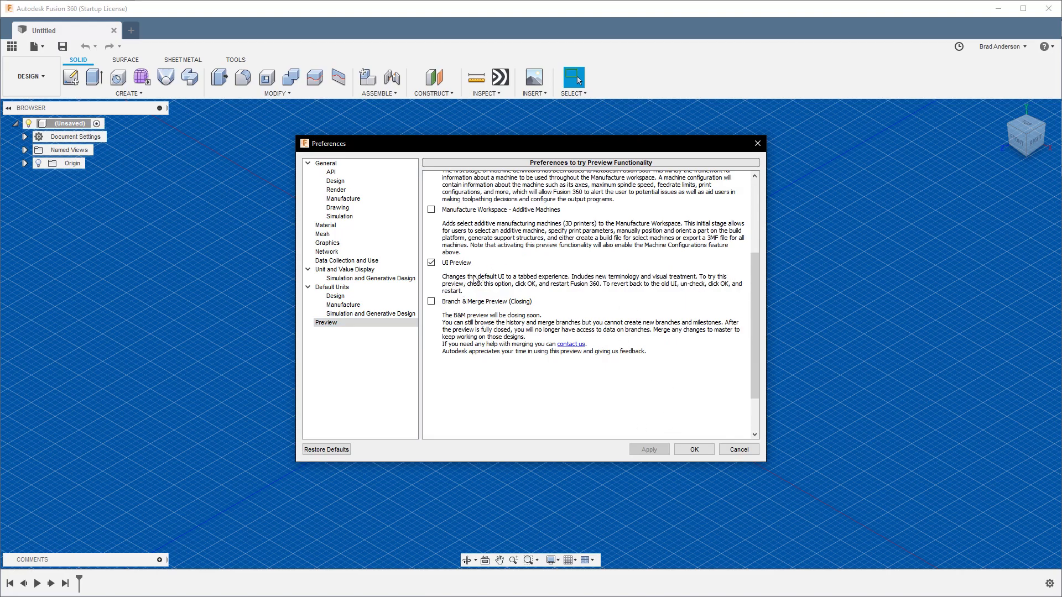
mouse_move(533, 296)
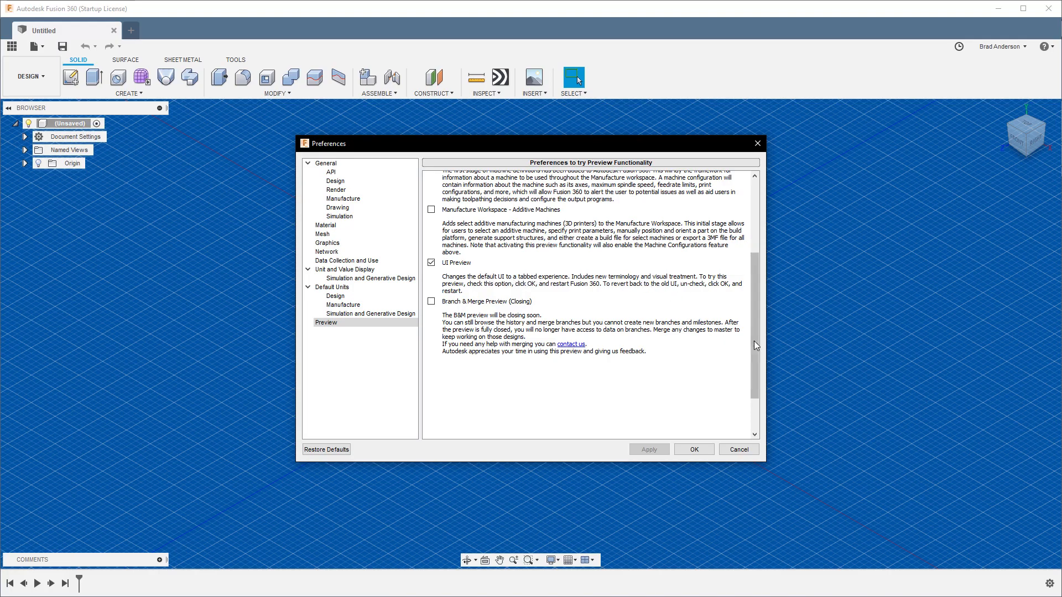
mouse_move(735, 441)
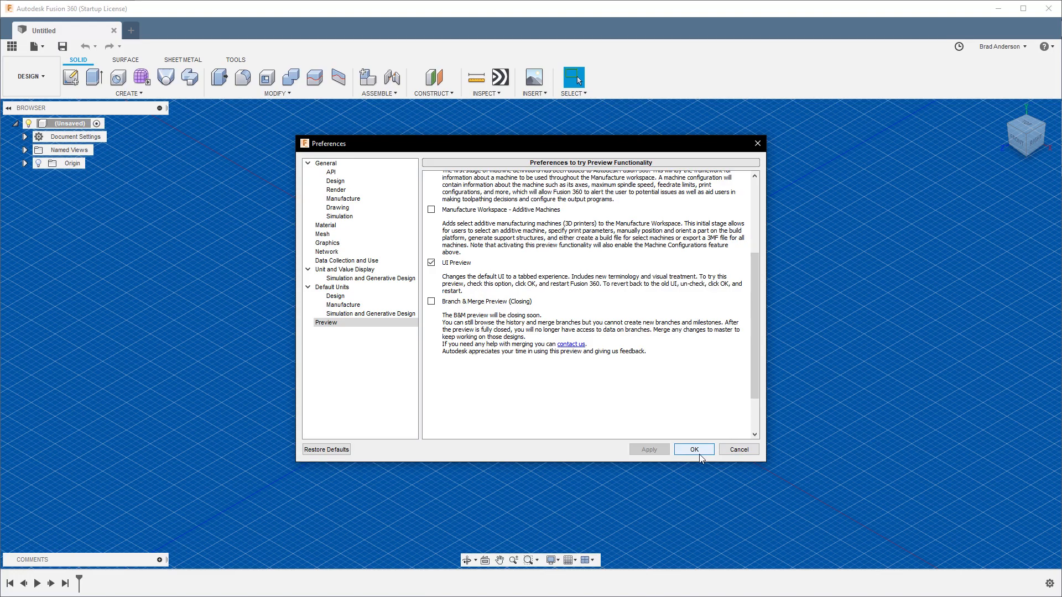
mouse_move(738, 449)
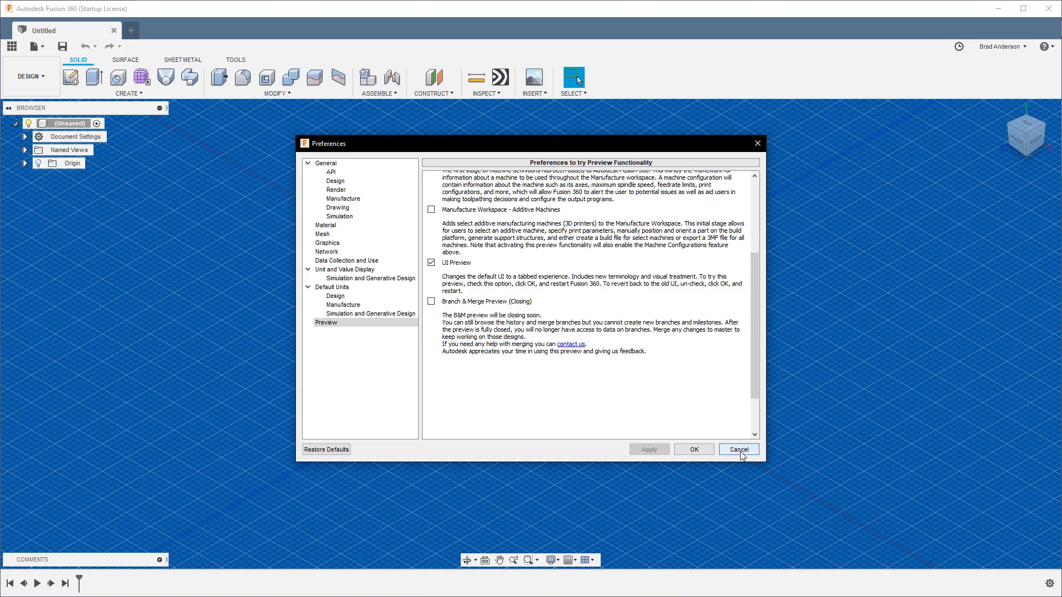
click(737, 449)
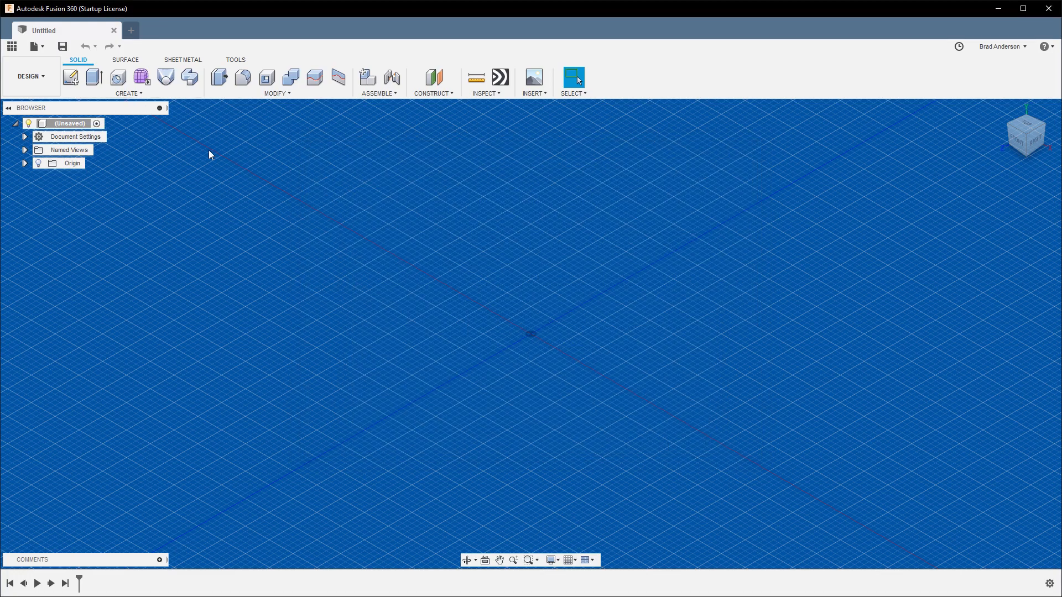
mouse_move(366, 176)
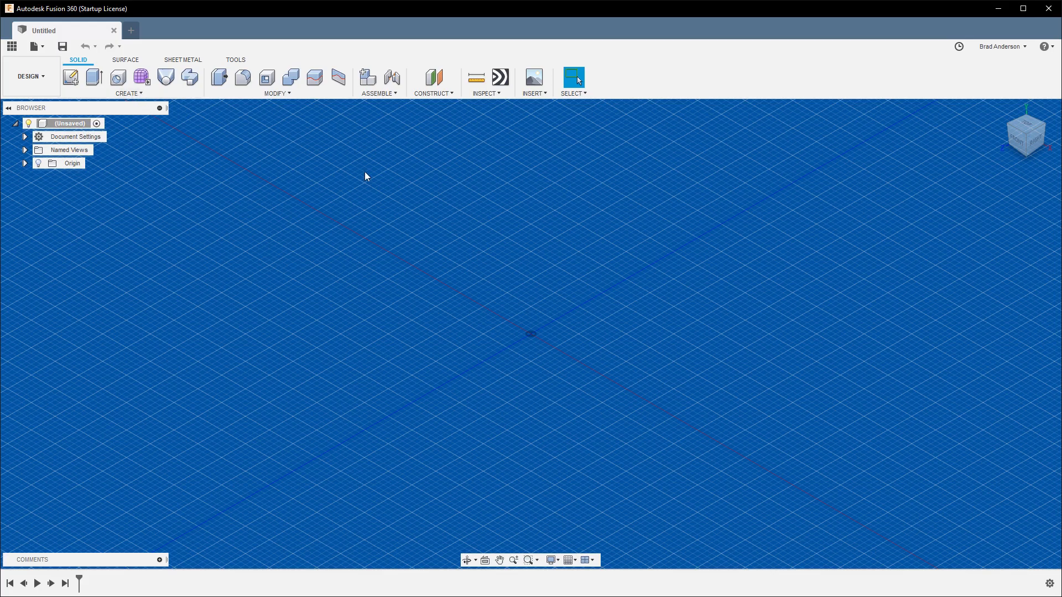
mouse_move(536, 260)
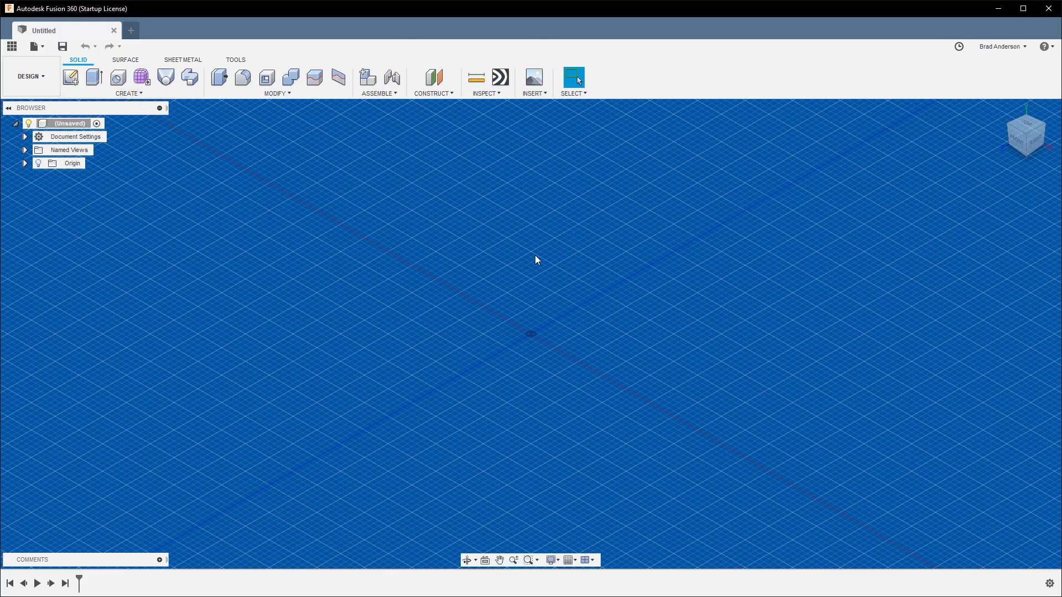
click(30, 76)
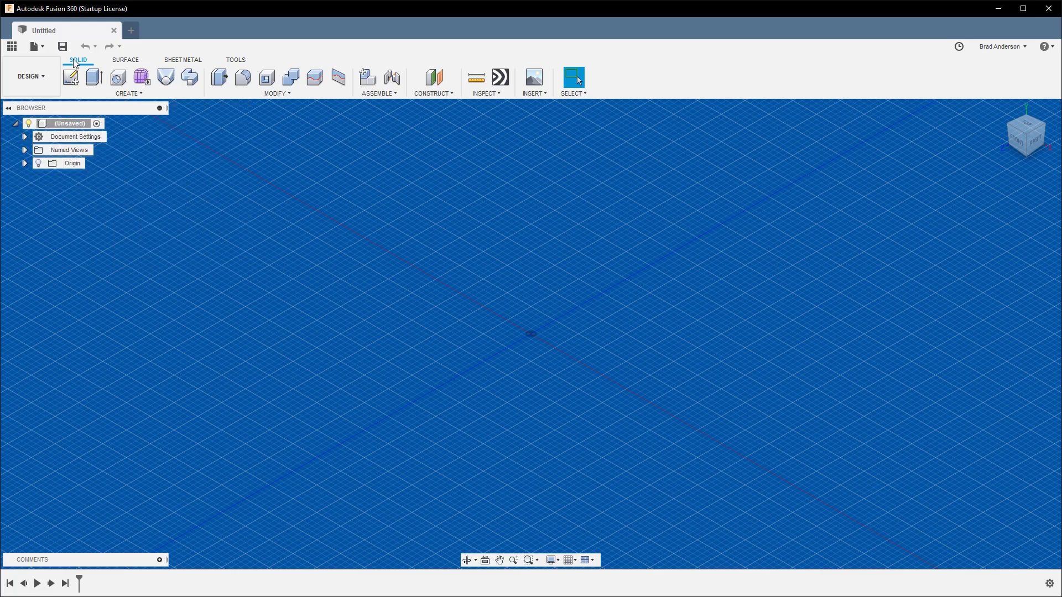
click(125, 59)
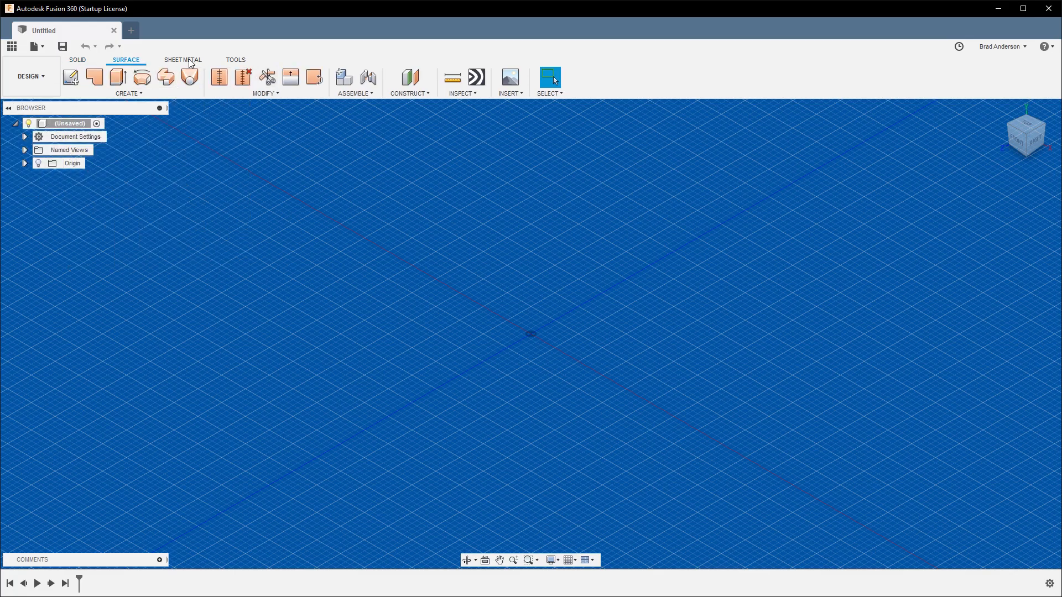
click(236, 60)
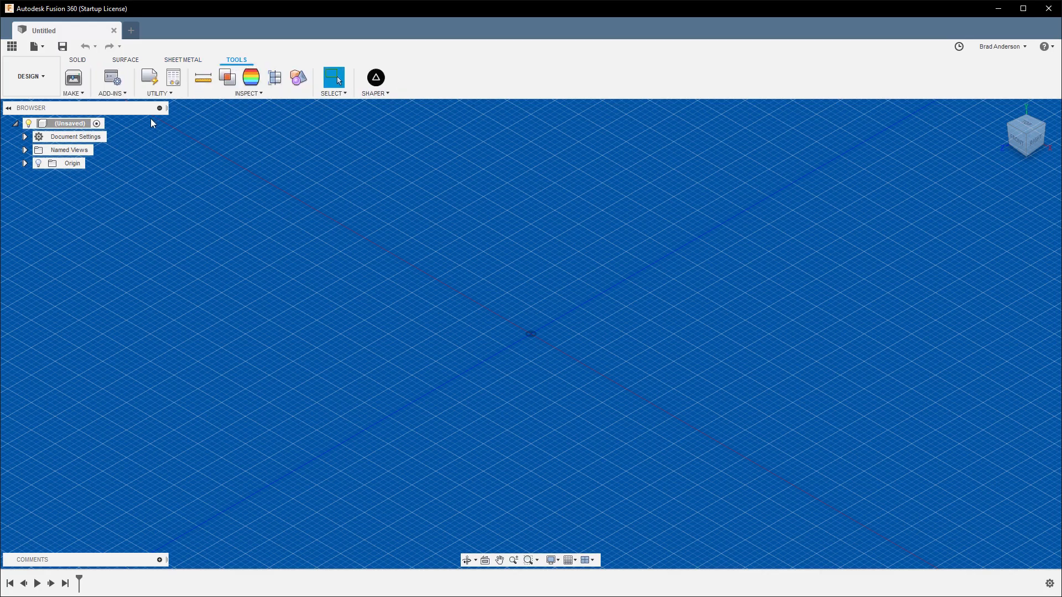
mouse_move(112, 94)
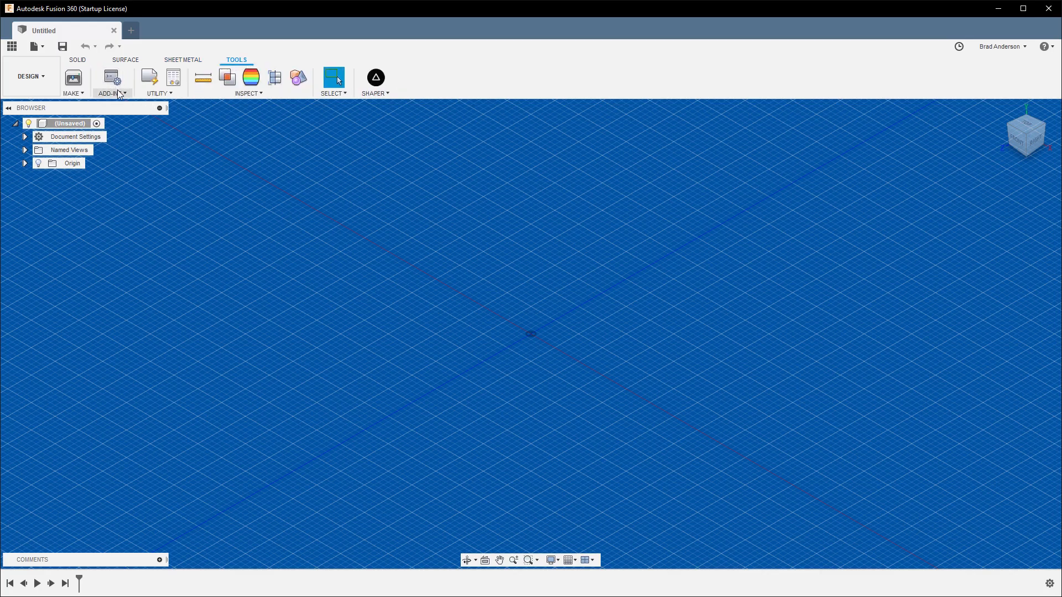
click(77, 60)
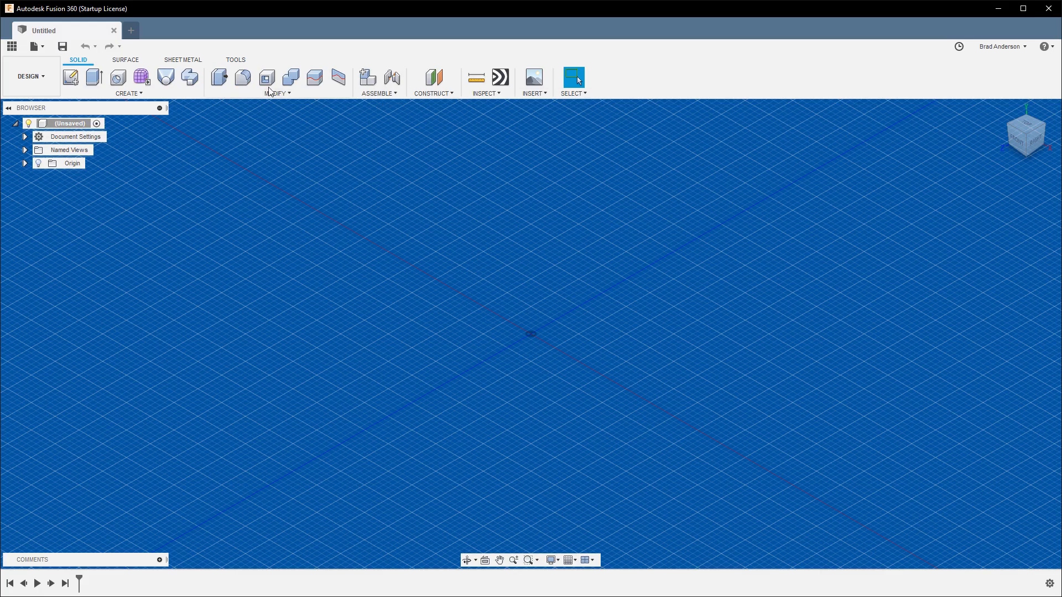
click(235, 60)
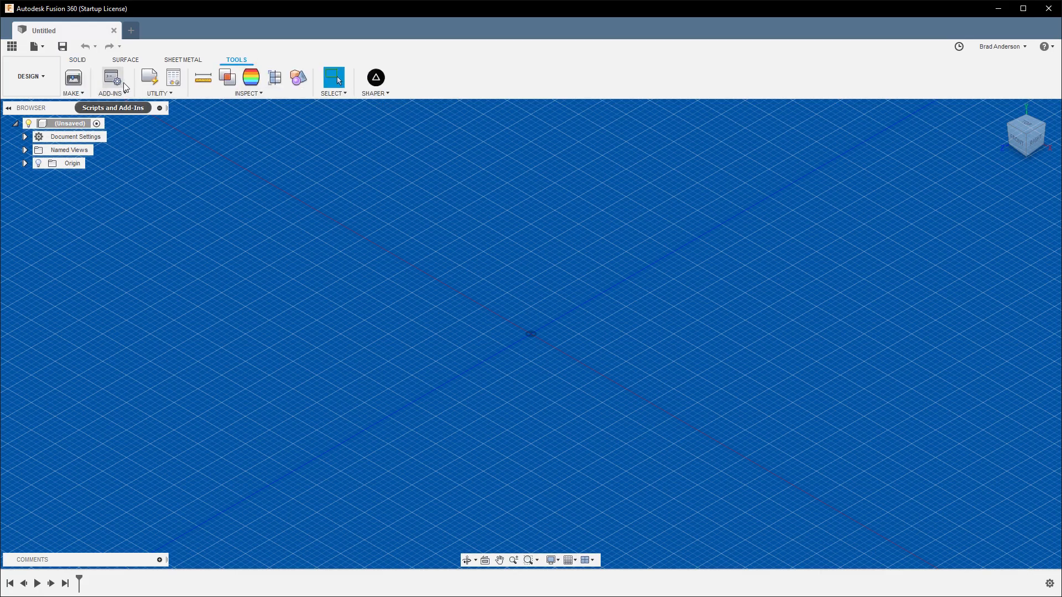
mouse_move(483, 280)
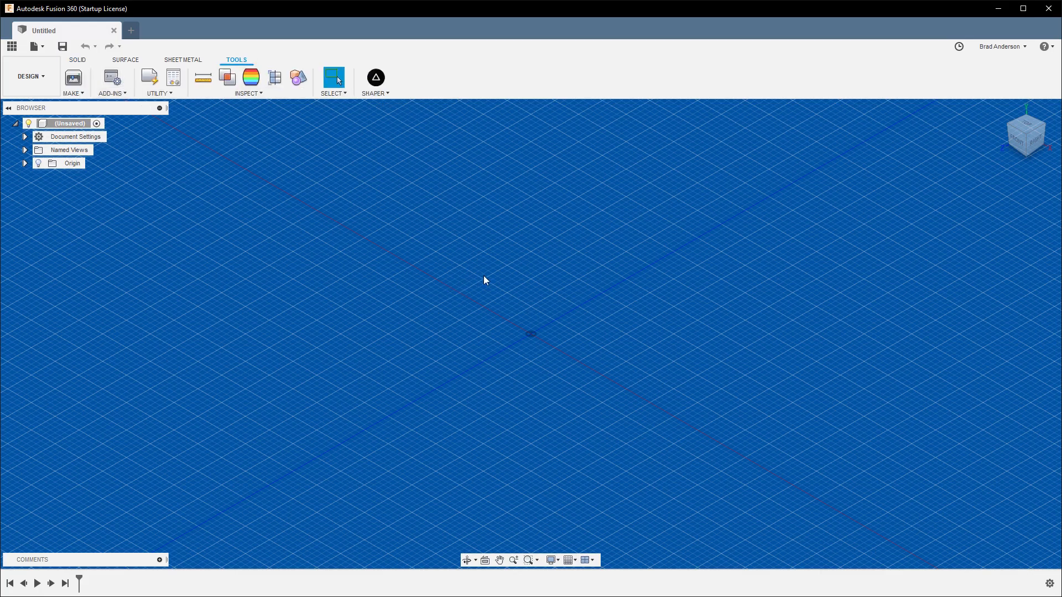
mouse_move(573, 230)
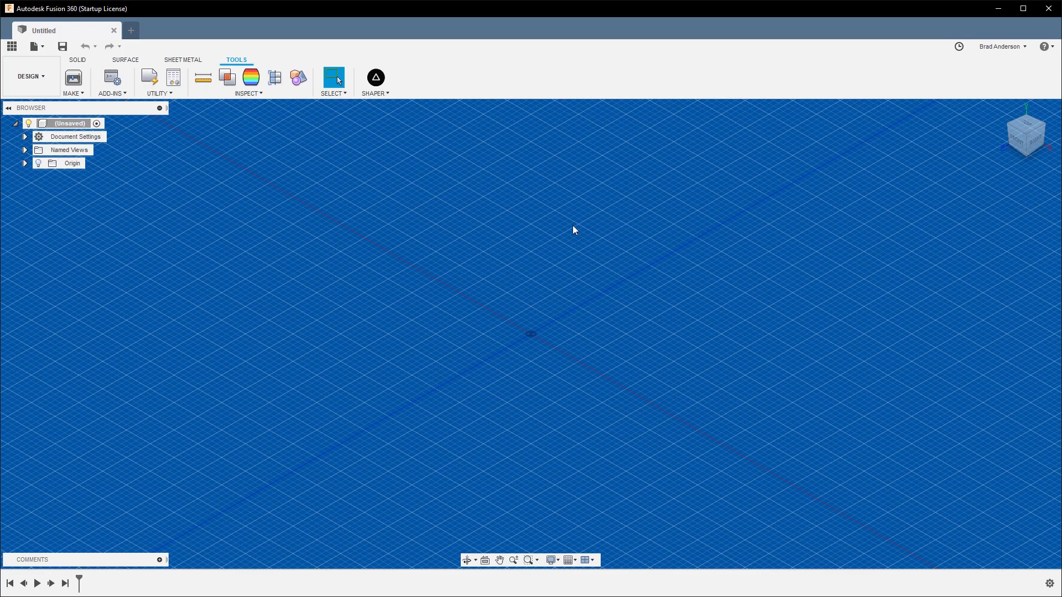
mouse_move(404, 218)
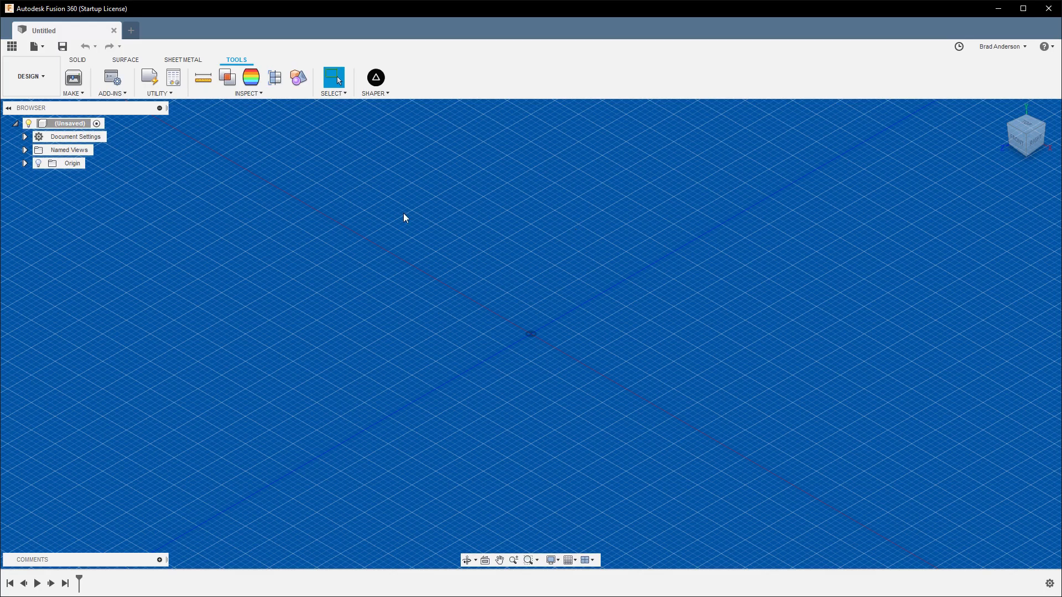
mouse_move(555, 311)
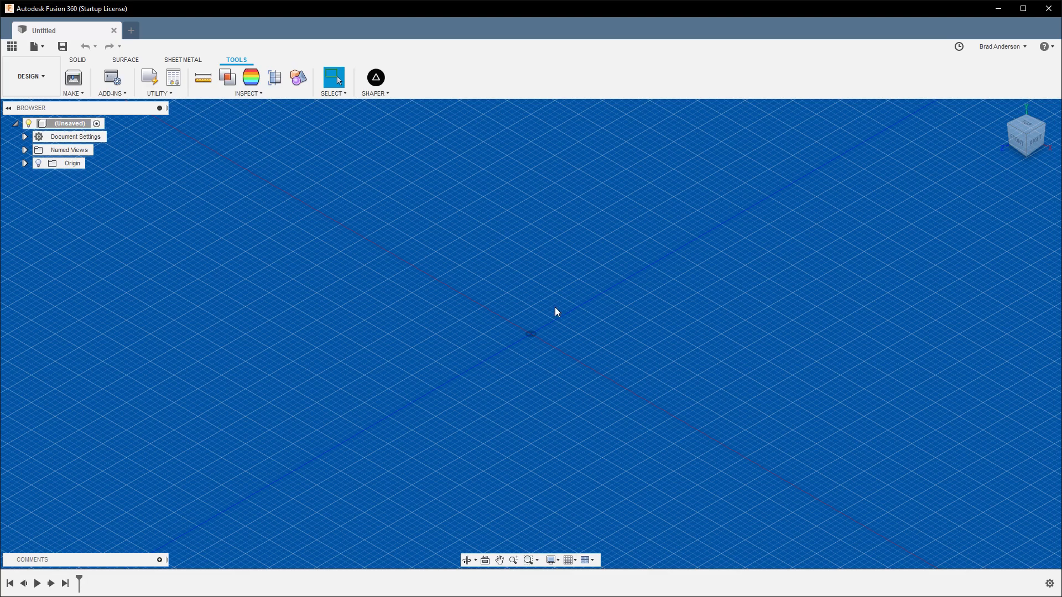
mouse_move(579, 326)
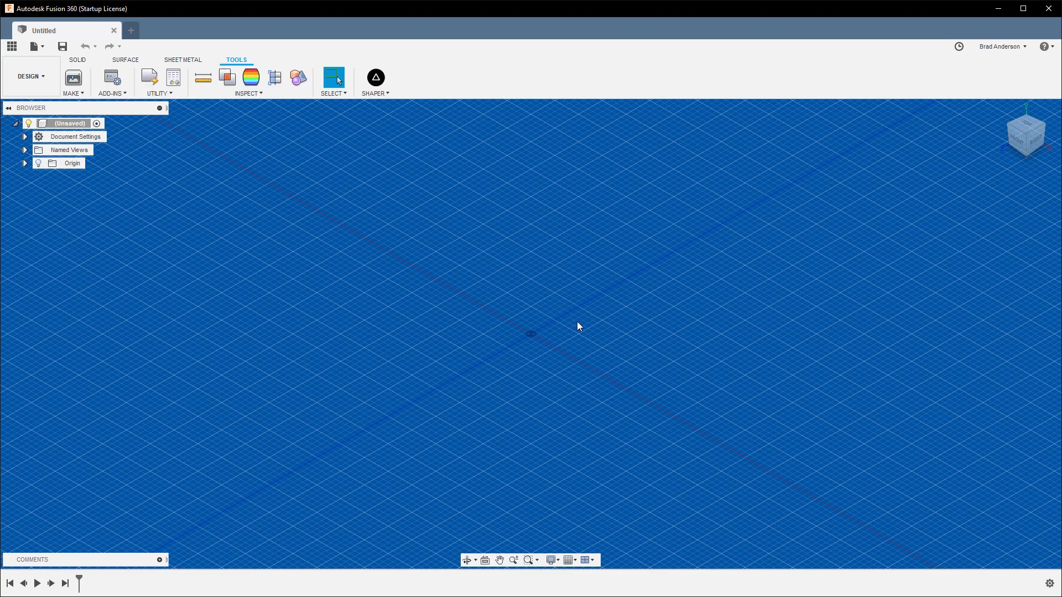
mouse_move(599, 326)
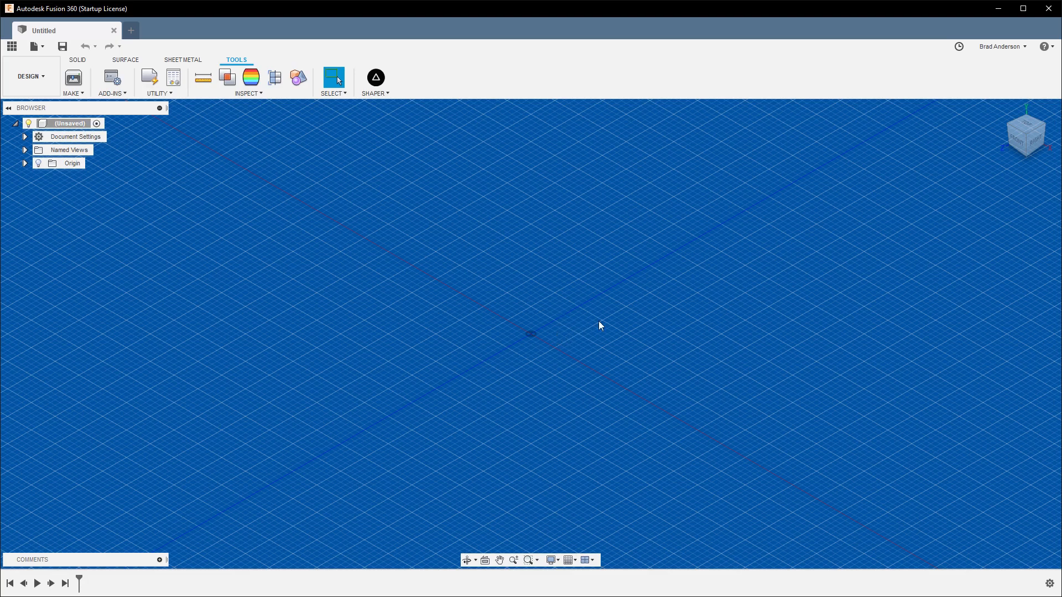
mouse_move(112, 94)
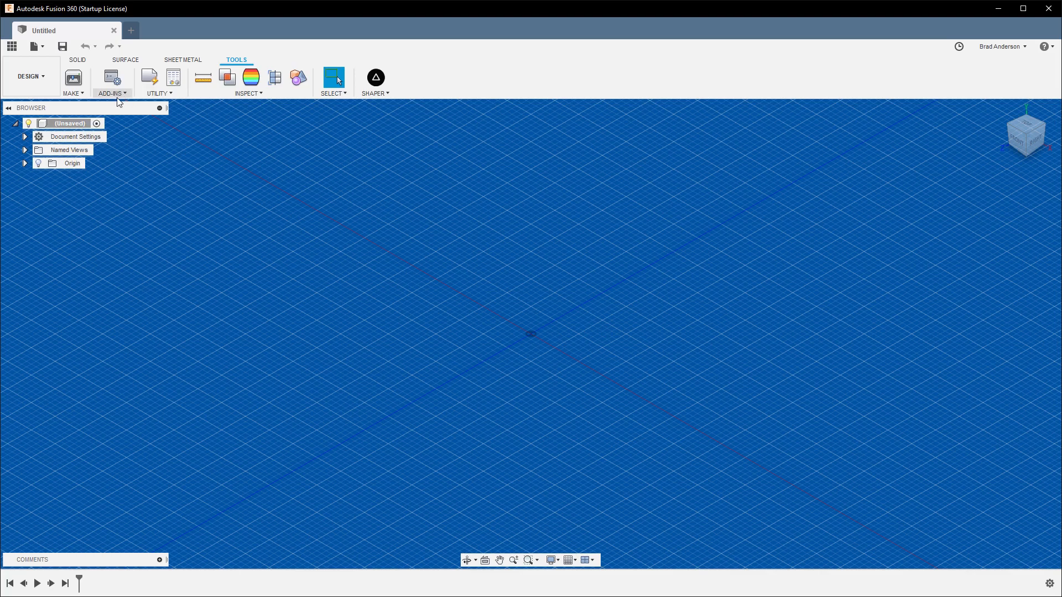
mouse_move(155, 129)
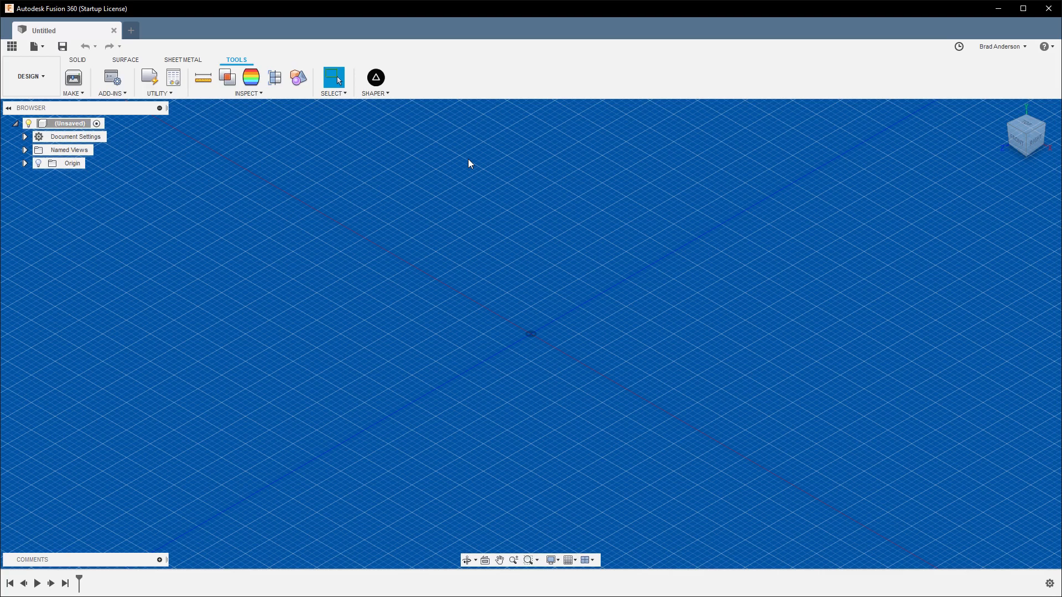
mouse_move(473, 126)
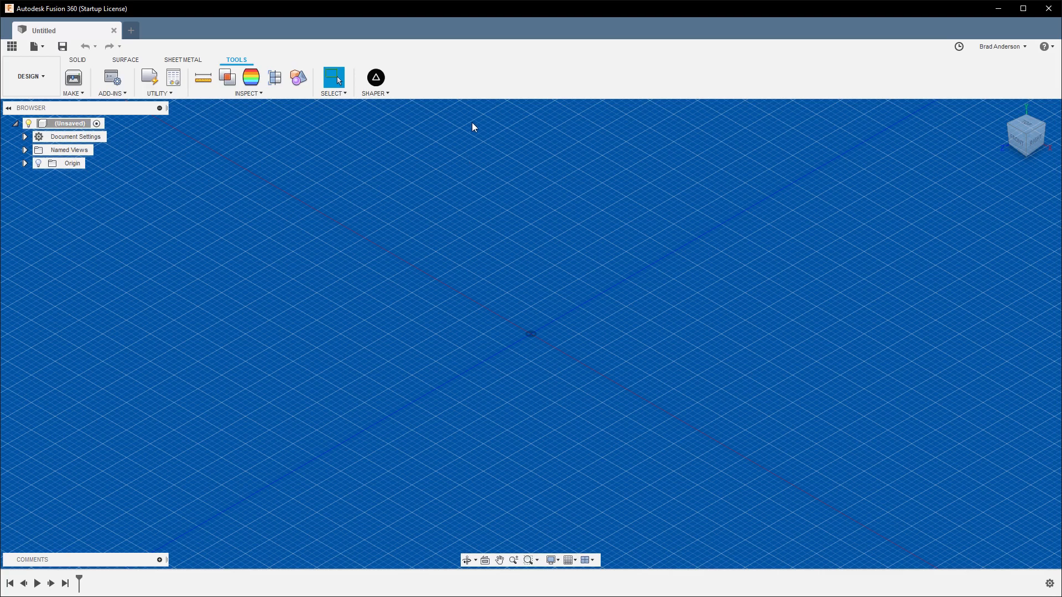
mouse_move(111, 78)
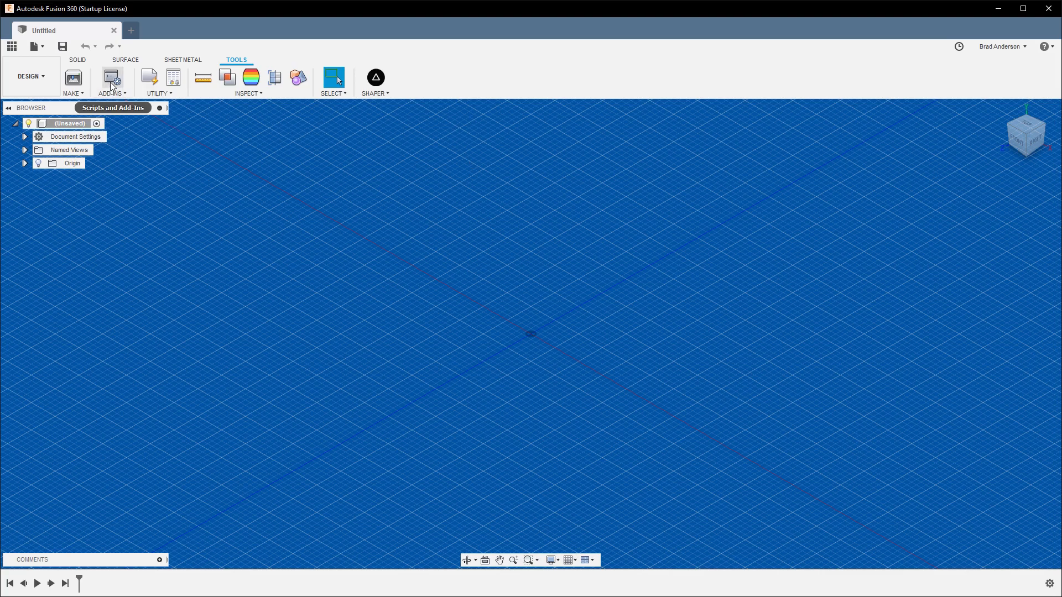
mouse_move(347, 211)
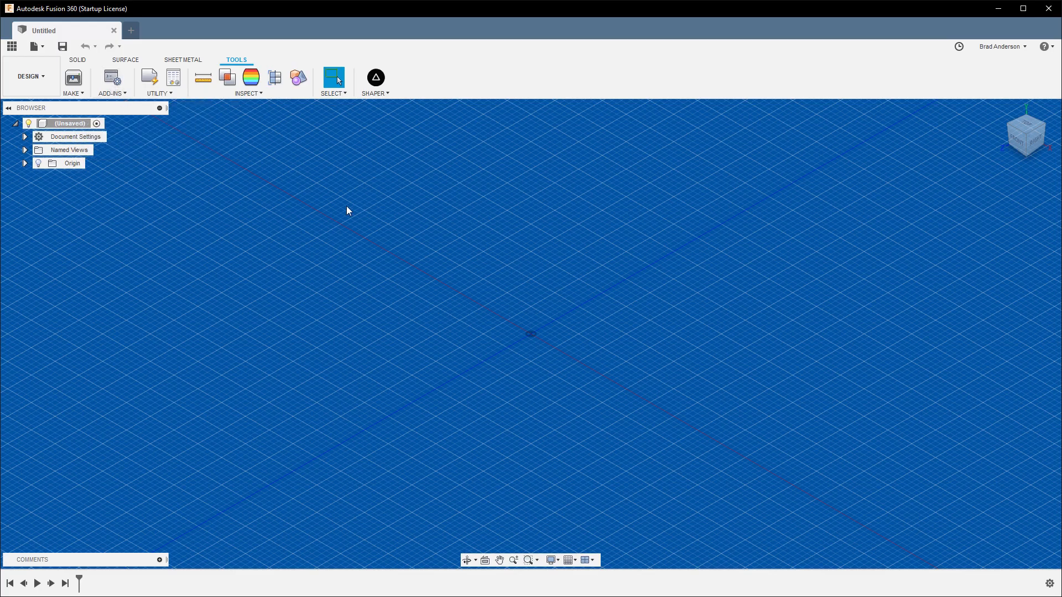
mouse_move(112, 78)
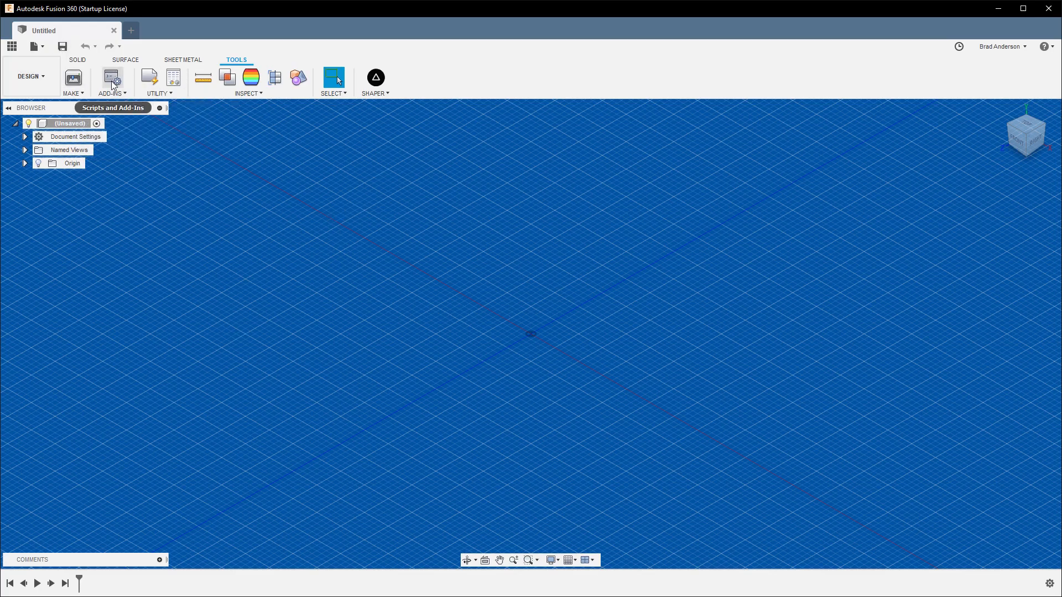
Add the guitarEngineLite_v002 folder to the Add-Ins list, set to run on startup.
click(111, 76)
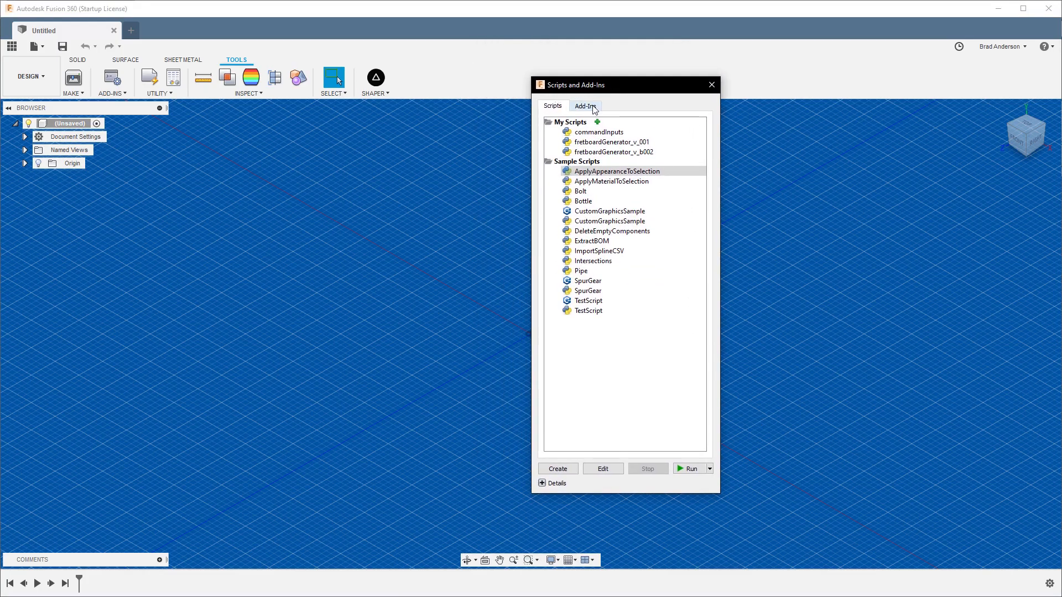
click(585, 105)
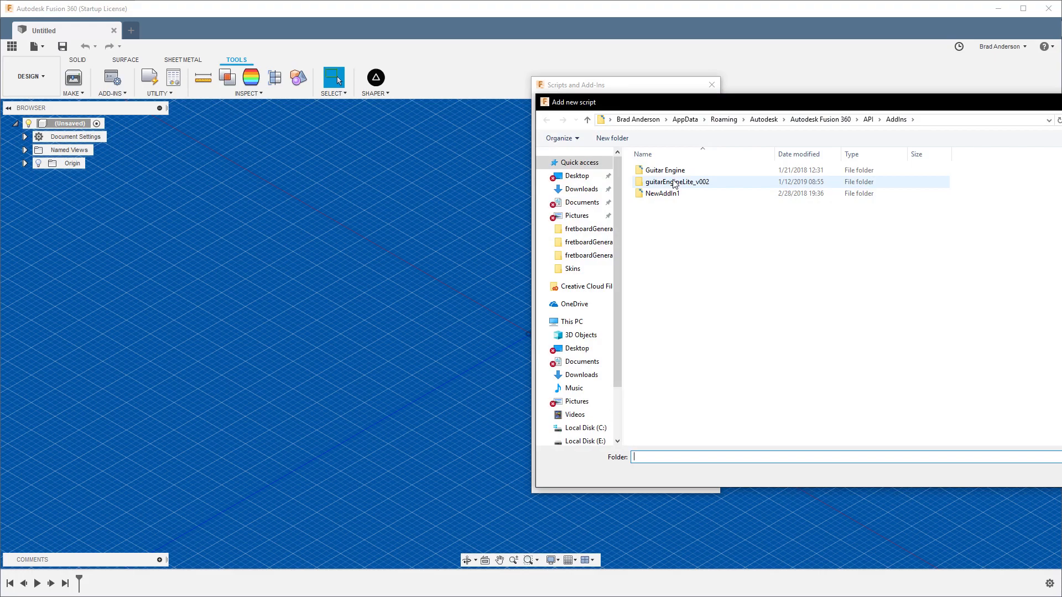
click(675, 181)
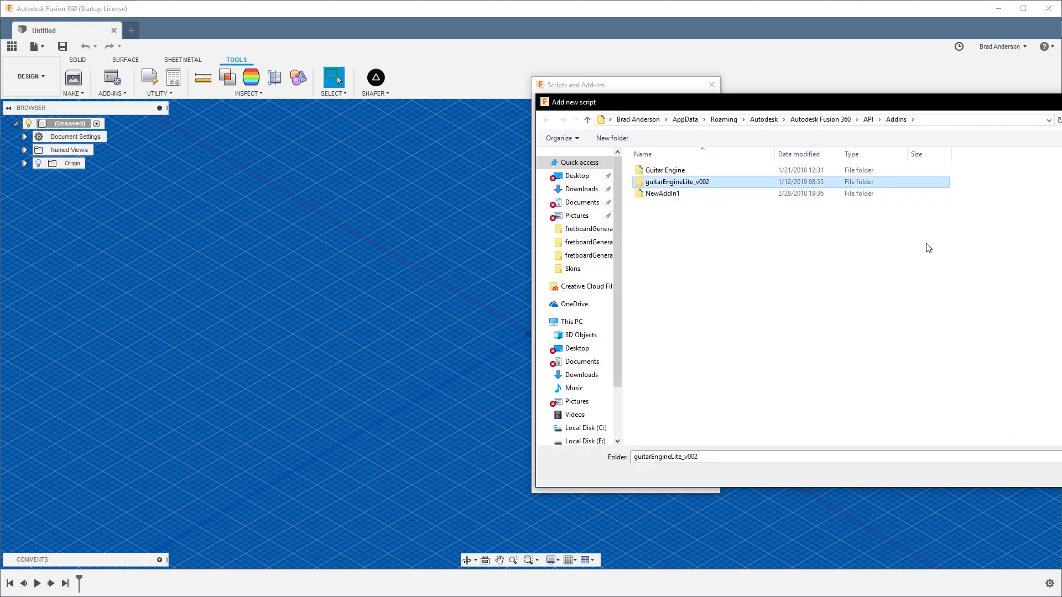
mouse_move(918, 272)
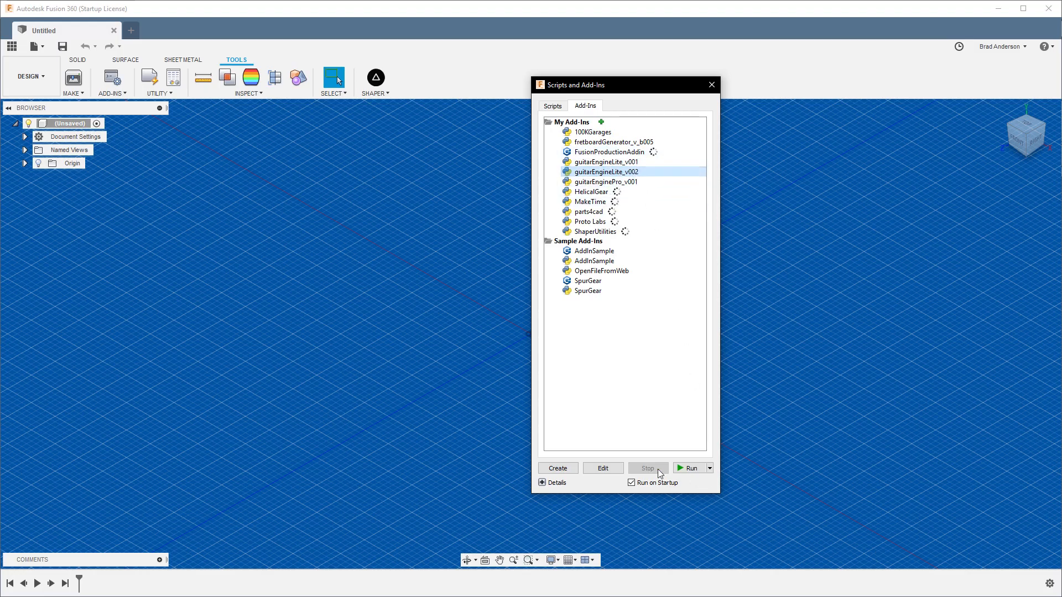
click(631, 483)
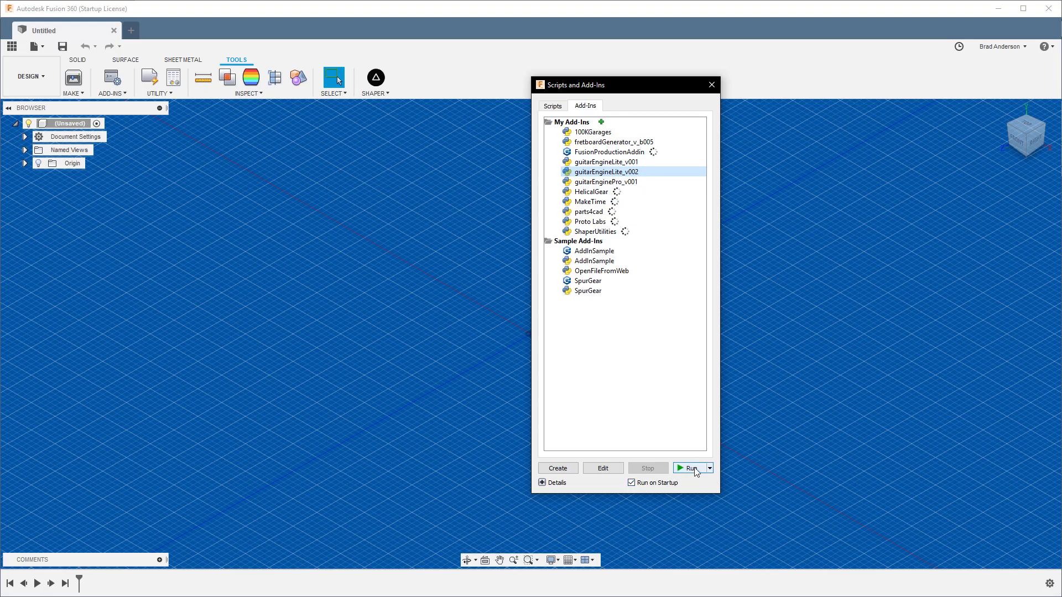
Run the guitarEngineLite_v002 add-in and dismiss its beta-version notice with Ok.
click(689, 468)
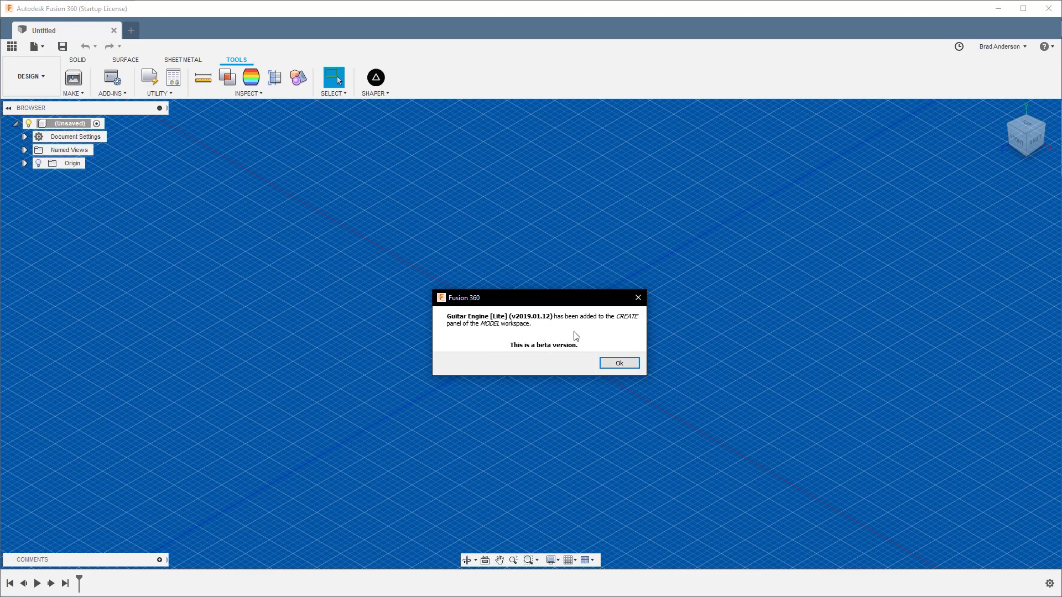
mouse_move(500, 340)
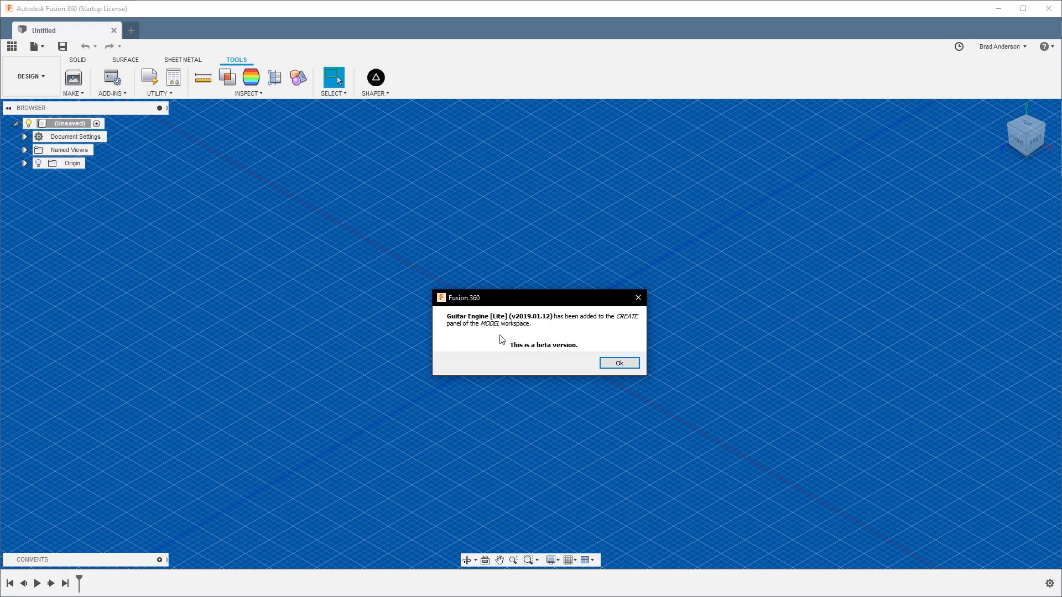
mouse_move(13, 82)
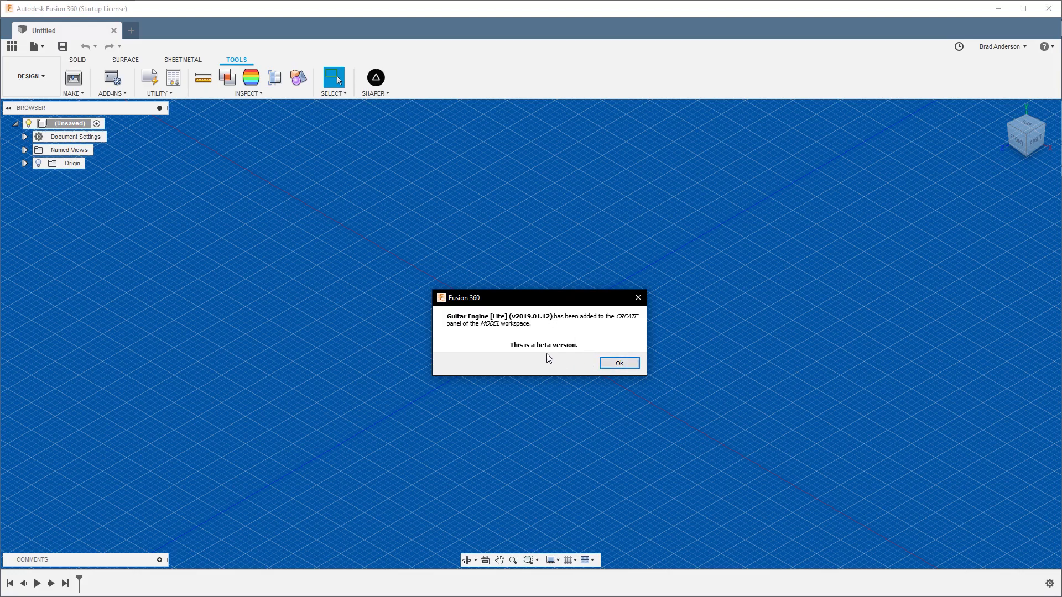
mouse_move(776, 420)
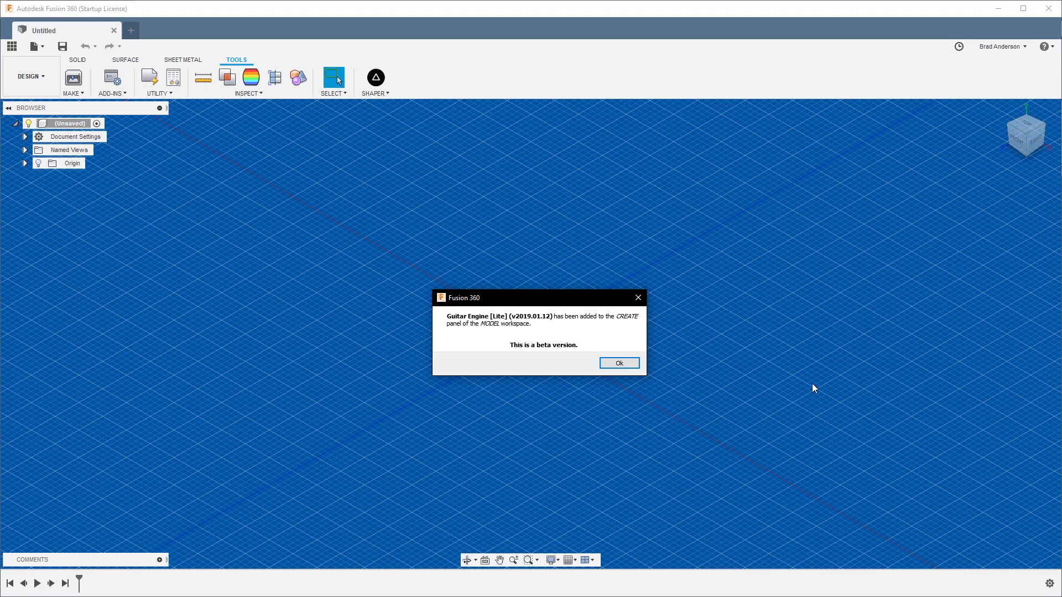
mouse_move(806, 374)
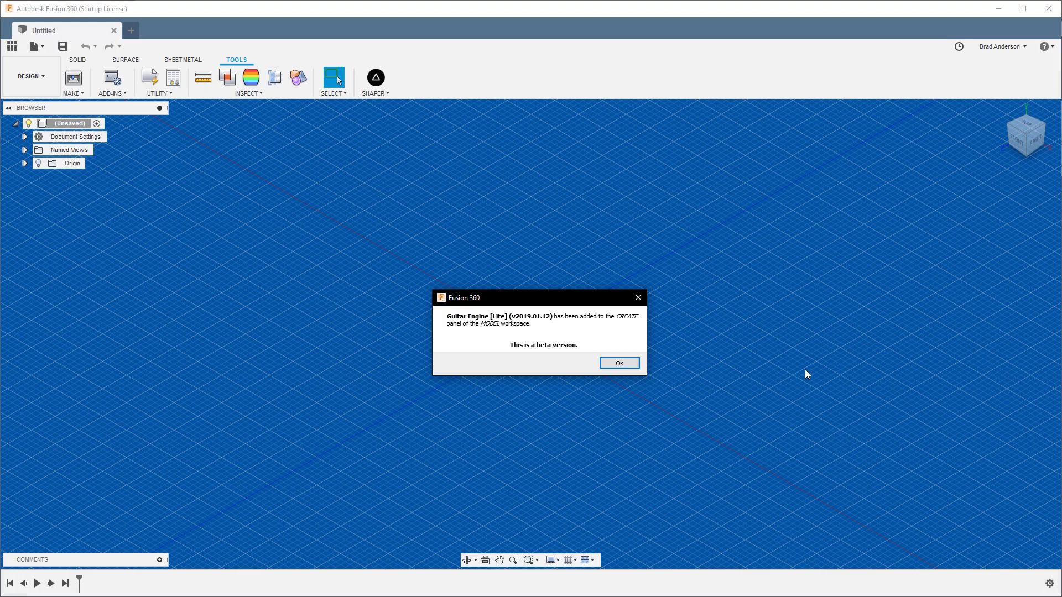
mouse_move(769, 370)
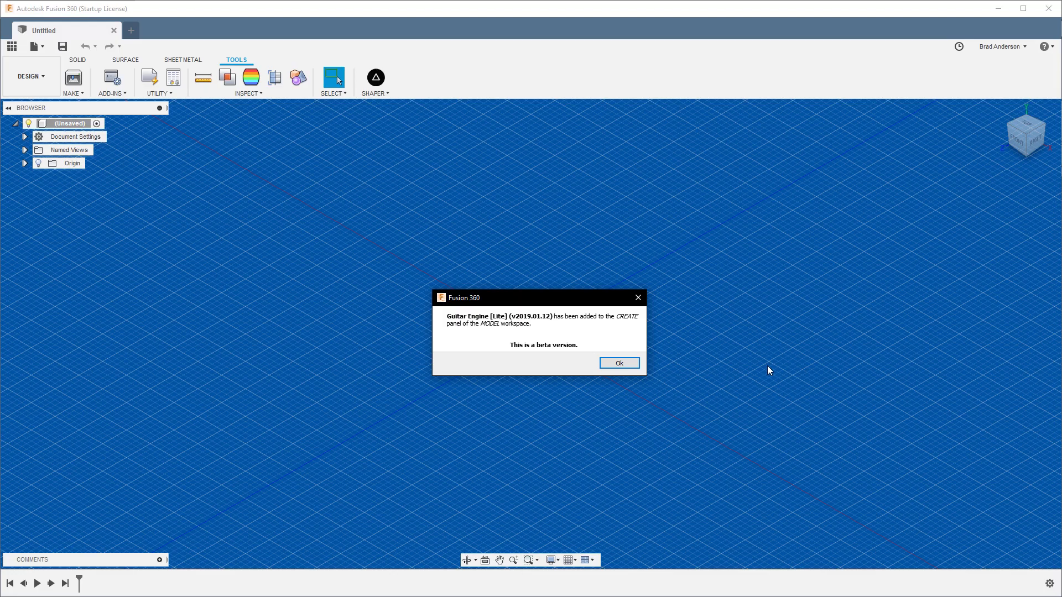
mouse_move(742, 347)
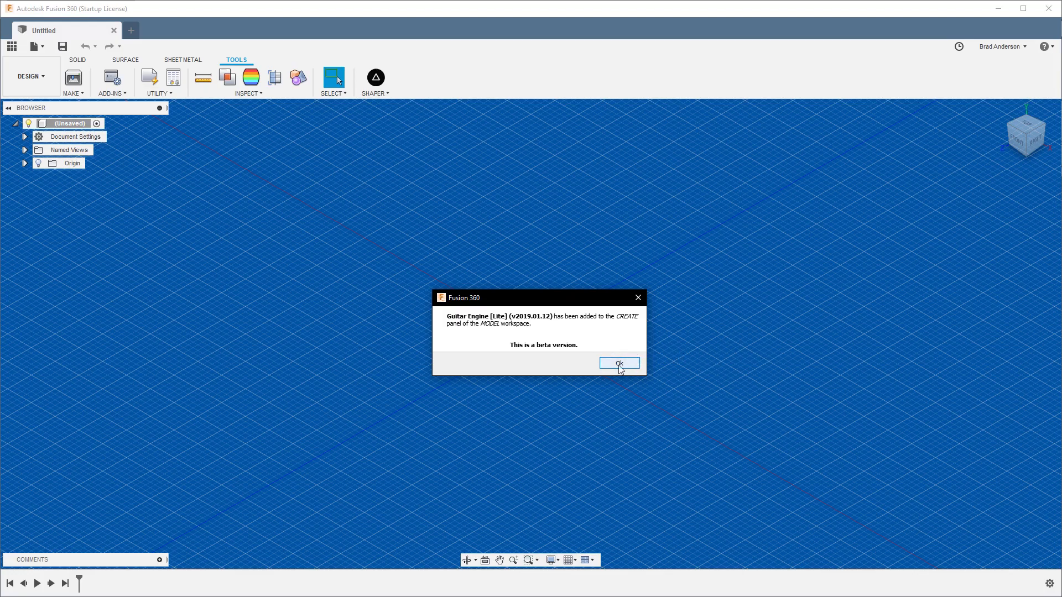
click(618, 363)
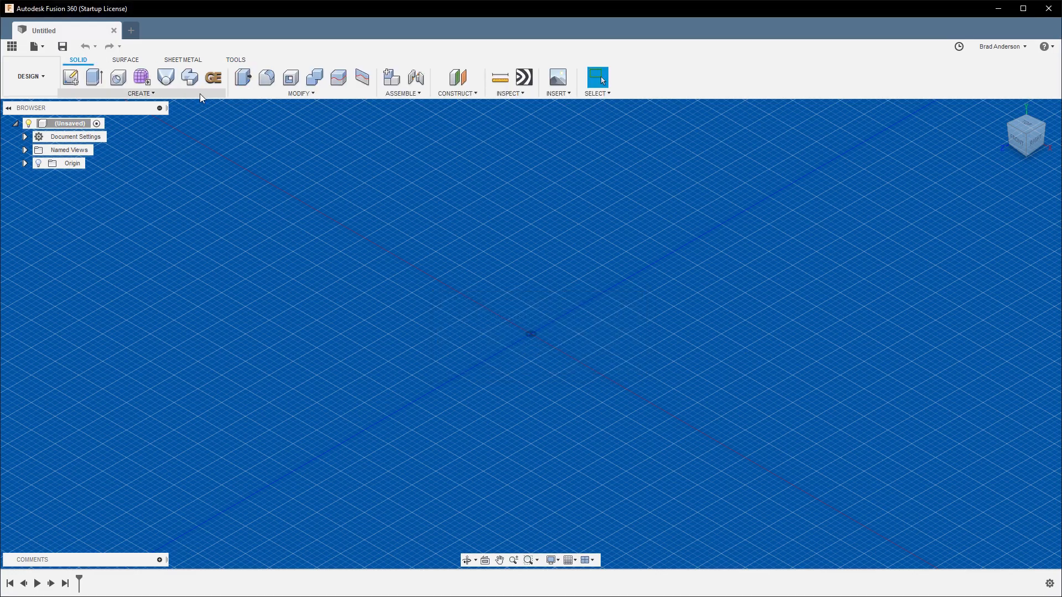
mouse_move(213, 77)
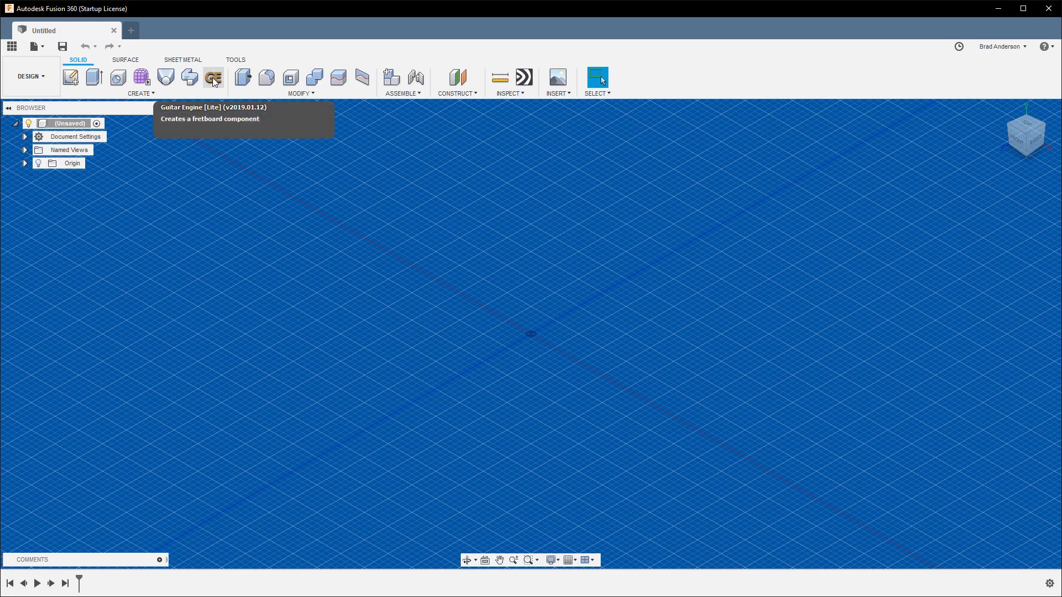
Launch Guitar Engine Lite, set Standard to Metric, and review the Fretboard tab in millimetres.
click(214, 77)
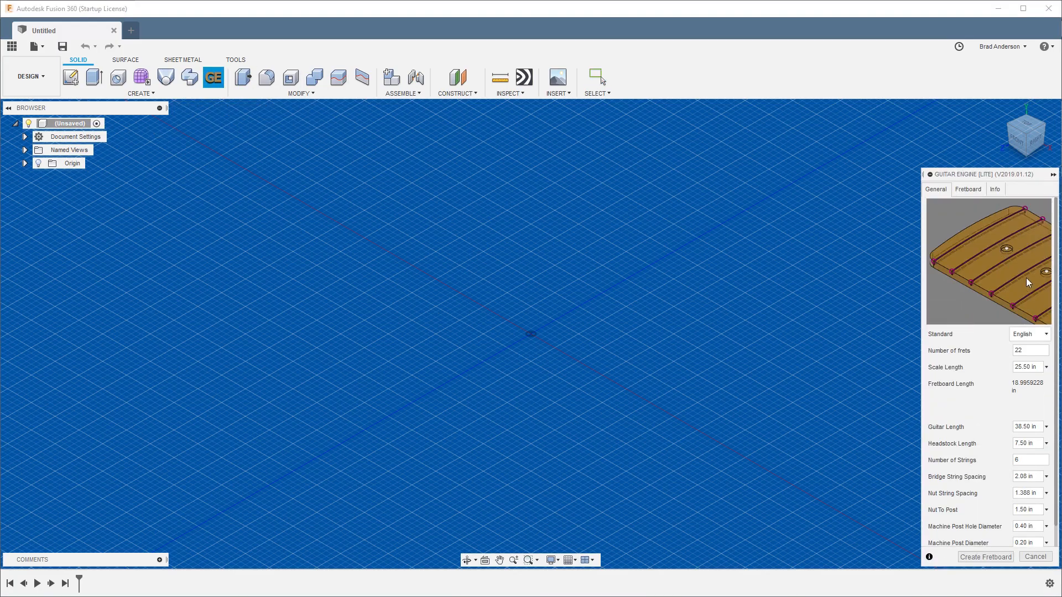
scroll(down, 3)
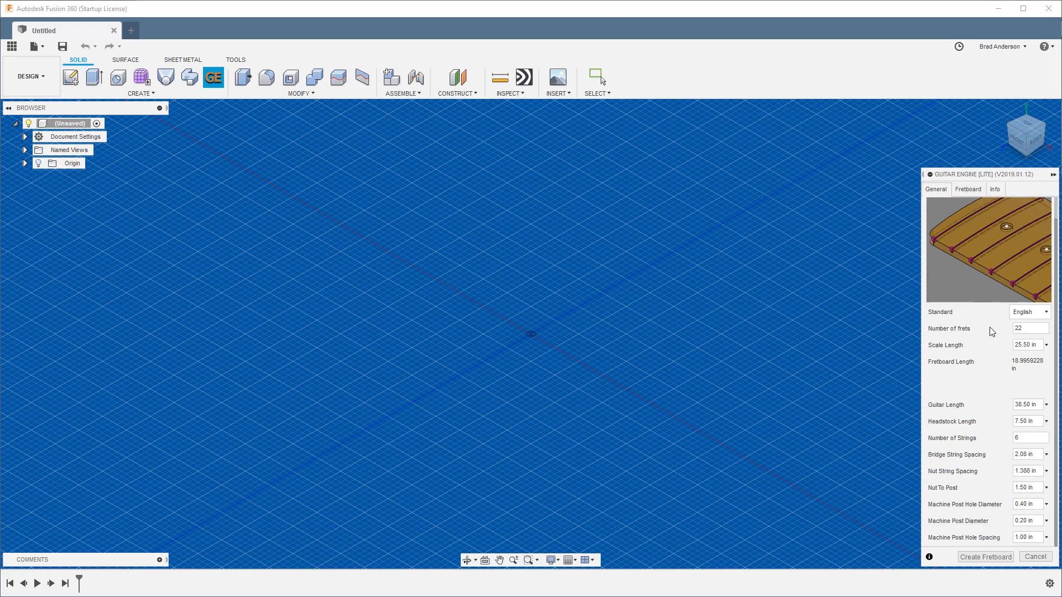
click(1028, 311)
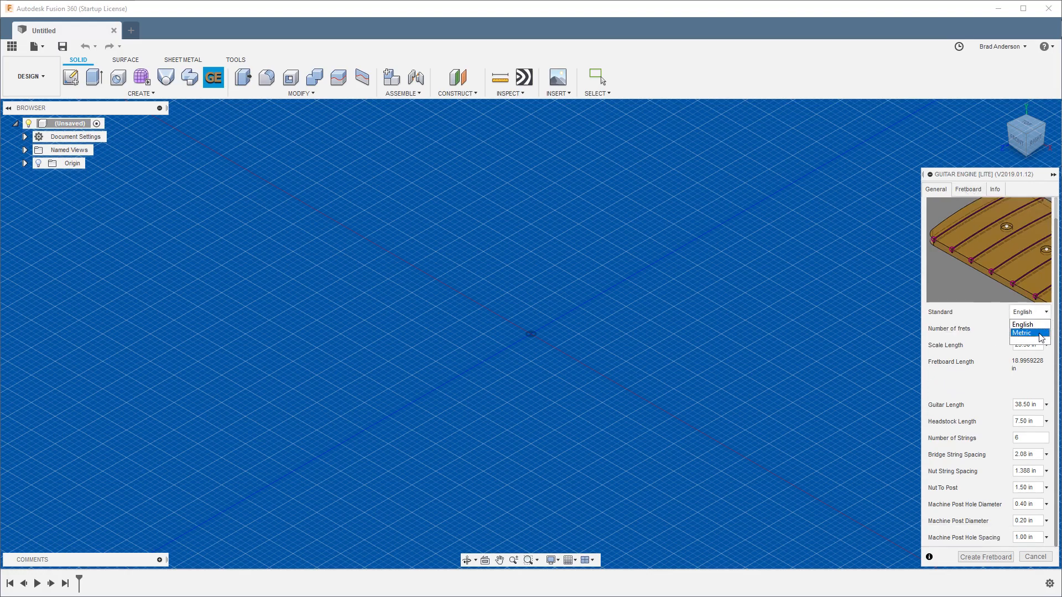
click(1024, 332)
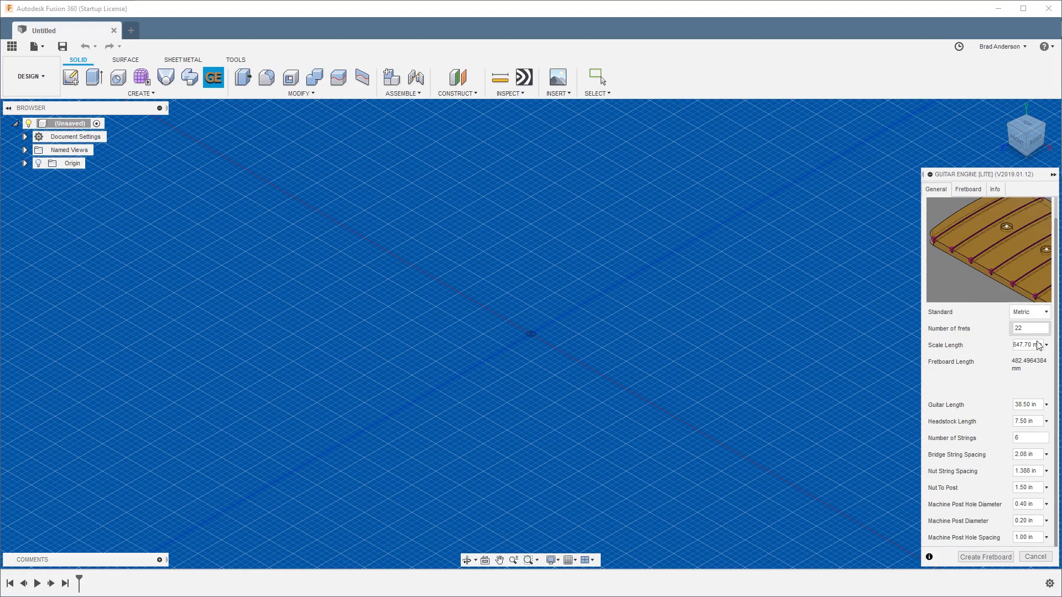
click(1029, 311)
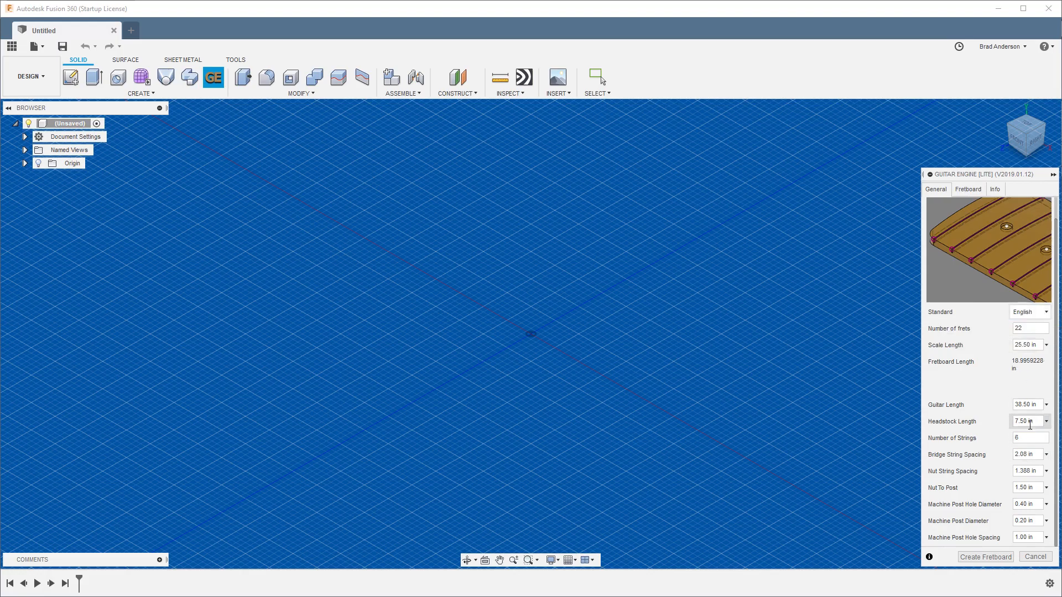
click(1029, 311)
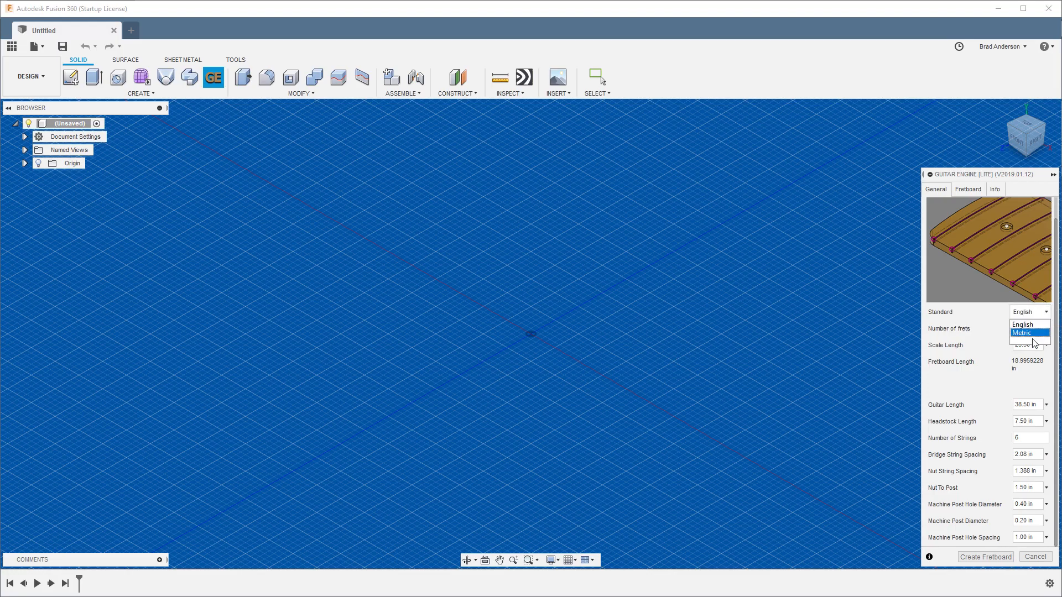
mouse_move(1022, 323)
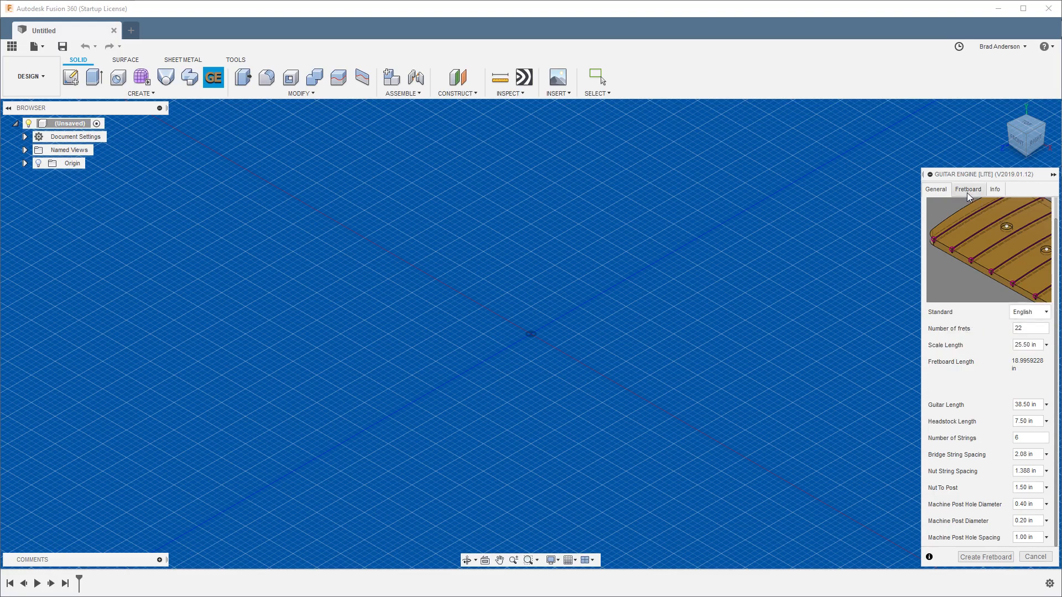
click(1029, 334)
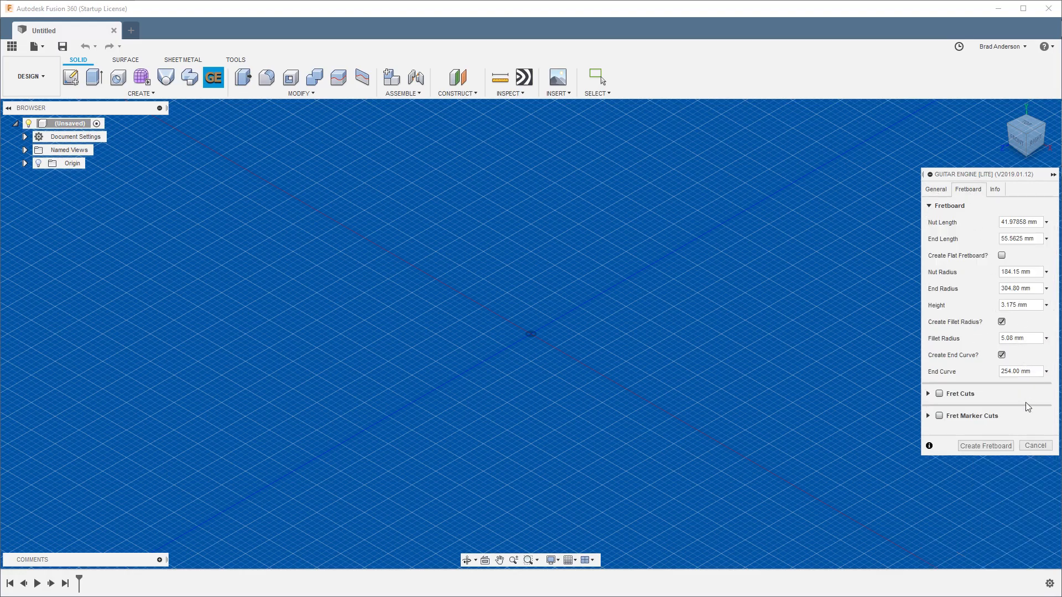
click(935, 189)
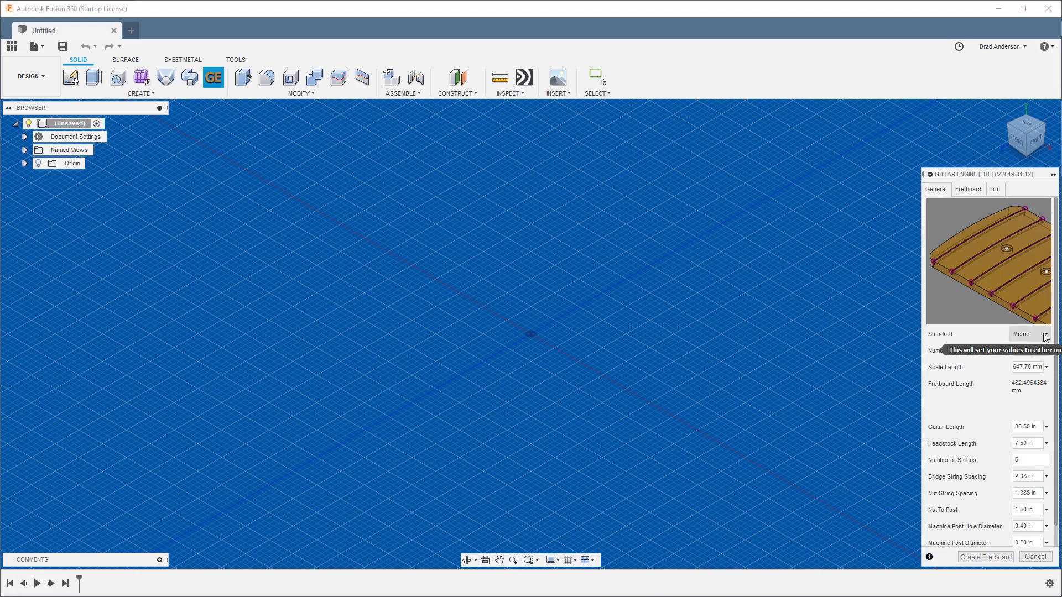
click(1046, 332)
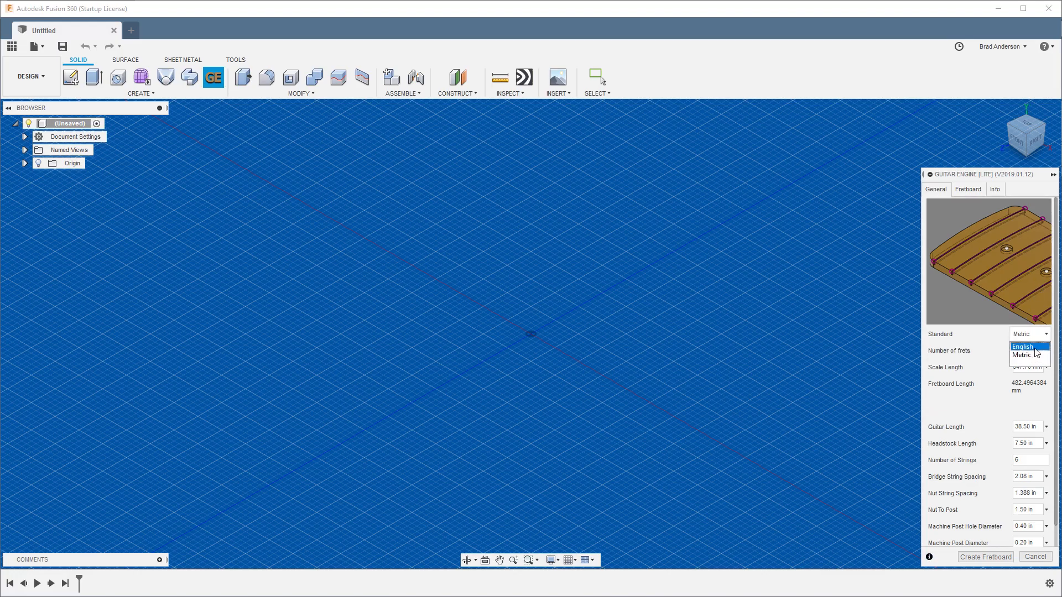
Switch Standard back to English and review General values like the 25.50 in scale length.
click(1022, 346)
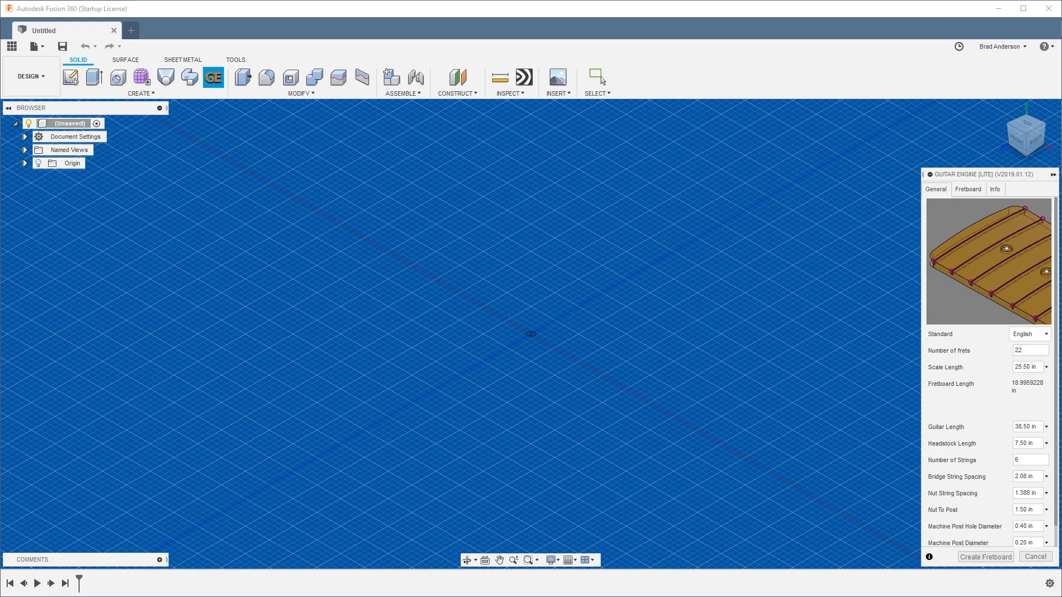
mouse_move(1005, 373)
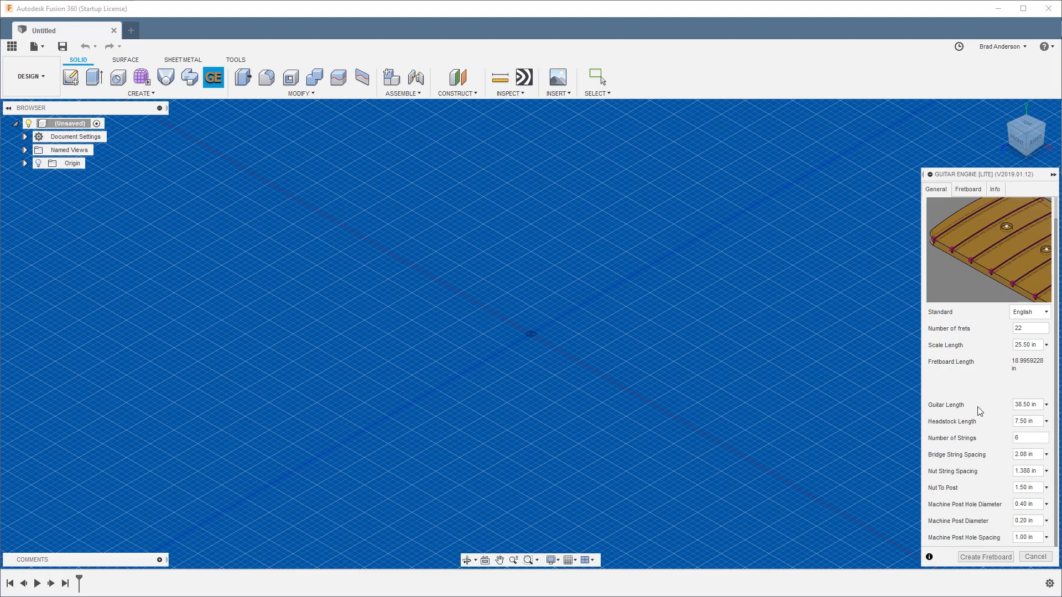
click(1026, 422)
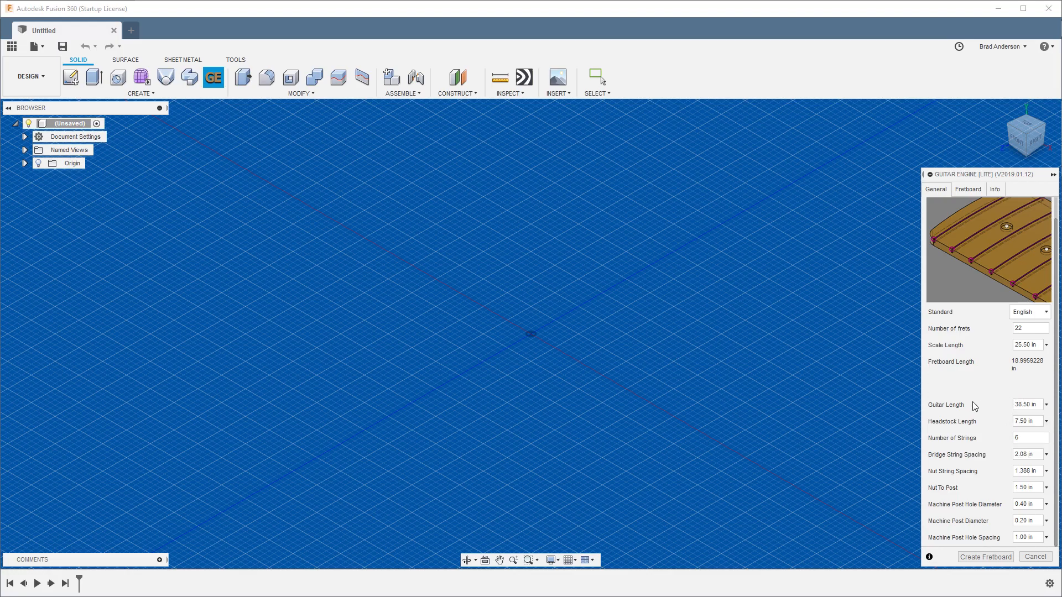
click(1027, 437)
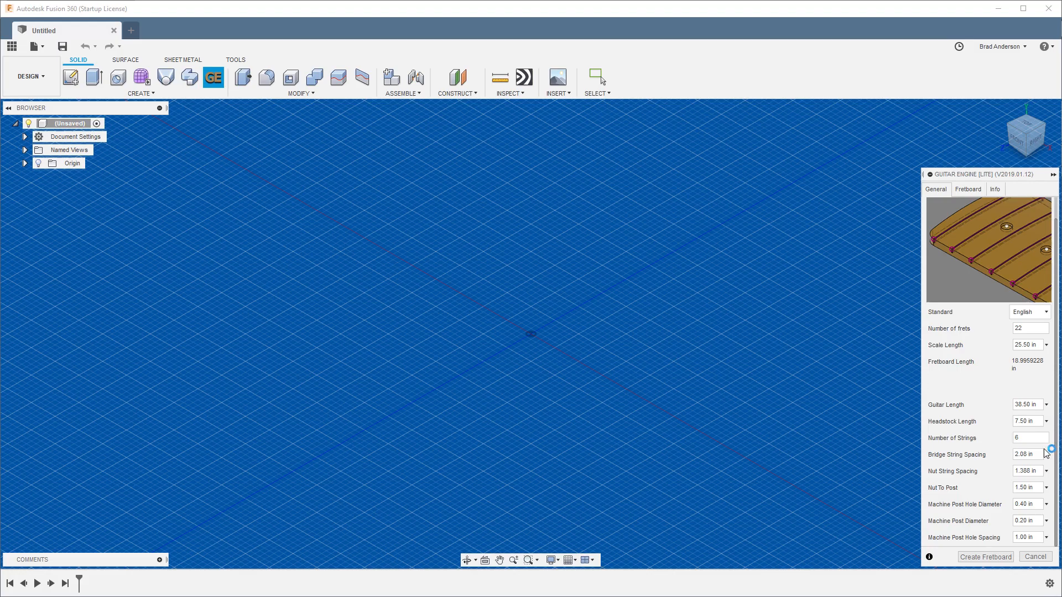
click(1025, 471)
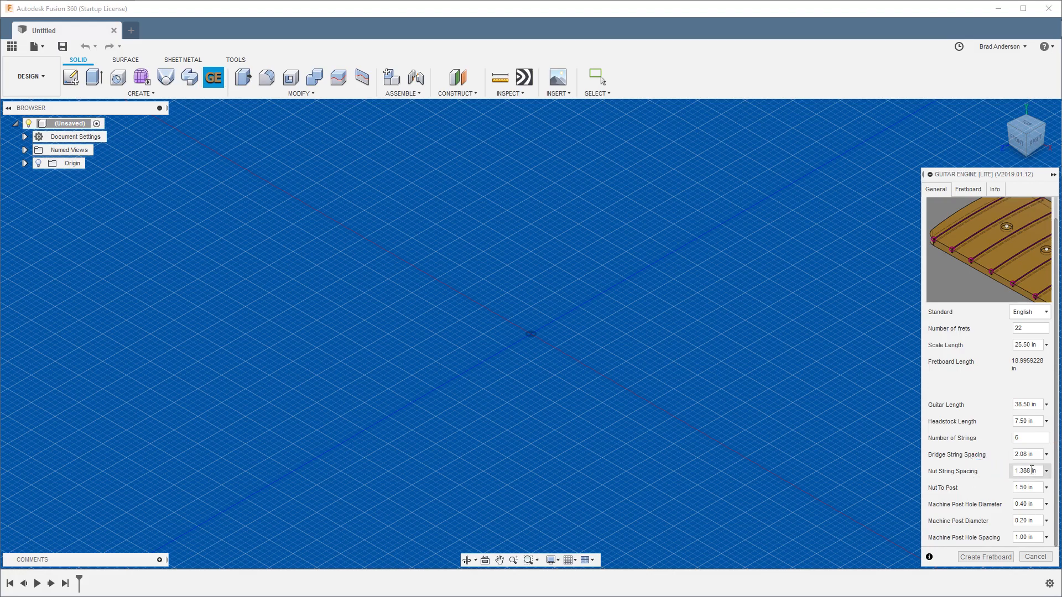
click(1027, 453)
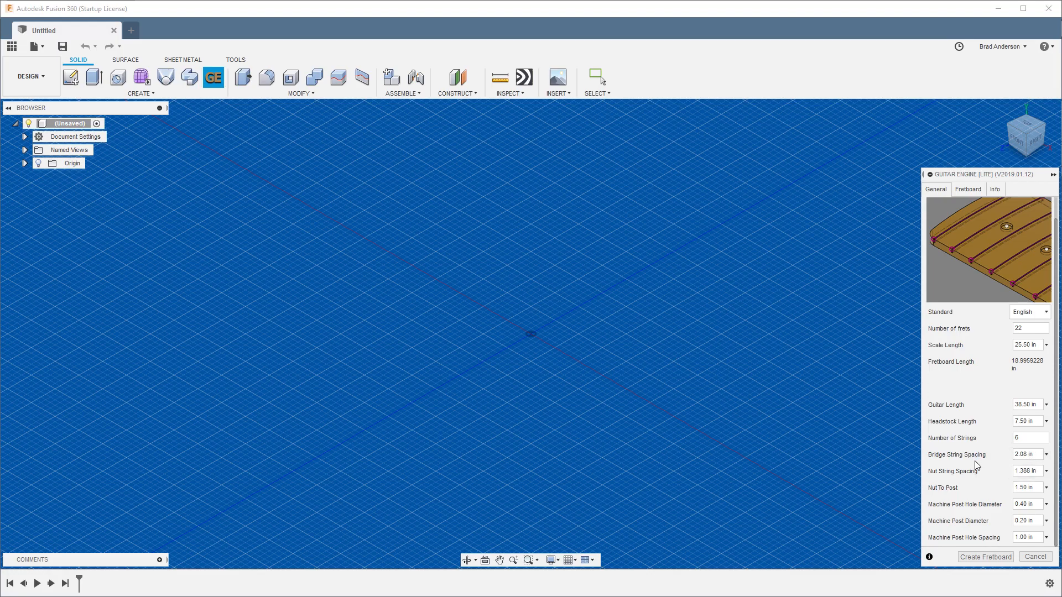
mouse_move(977, 458)
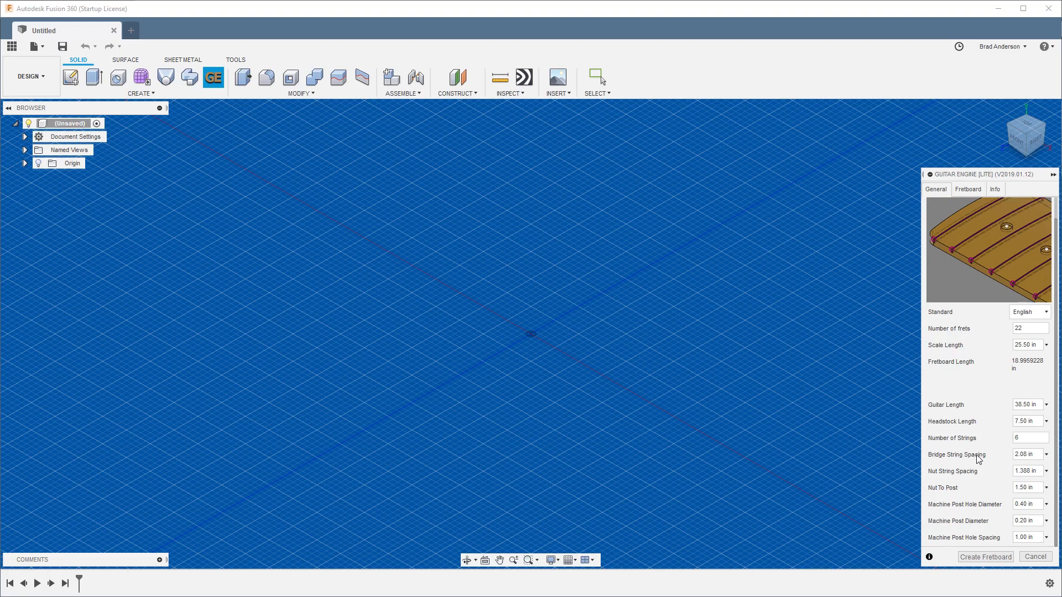
mouse_move(1008, 457)
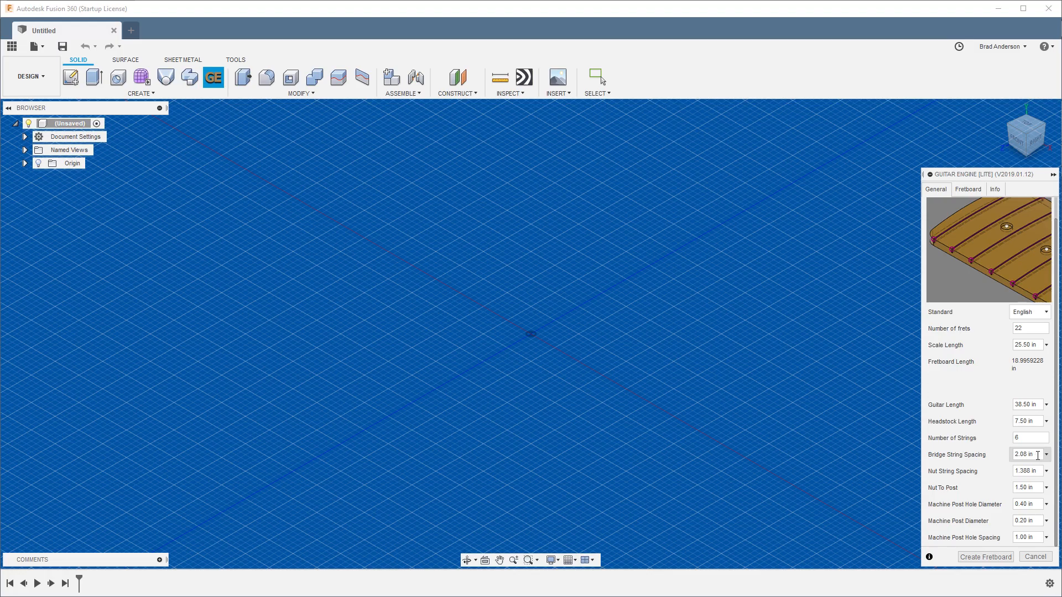
mouse_move(953, 491)
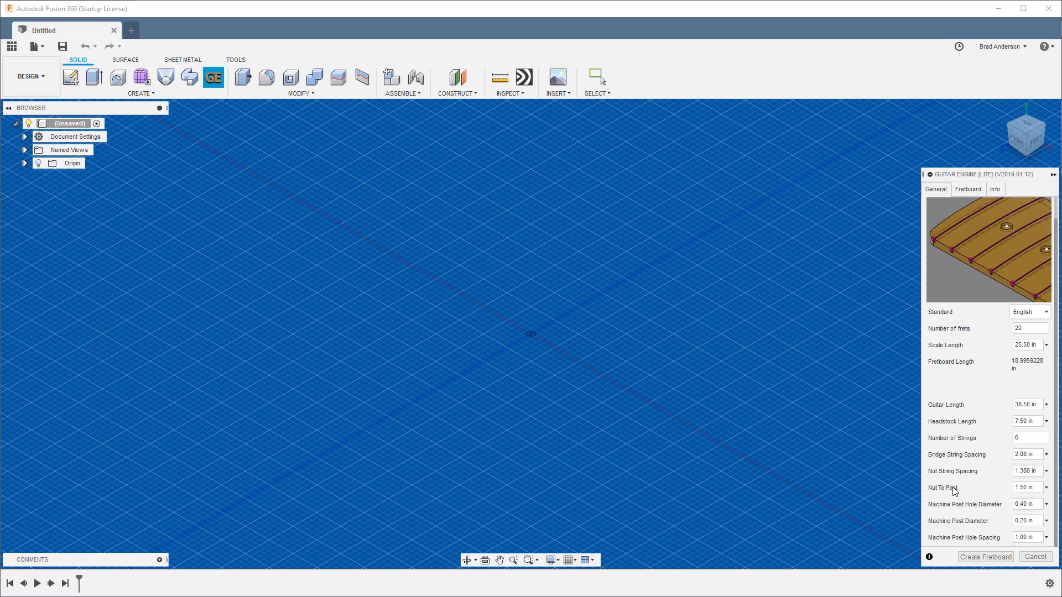
mouse_move(996, 495)
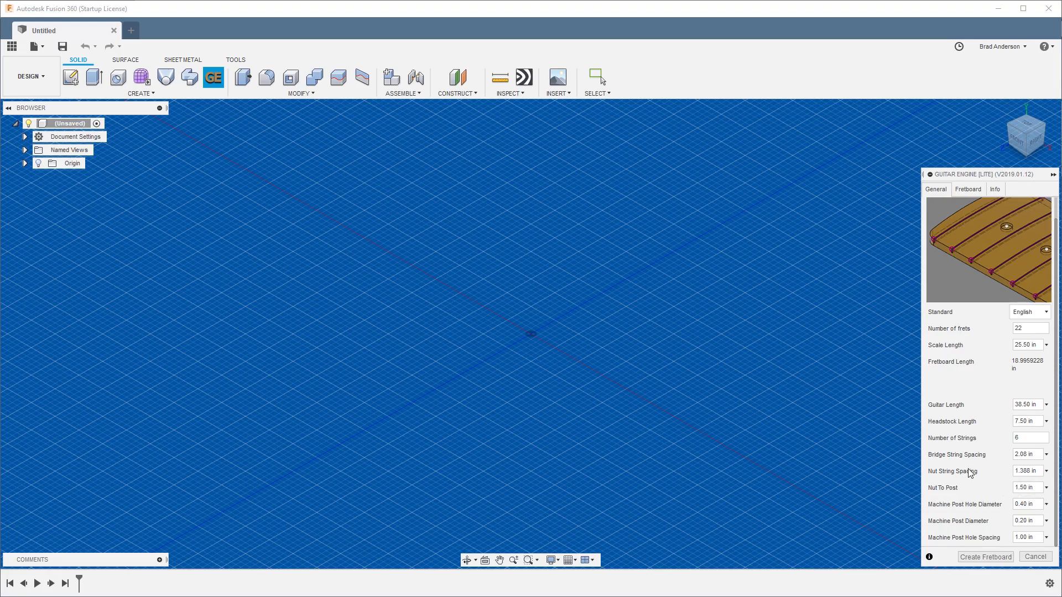
mouse_move(989, 451)
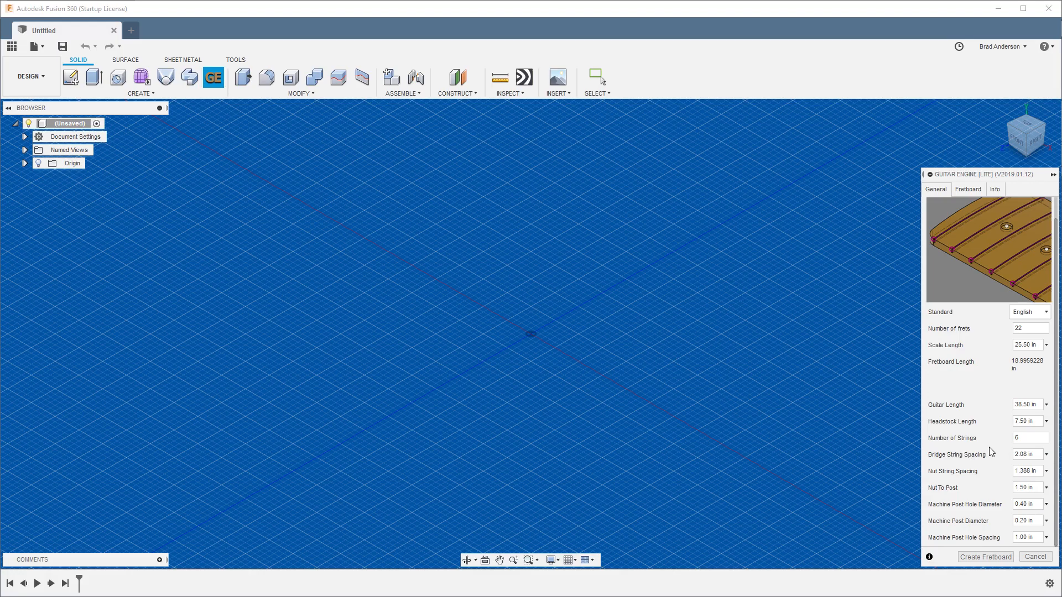
click(1026, 503)
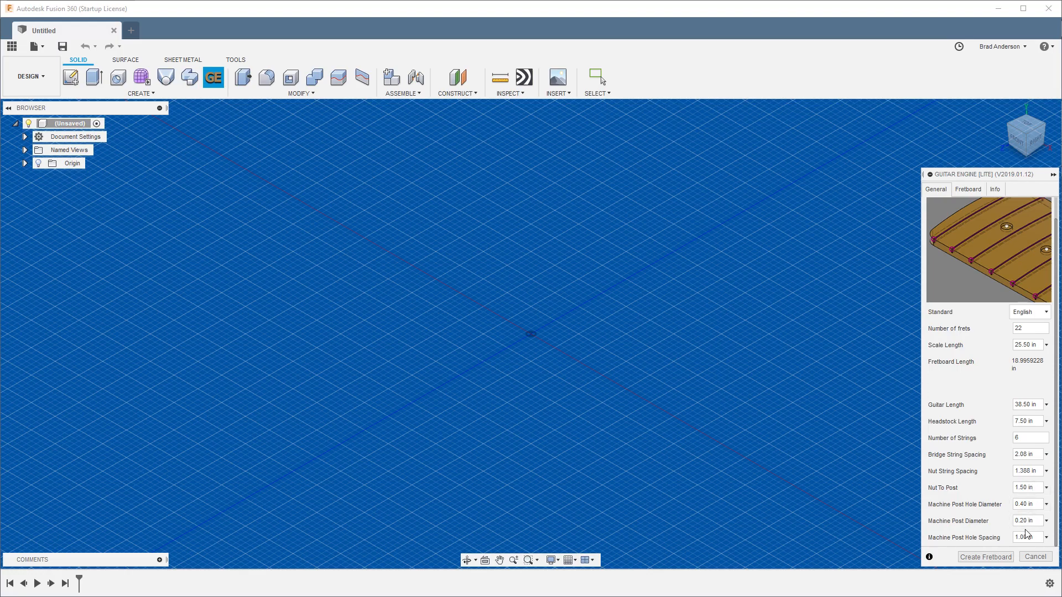
mouse_move(972, 525)
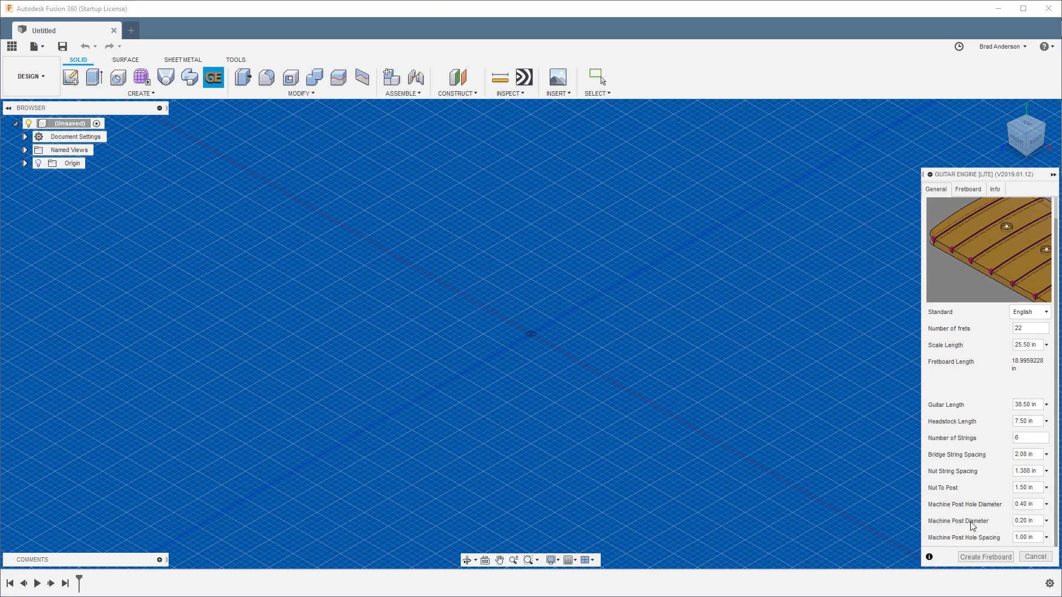
click(1025, 521)
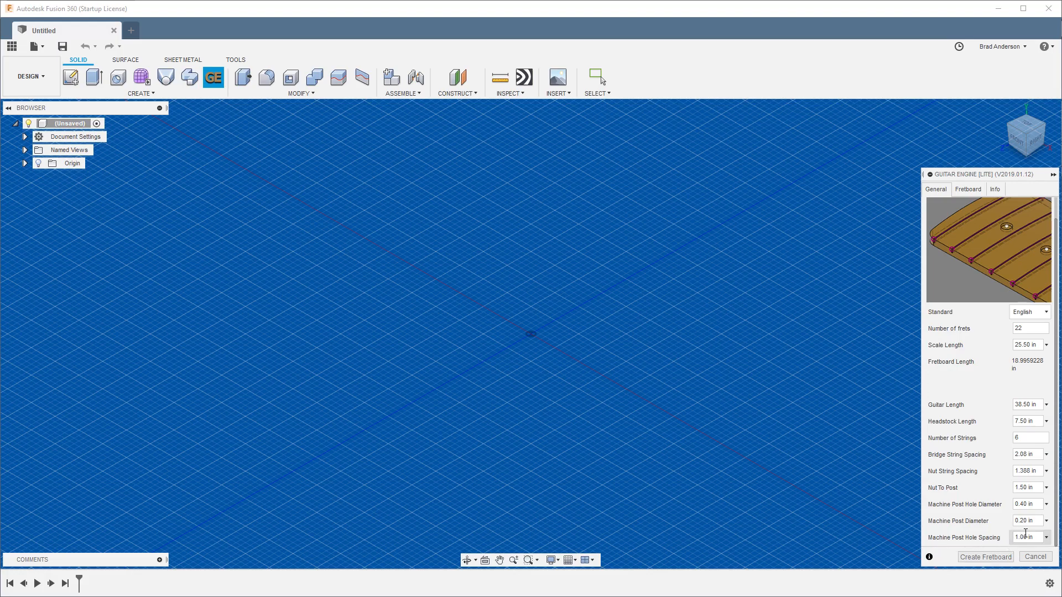
mouse_move(1032, 534)
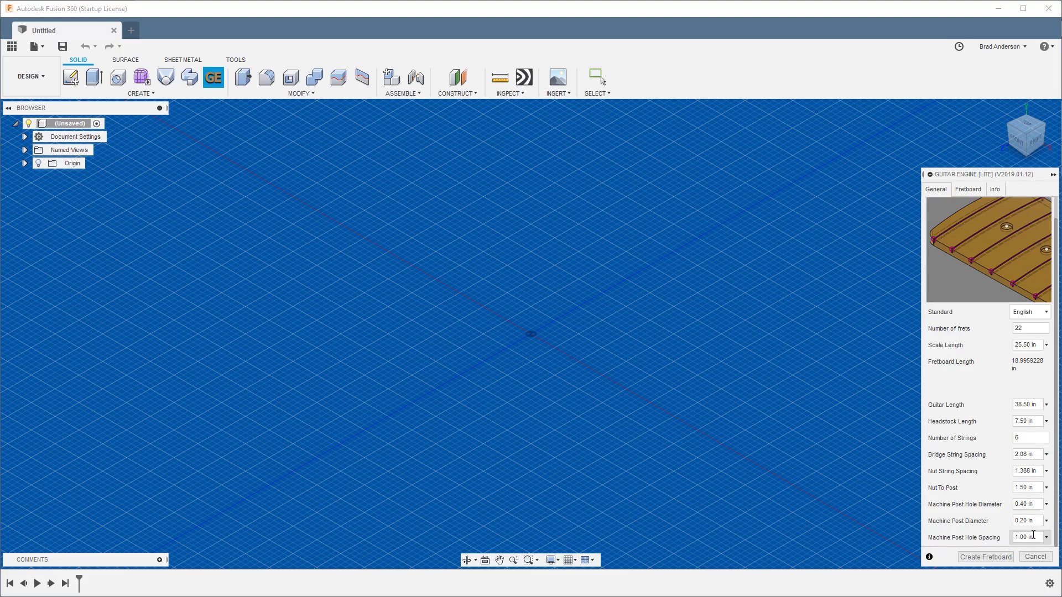
mouse_move(1033, 285)
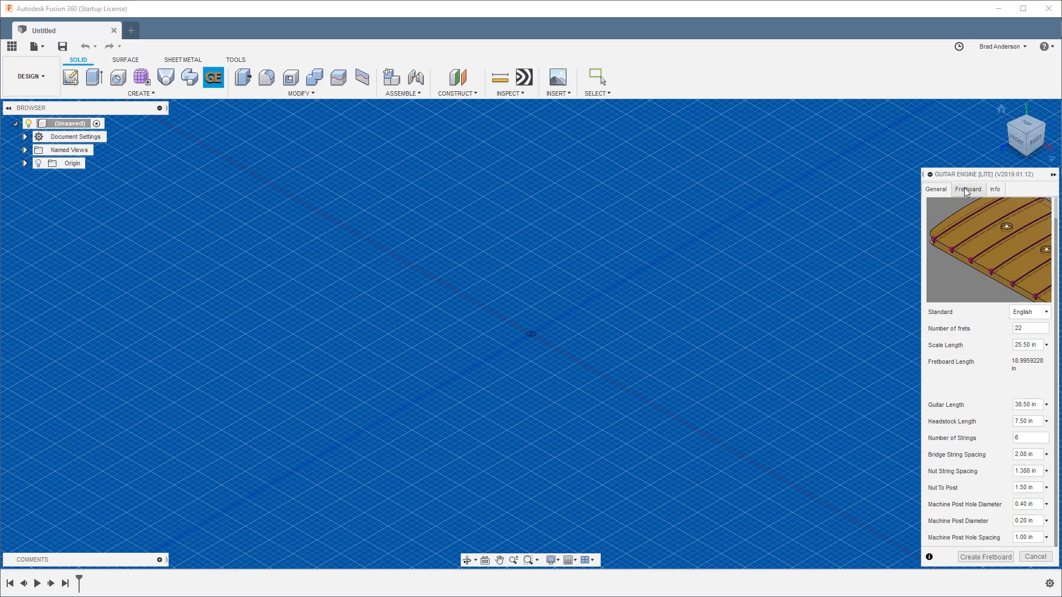
Show the Fretboard tab with 7.25 in nut radius and 12.00 in end radius.
click(967, 189)
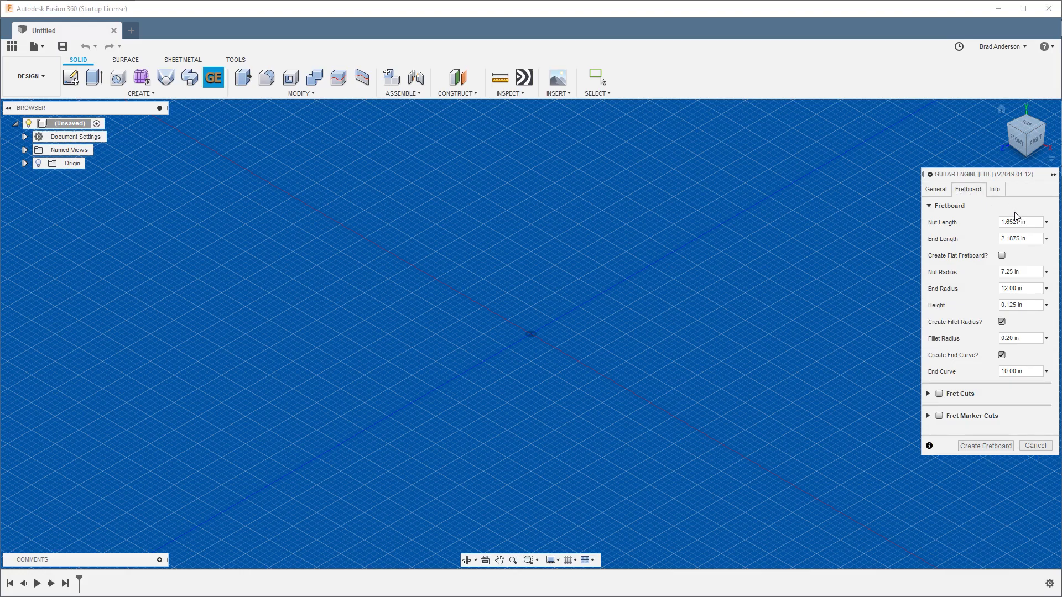
mouse_move(952, 241)
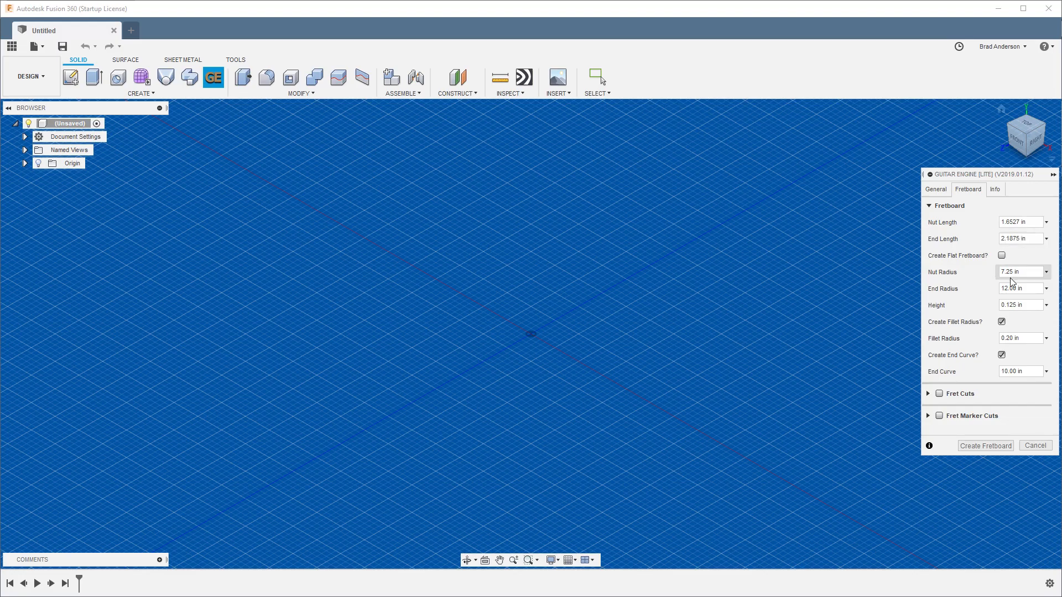
mouse_move(1028, 221)
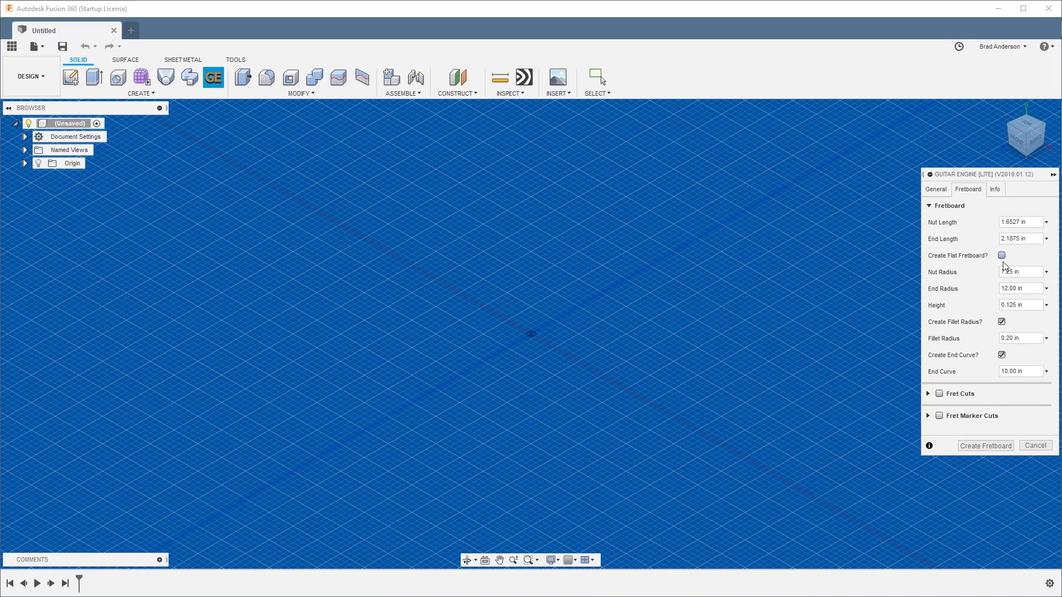
click(1002, 255)
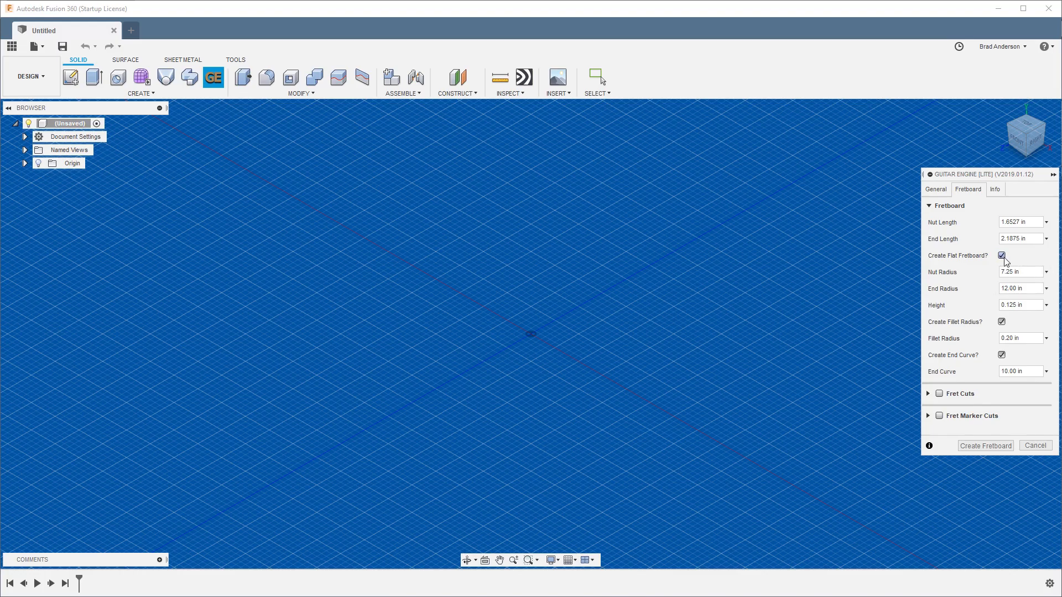
click(1001, 255)
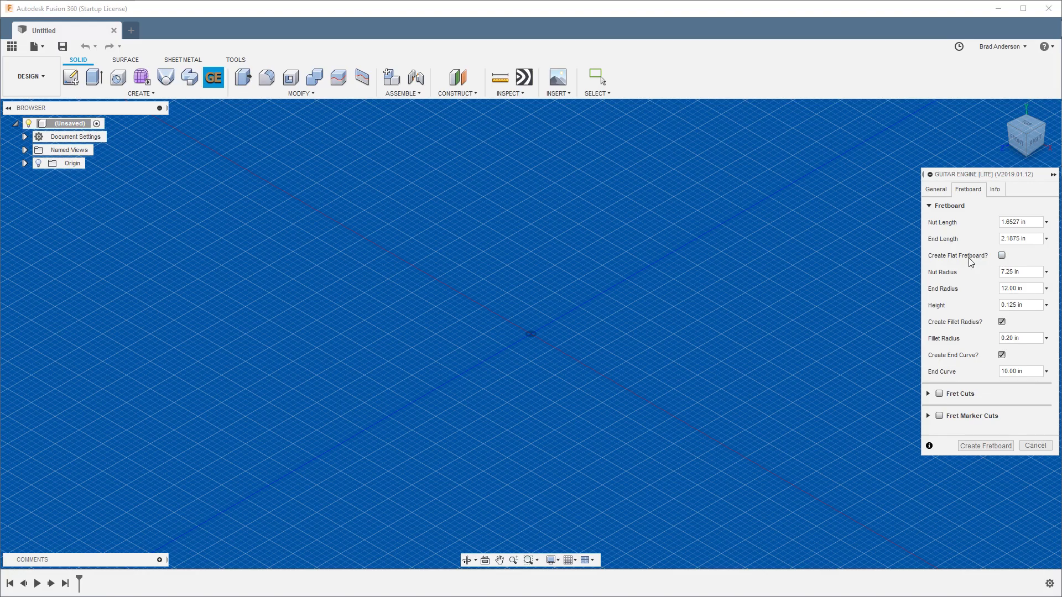
mouse_move(966, 265)
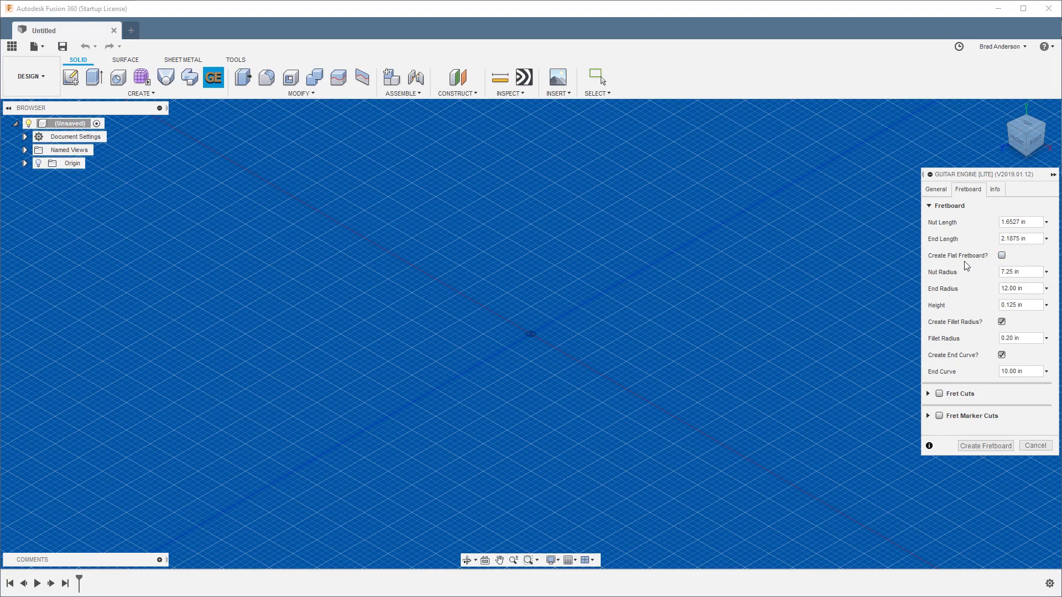
mouse_move(995, 284)
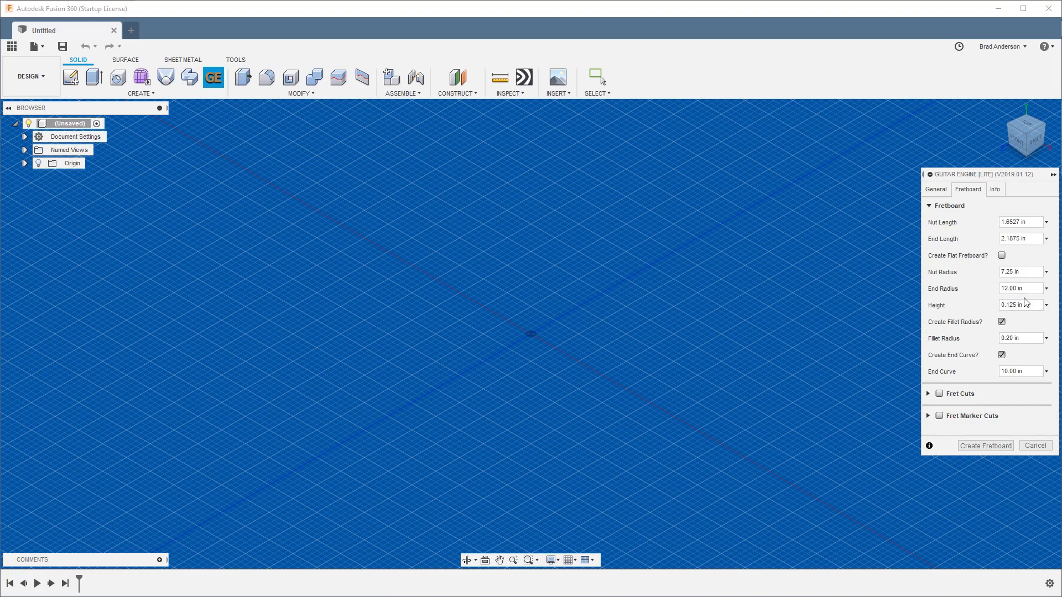
click(1019, 272)
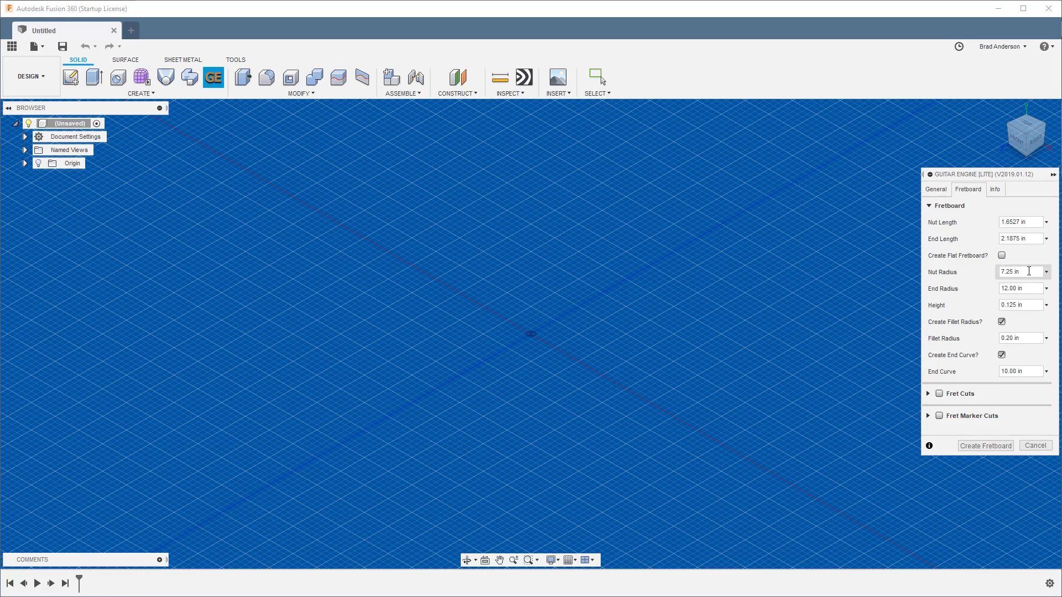
mouse_move(1019, 288)
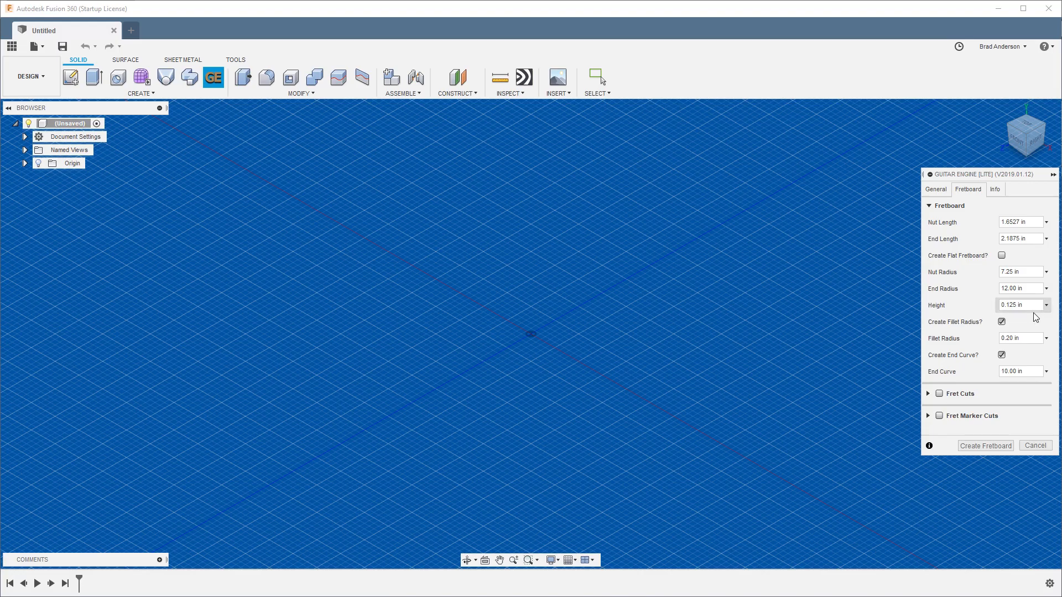
mouse_move(1032, 305)
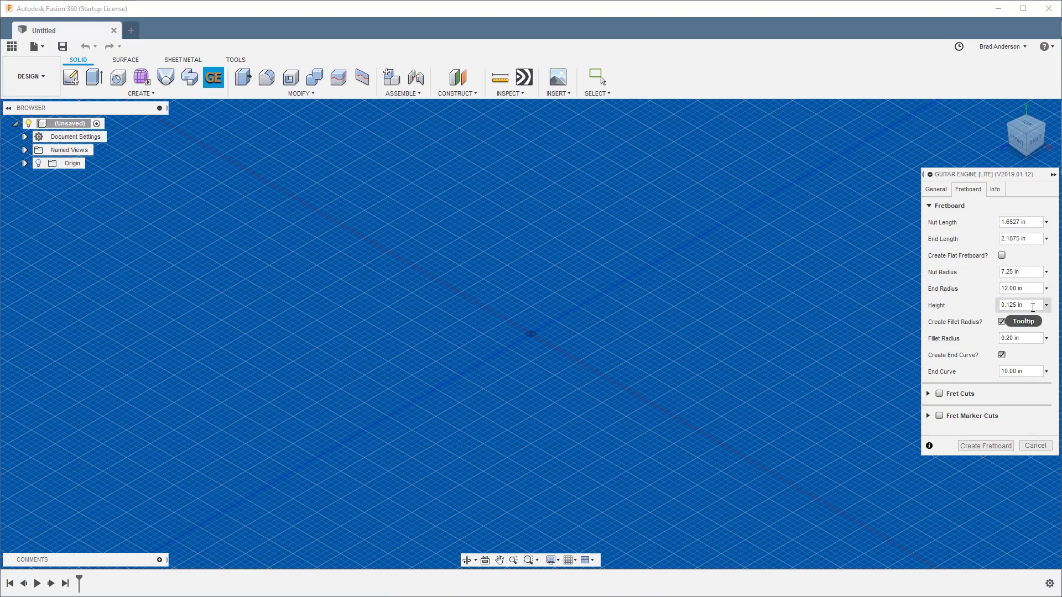
mouse_move(1019, 319)
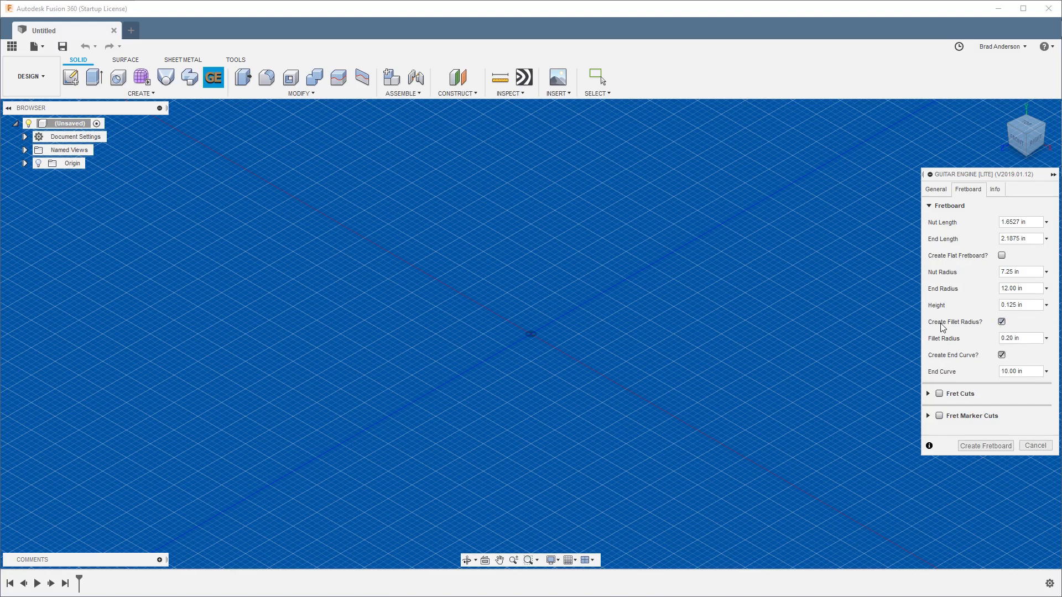
mouse_move(1017, 353)
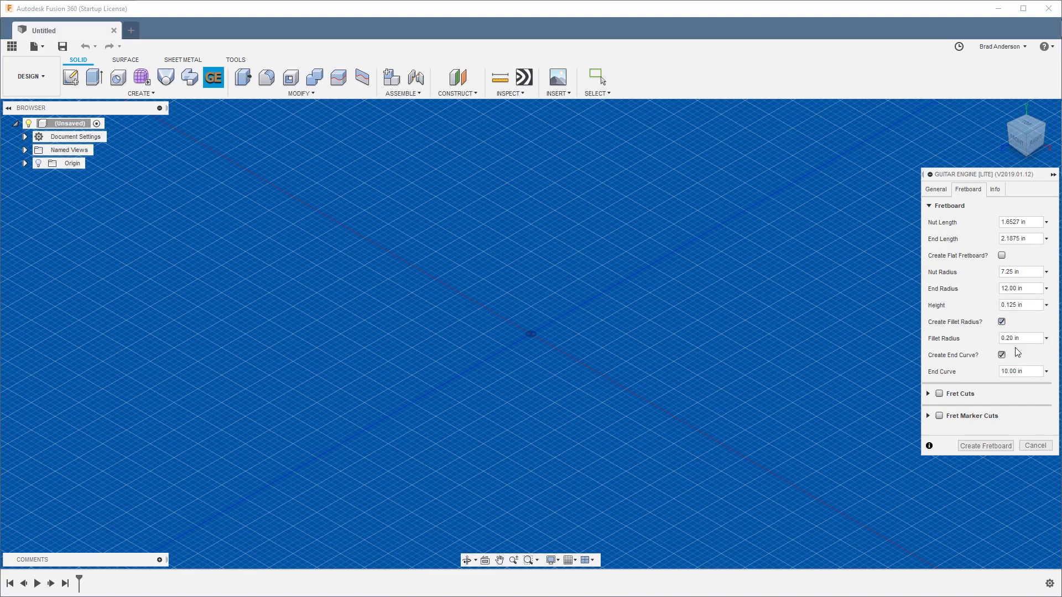
mouse_move(1025, 354)
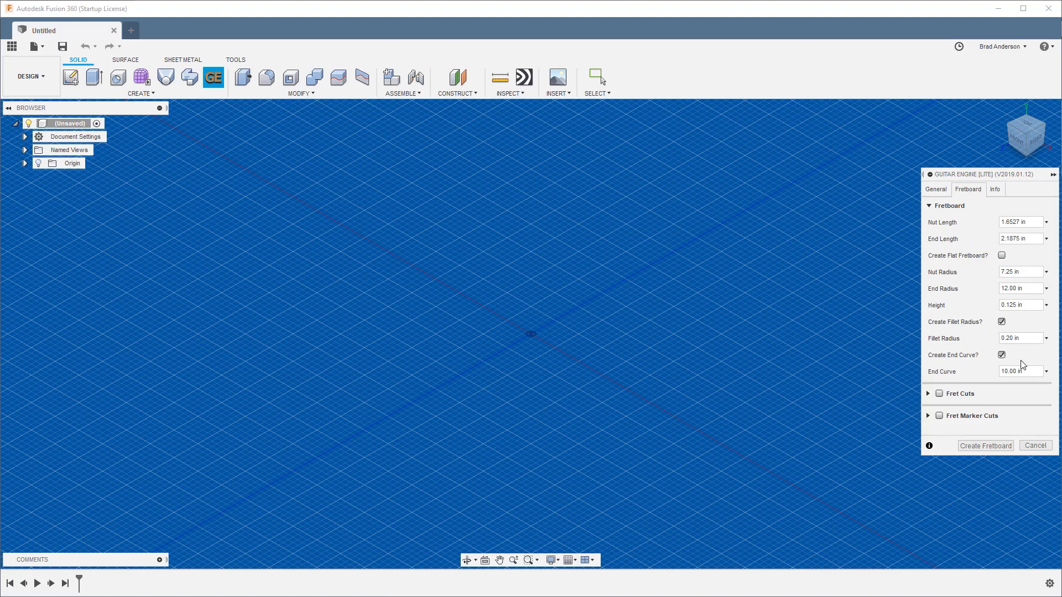
mouse_move(998, 373)
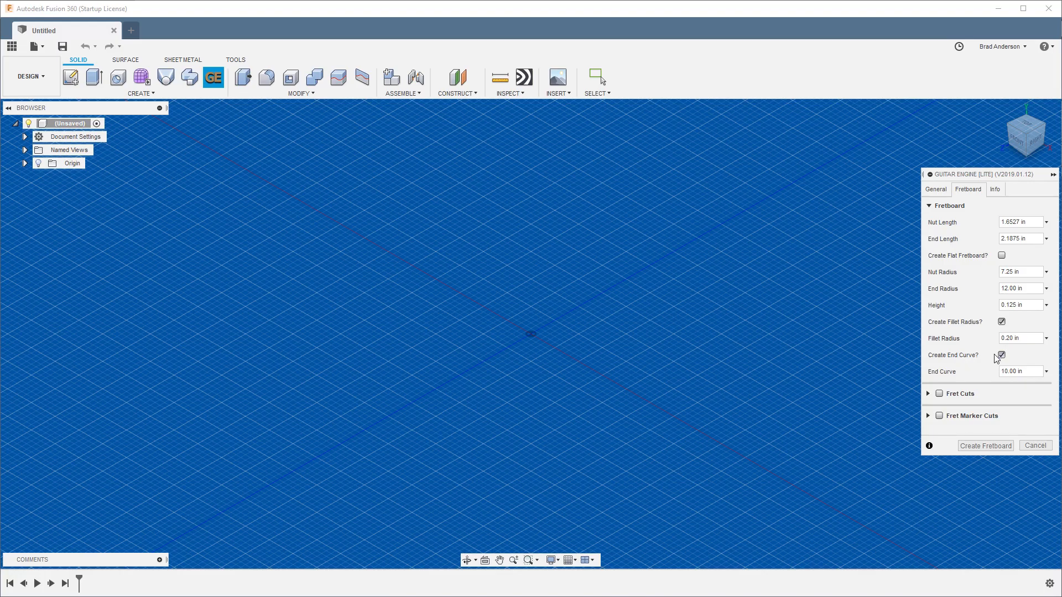
mouse_move(1018, 360)
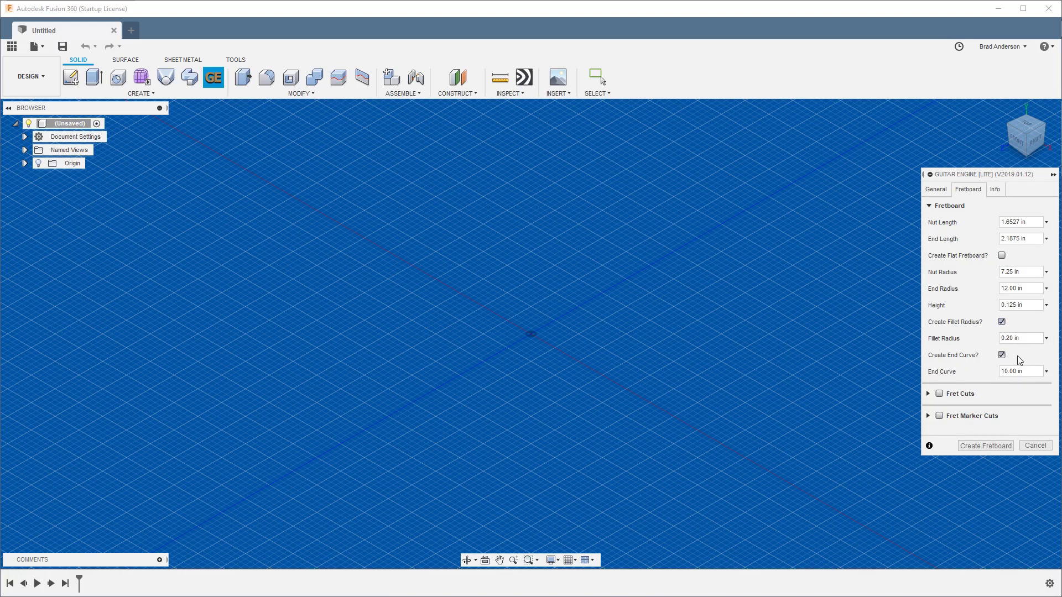
mouse_move(1013, 358)
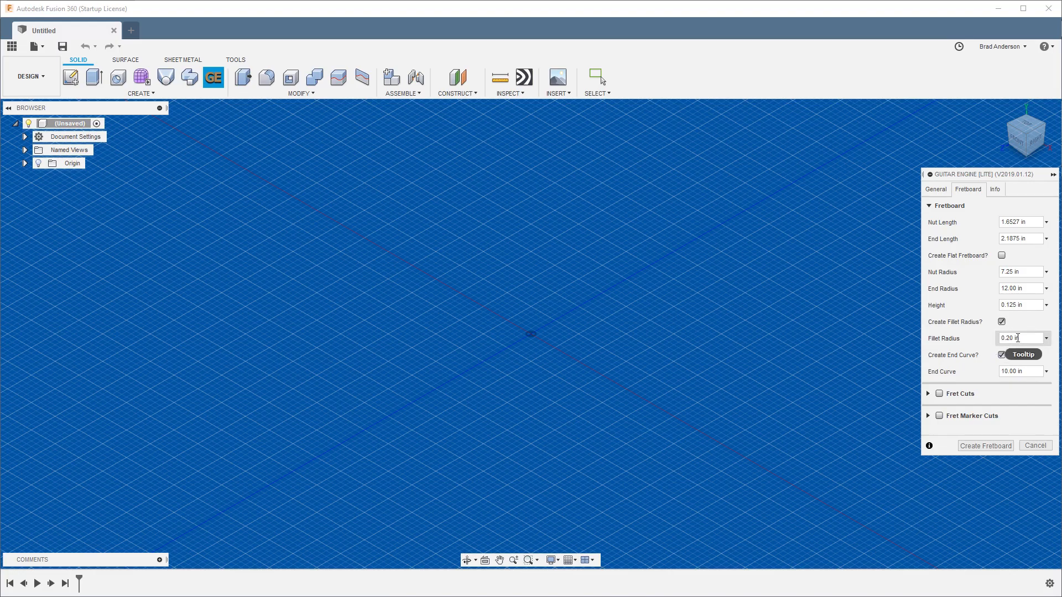
mouse_move(1021, 366)
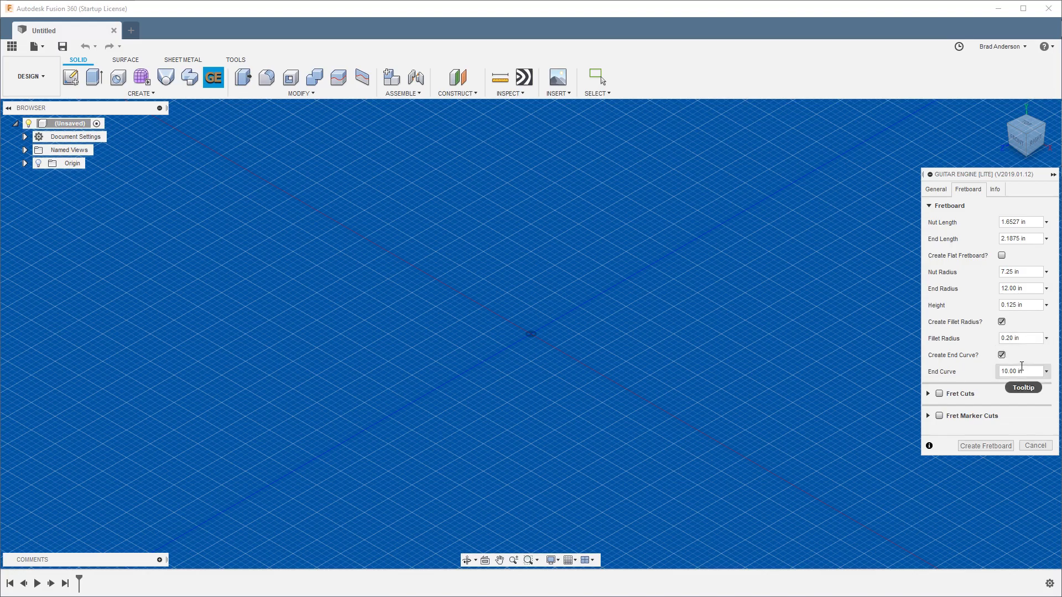
mouse_move(1021, 299)
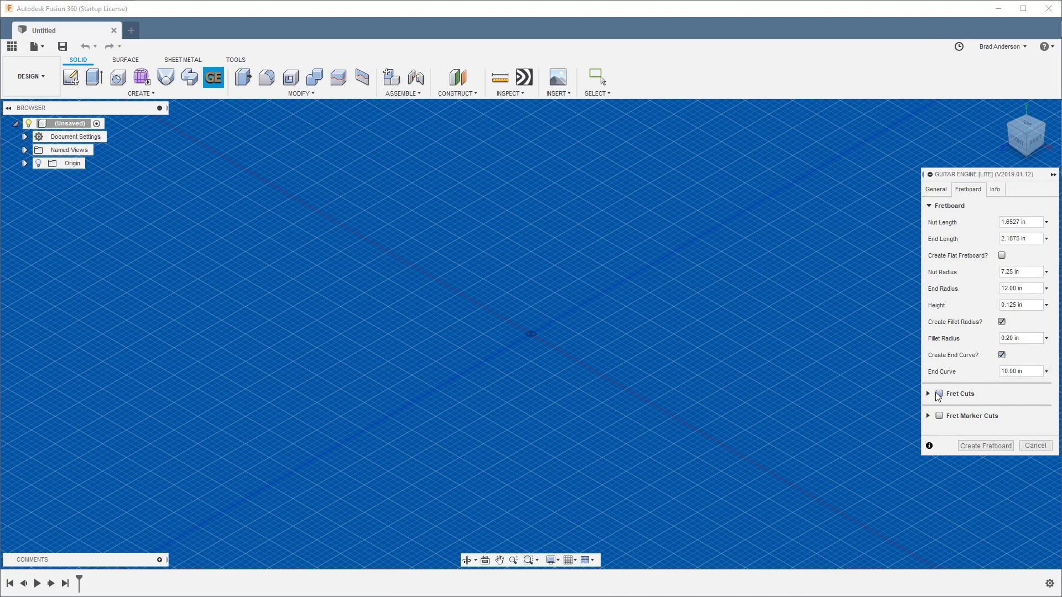
Enable Fret Marker Cuts with 0.10 in diameter, 0.05 in depth and 0.875 in spacing.
click(939, 393)
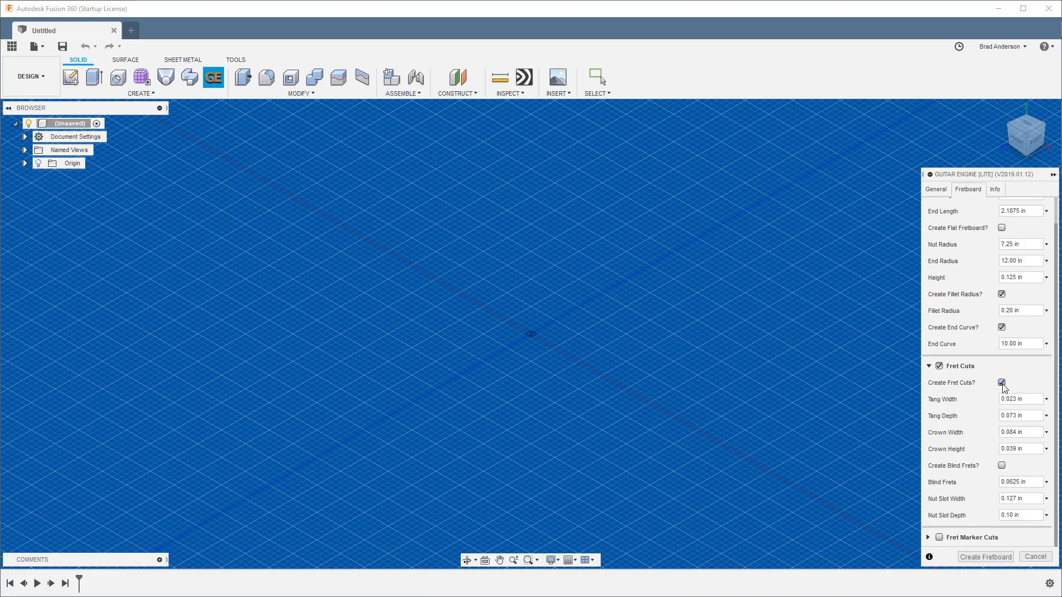
mouse_move(1022, 380)
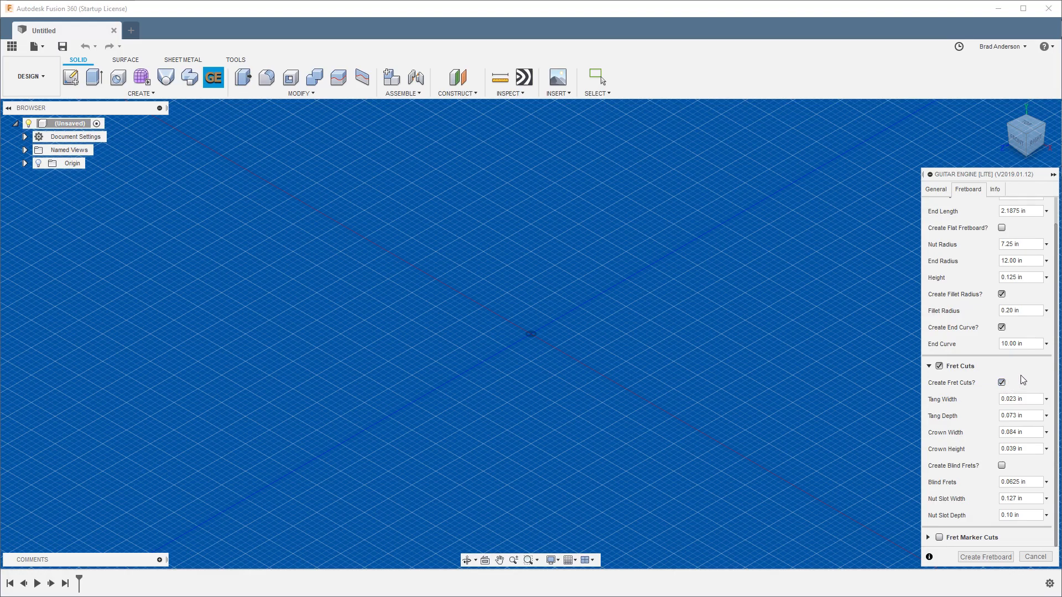
mouse_move(1035, 377)
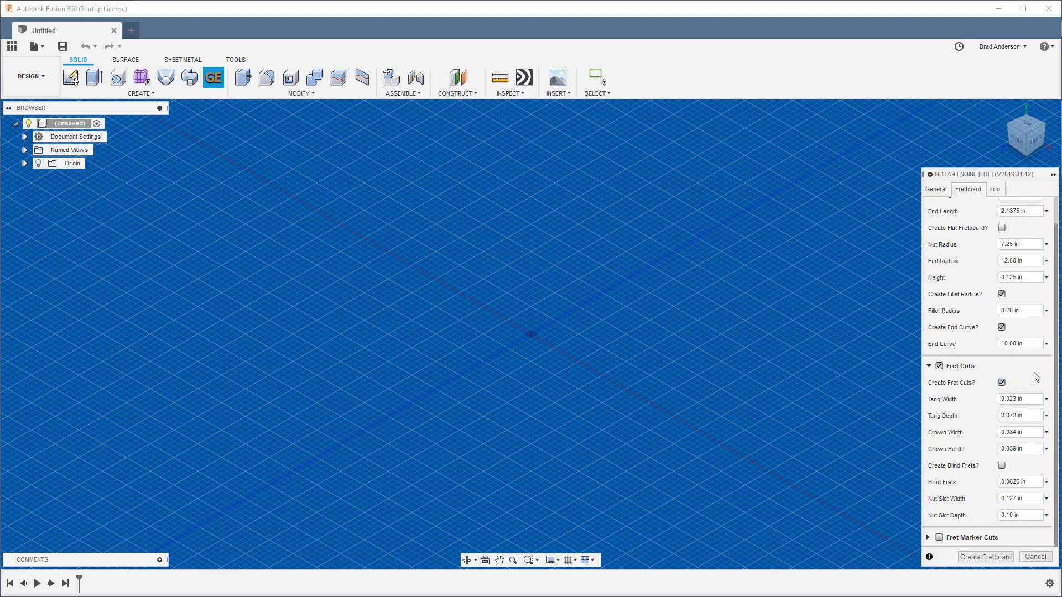
mouse_move(1031, 381)
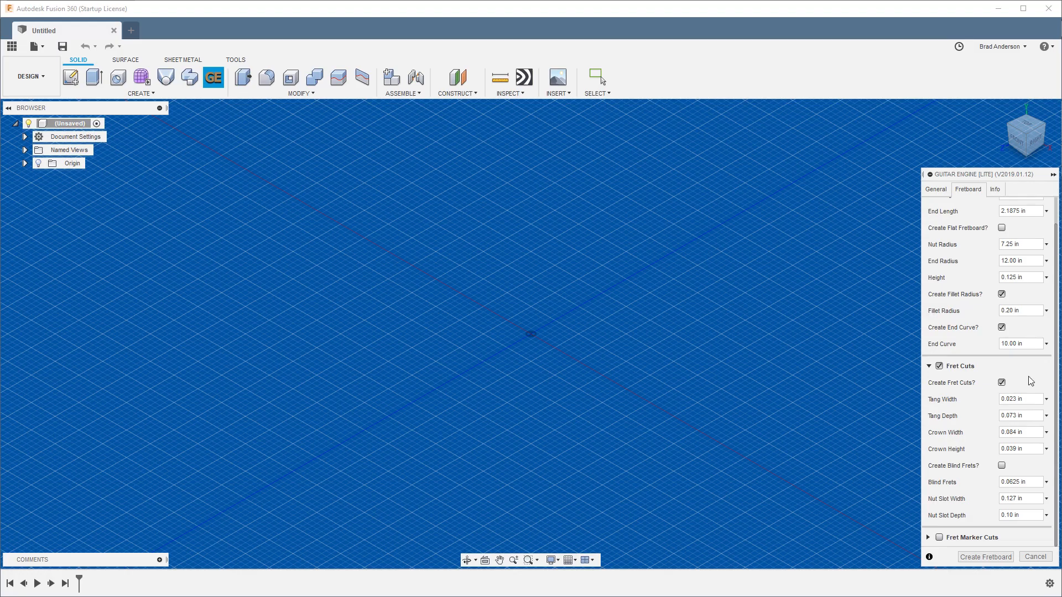
click(1019, 398)
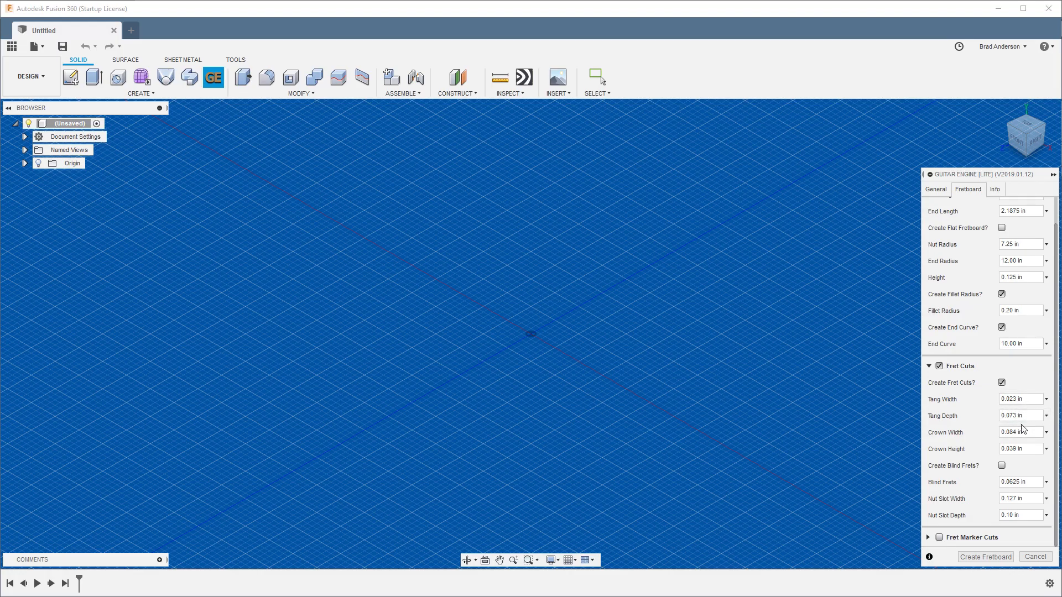
click(1019, 399)
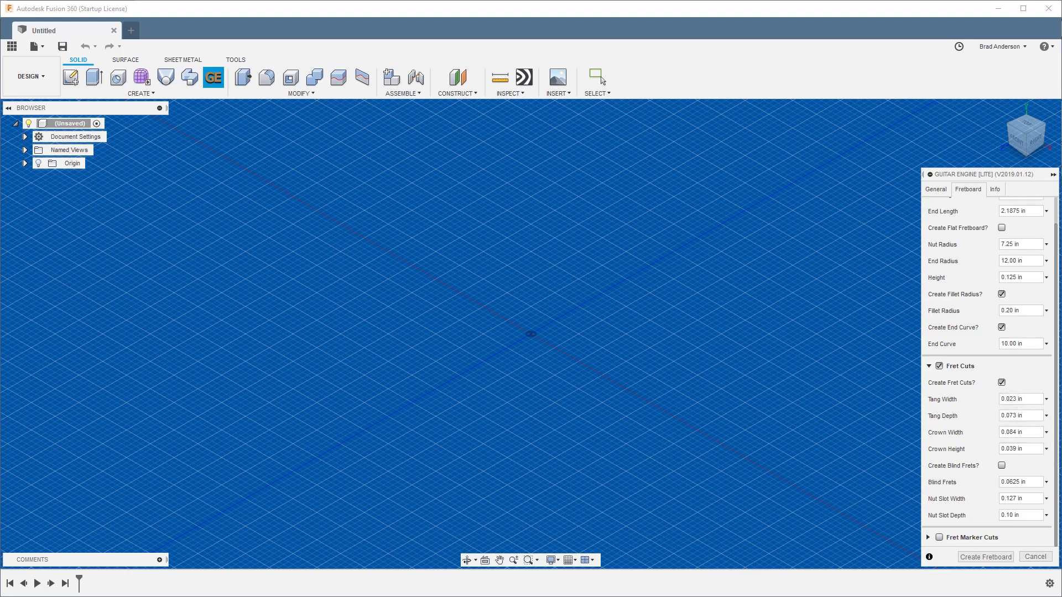
click(1018, 398)
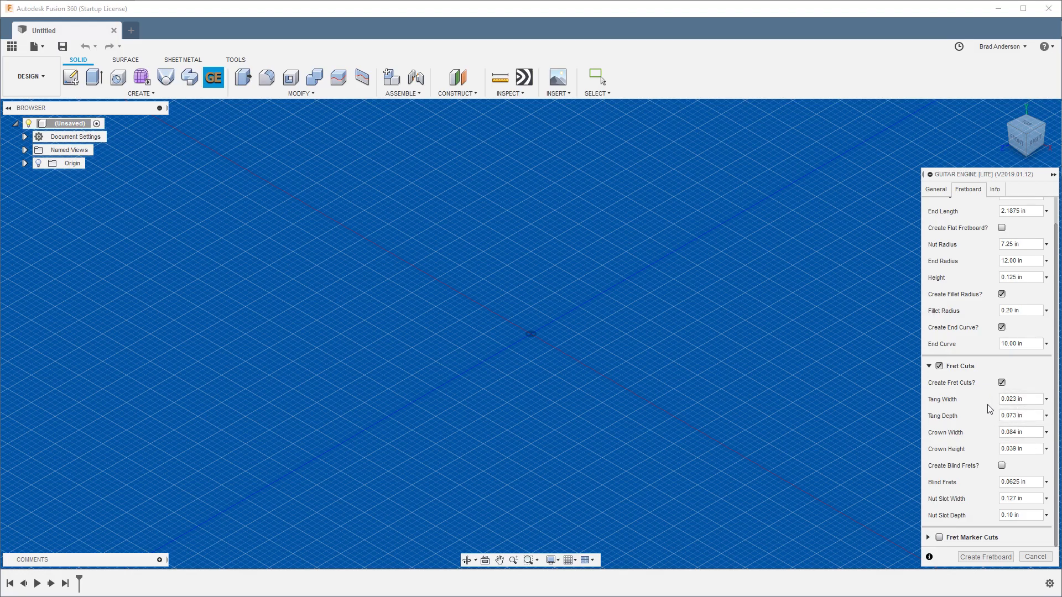
mouse_move(938, 431)
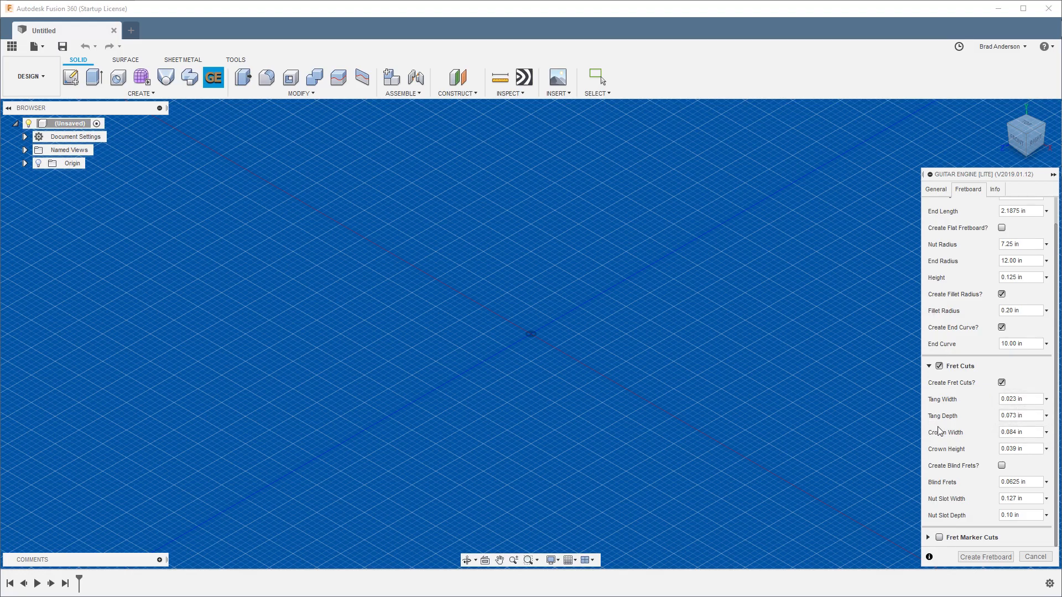
click(1017, 431)
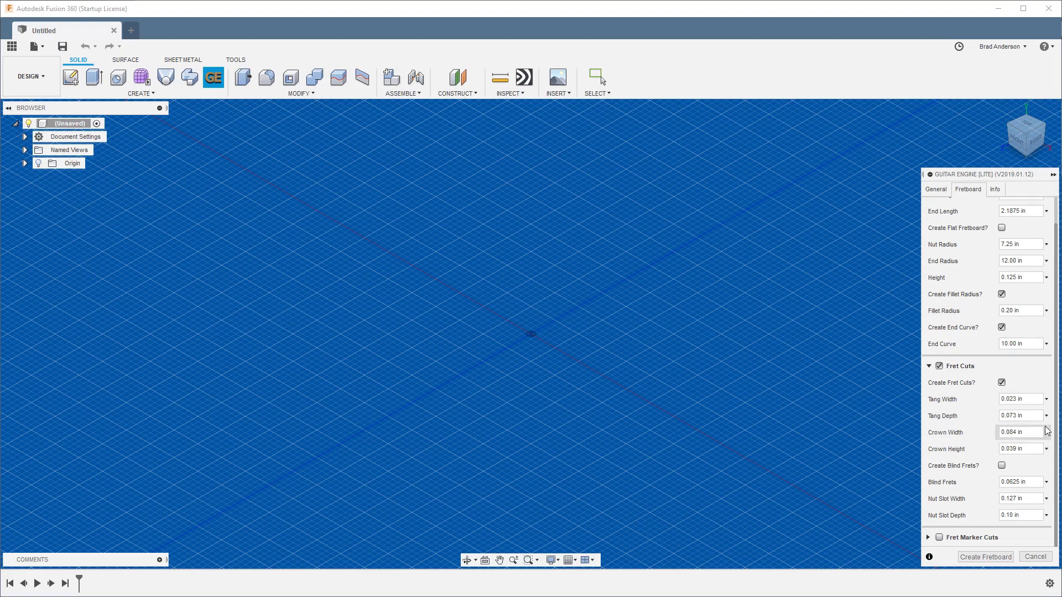
mouse_move(1002, 465)
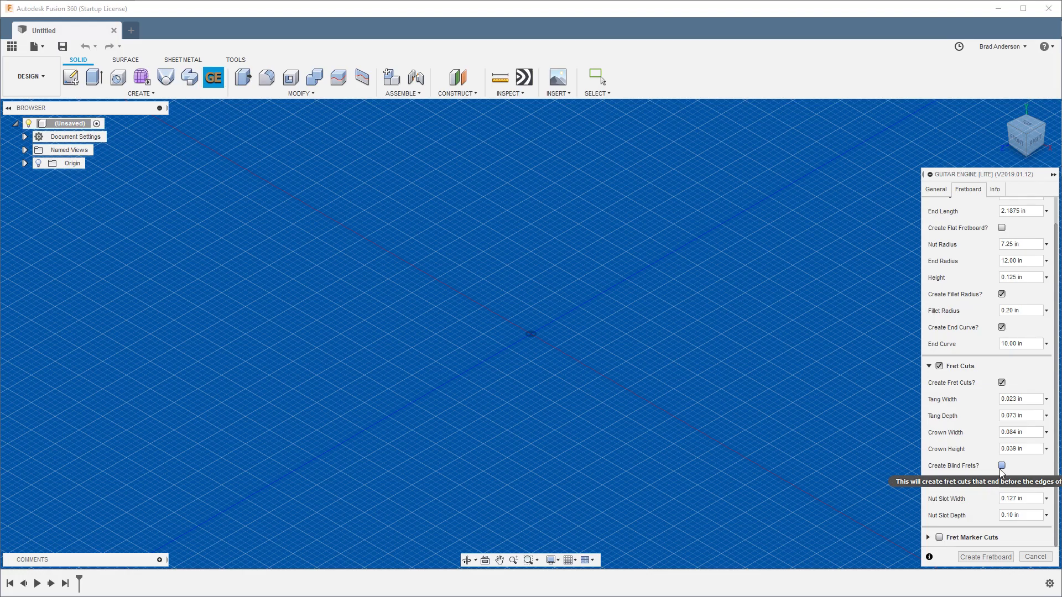
click(1001, 465)
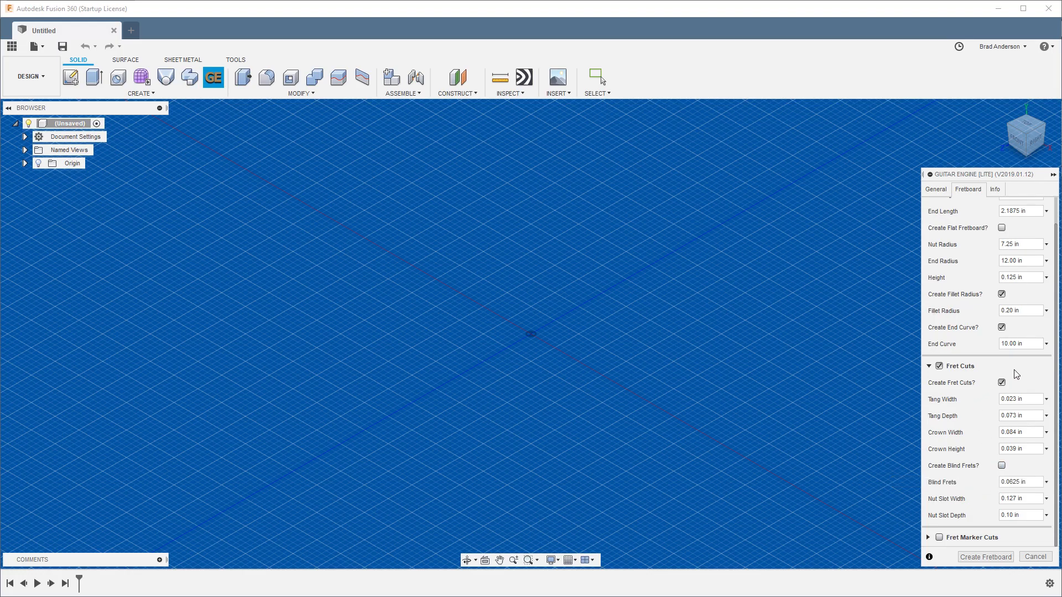
mouse_move(978, 385)
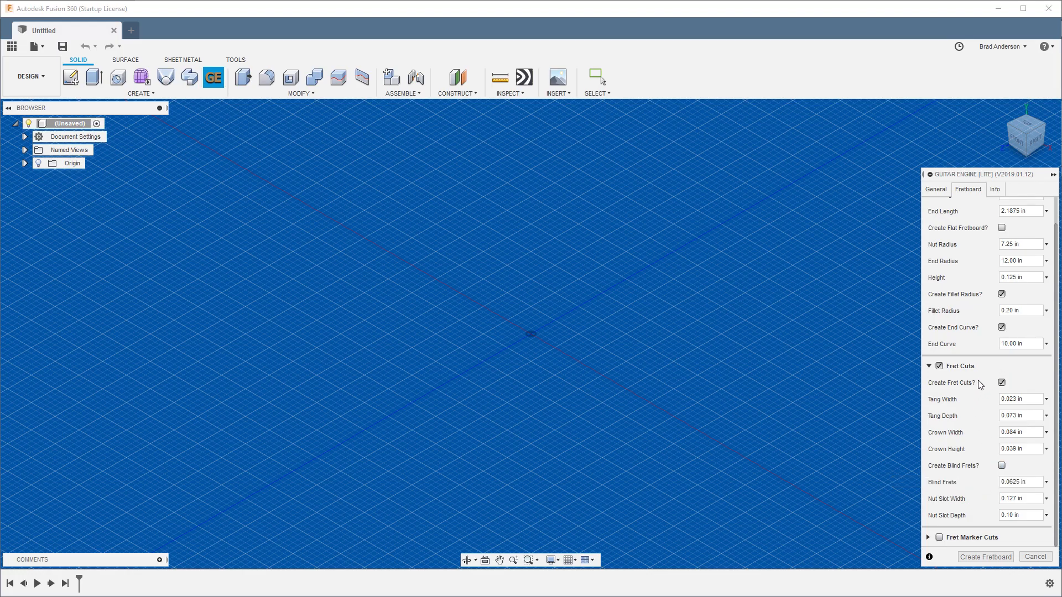
mouse_move(957, 389)
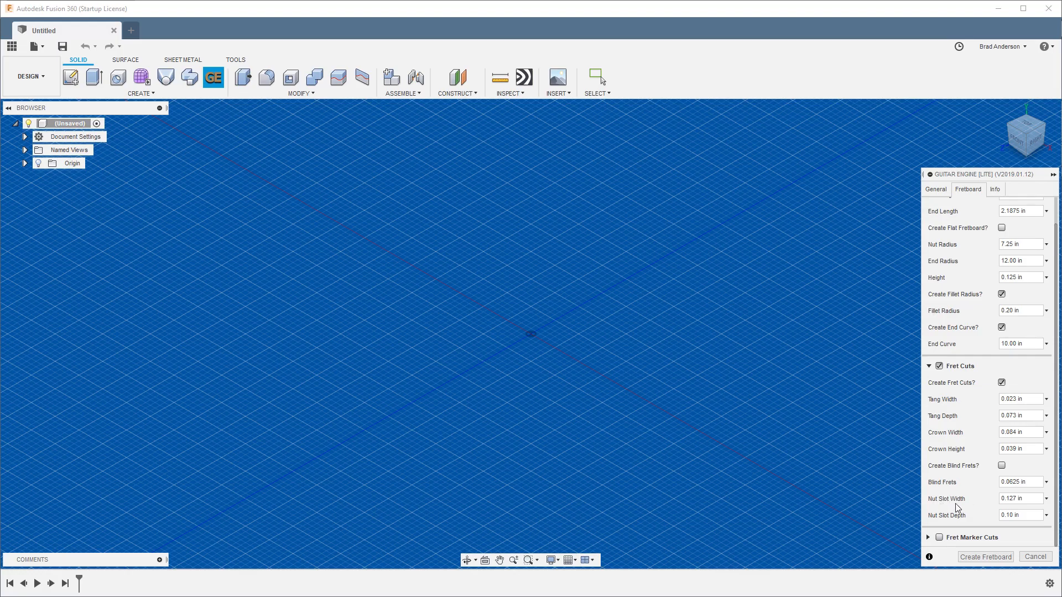
mouse_move(977, 524)
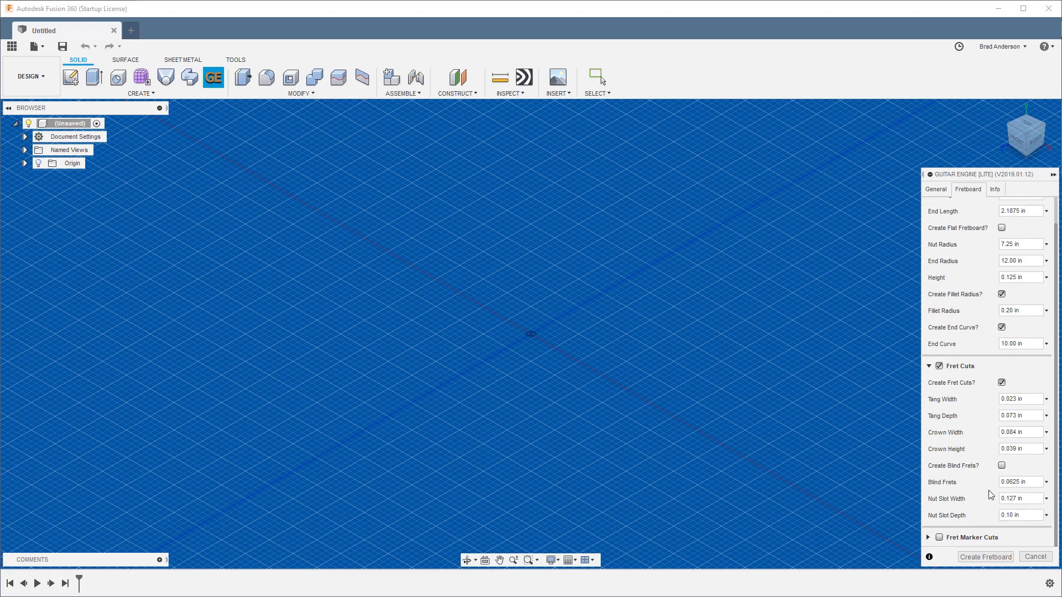
mouse_move(933, 543)
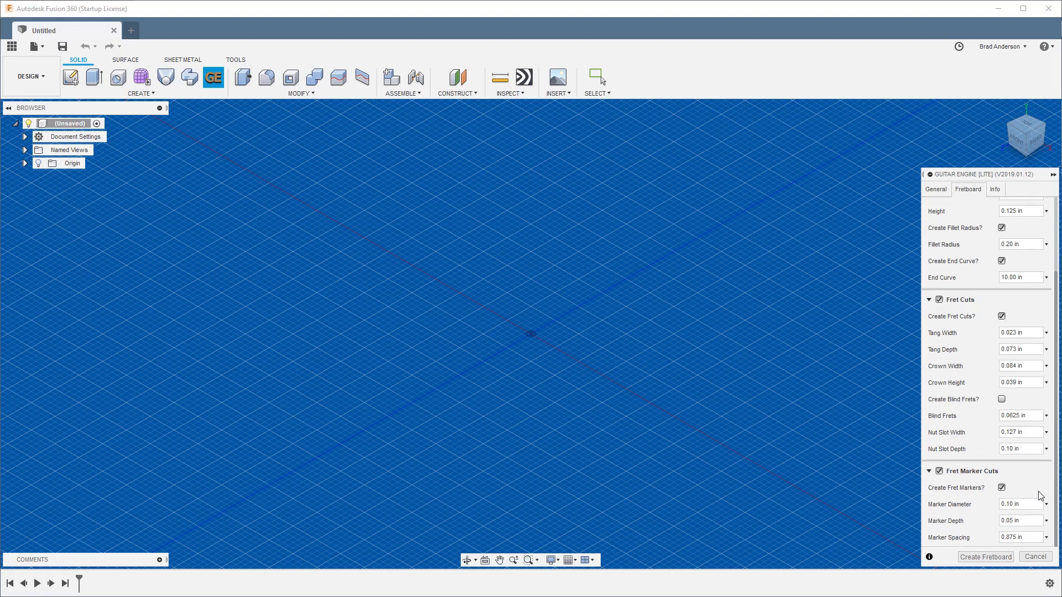
Return to the General tab showing 22 frets, 25.50 in scale length and six strings.
click(1019, 520)
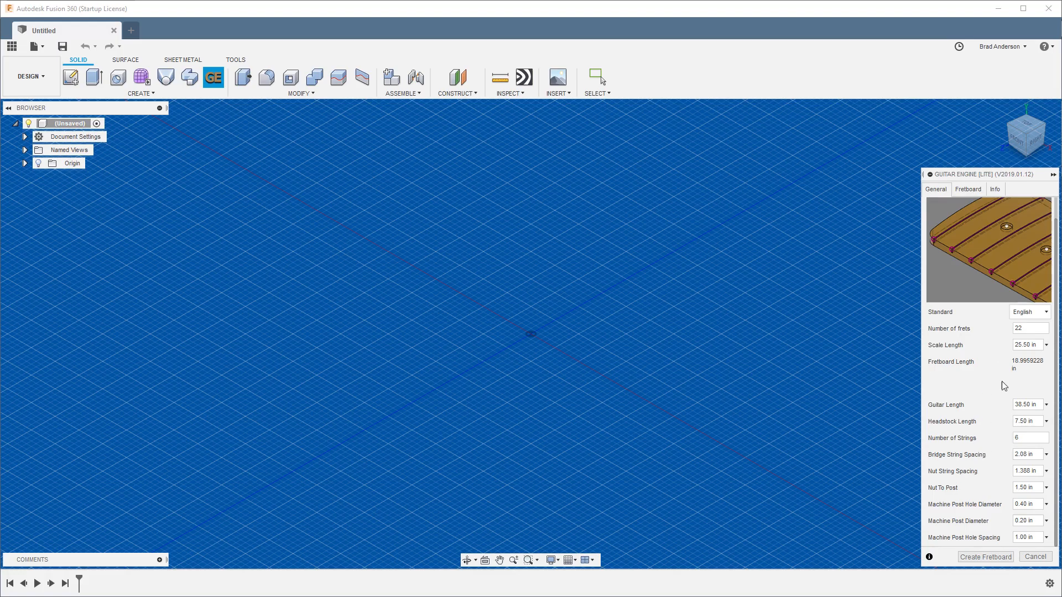
mouse_move(984, 556)
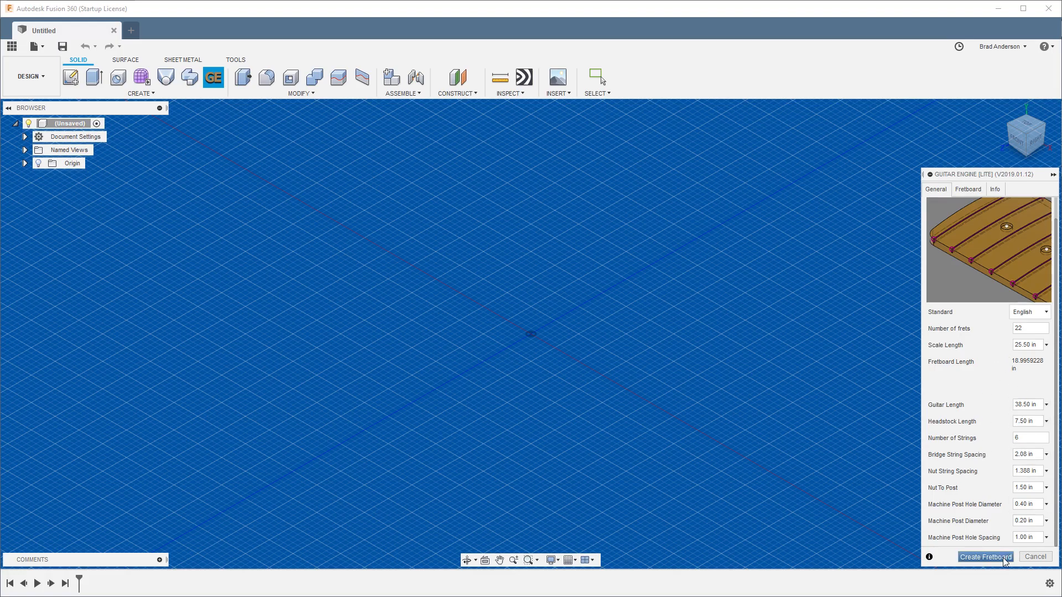
Run Create Fretboard to build the 22-fret fretboard and six strings components.
click(984, 557)
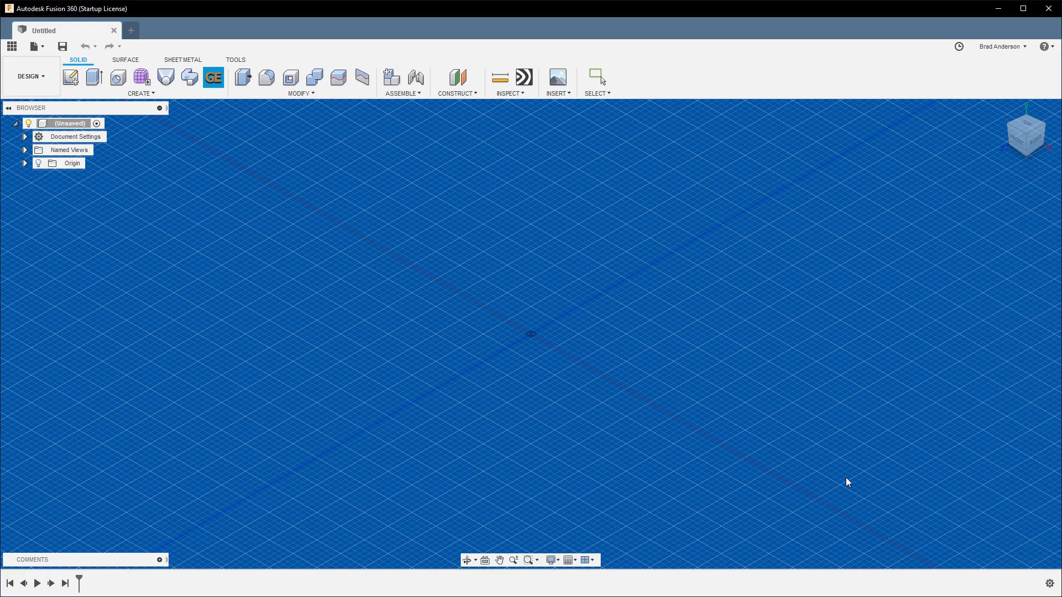
click(213, 78)
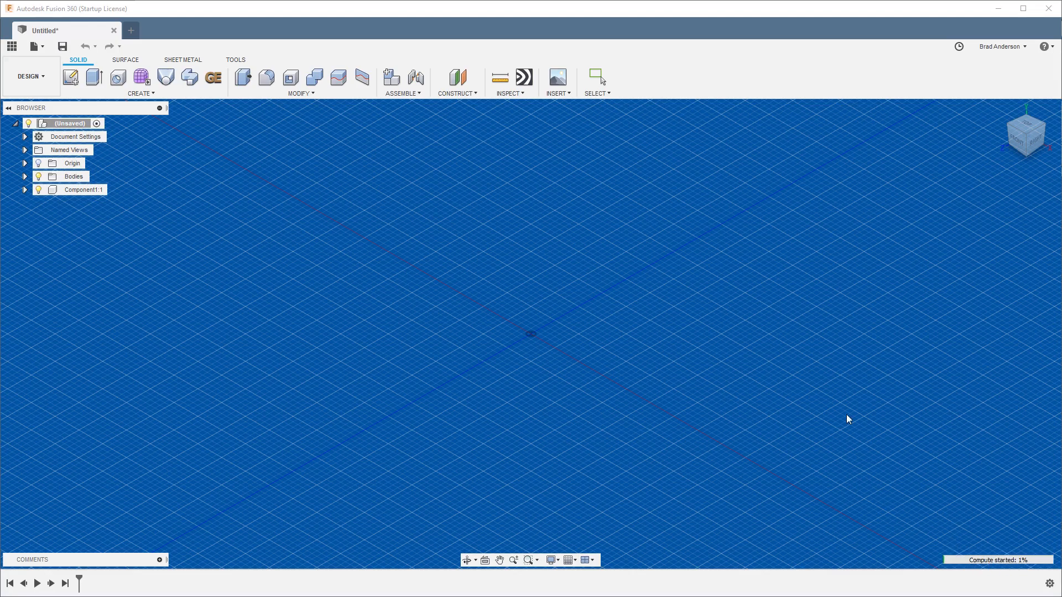
mouse_move(601, 332)
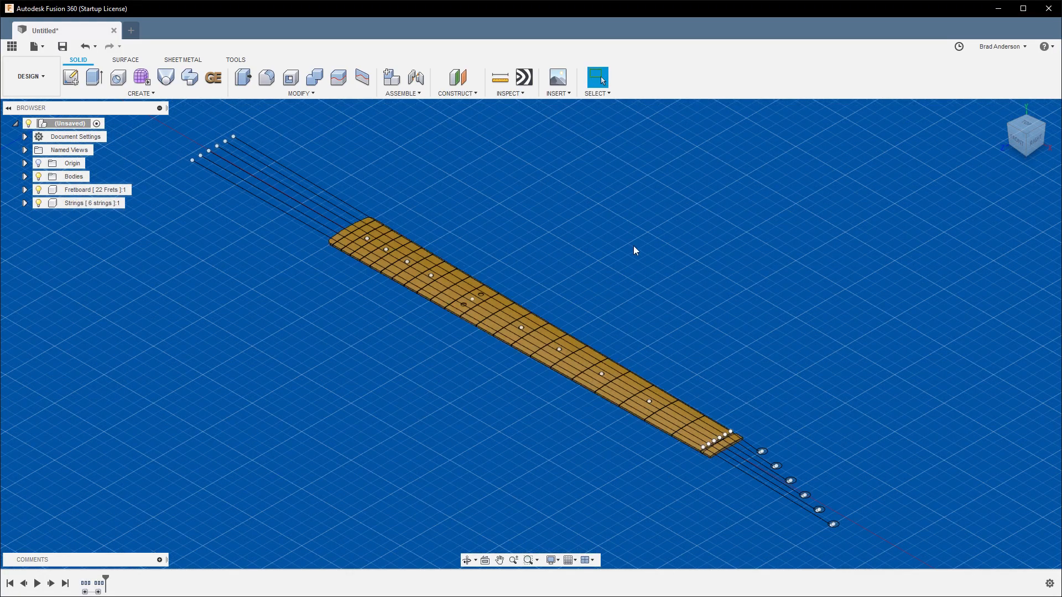
mouse_move(690, 259)
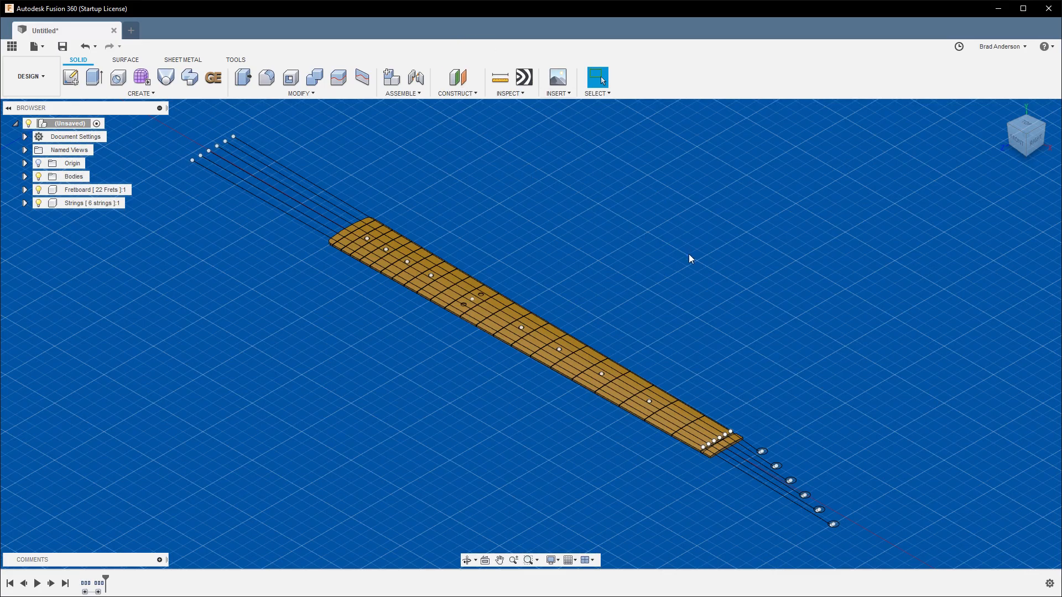
mouse_move(704, 333)
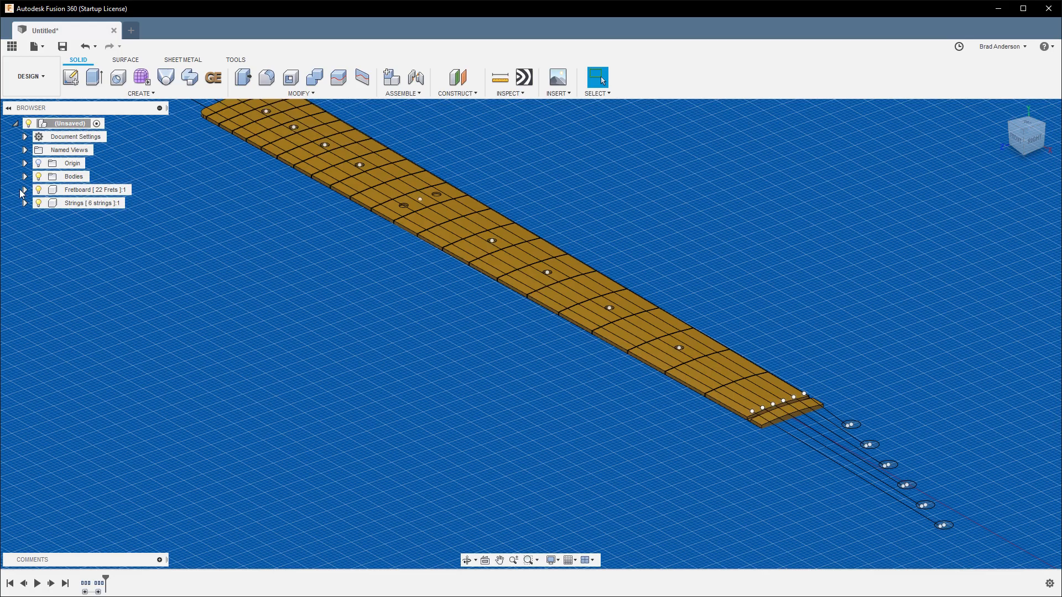
Expand Fretboard [22 Frets] and its Bodies folder, then select and deselect the Extension body.
click(25, 189)
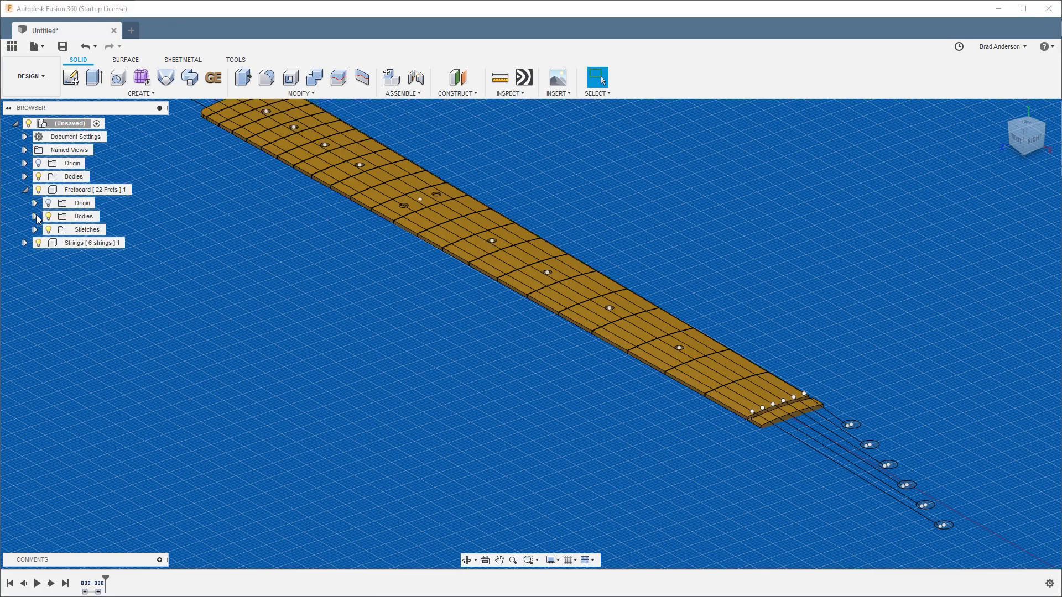
click(35, 216)
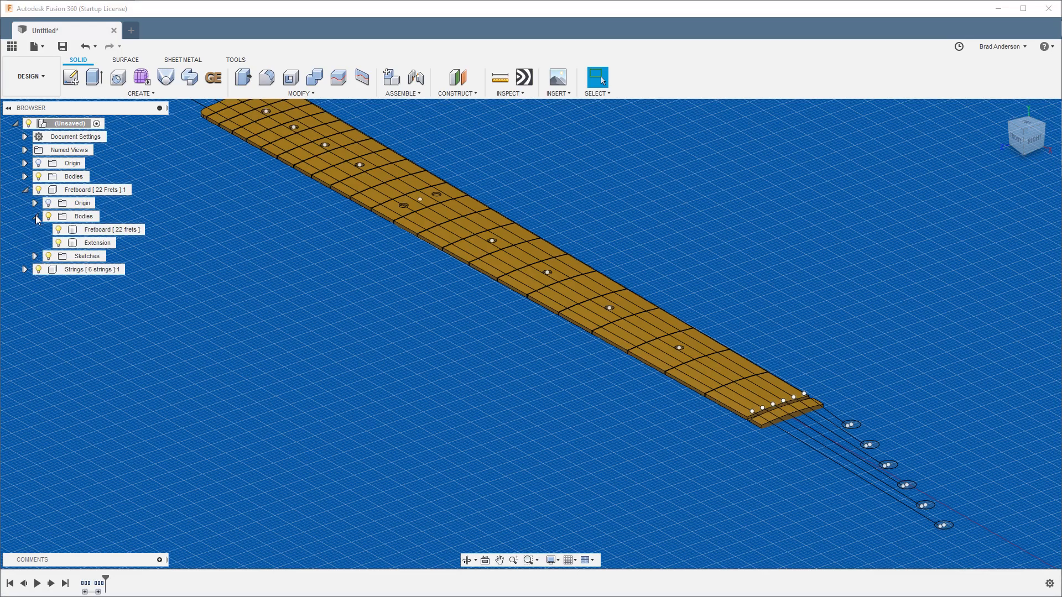
click(109, 229)
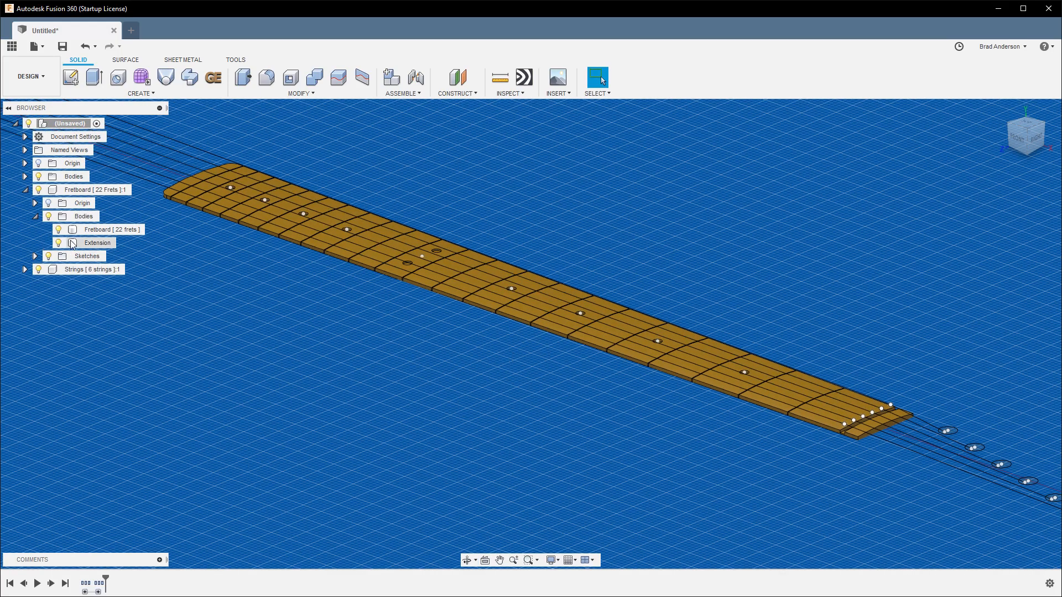
click(97, 242)
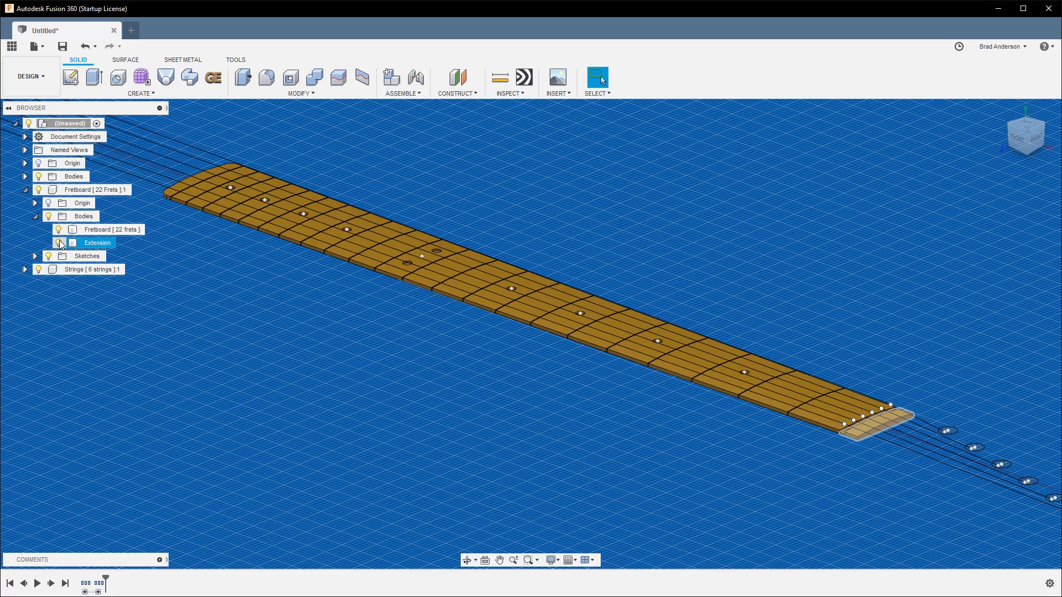
click(57, 242)
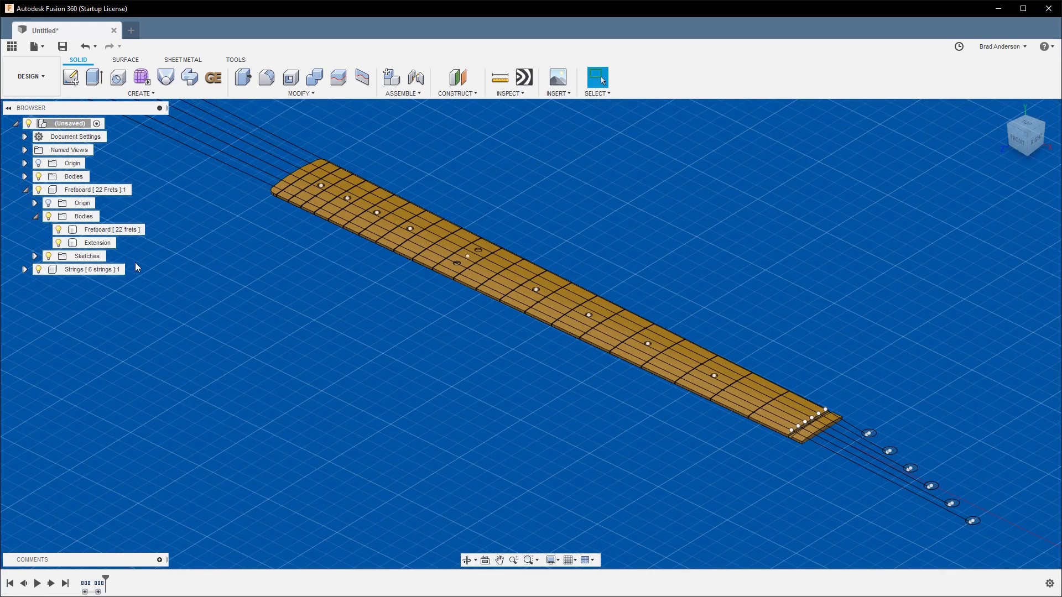
Expand the Fretboard component's Sketches folder and toggle the Default Marker Positions sketch's visibility.
click(25, 256)
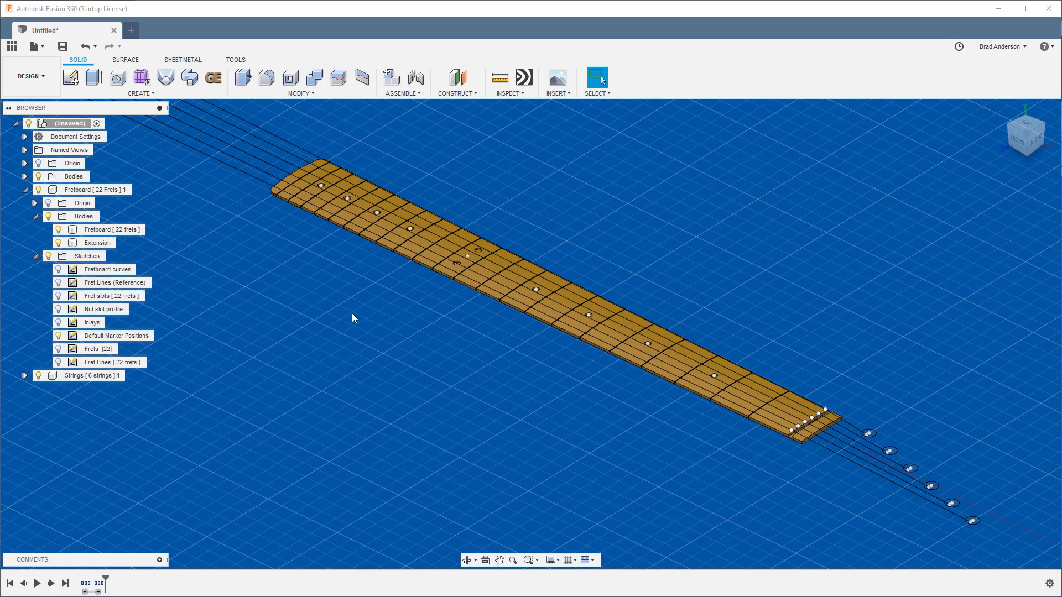
click(108, 268)
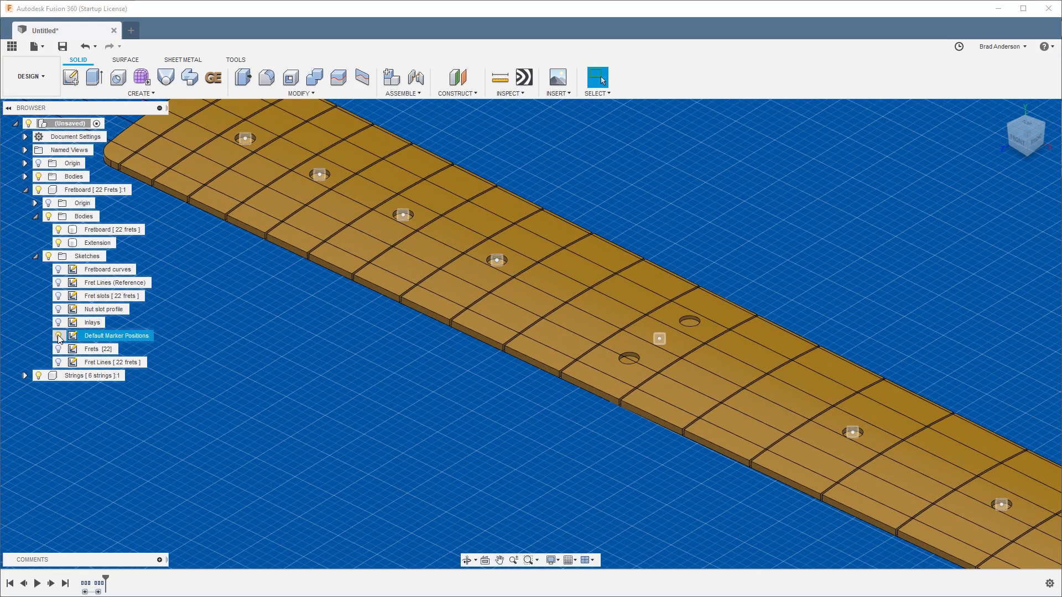
click(59, 336)
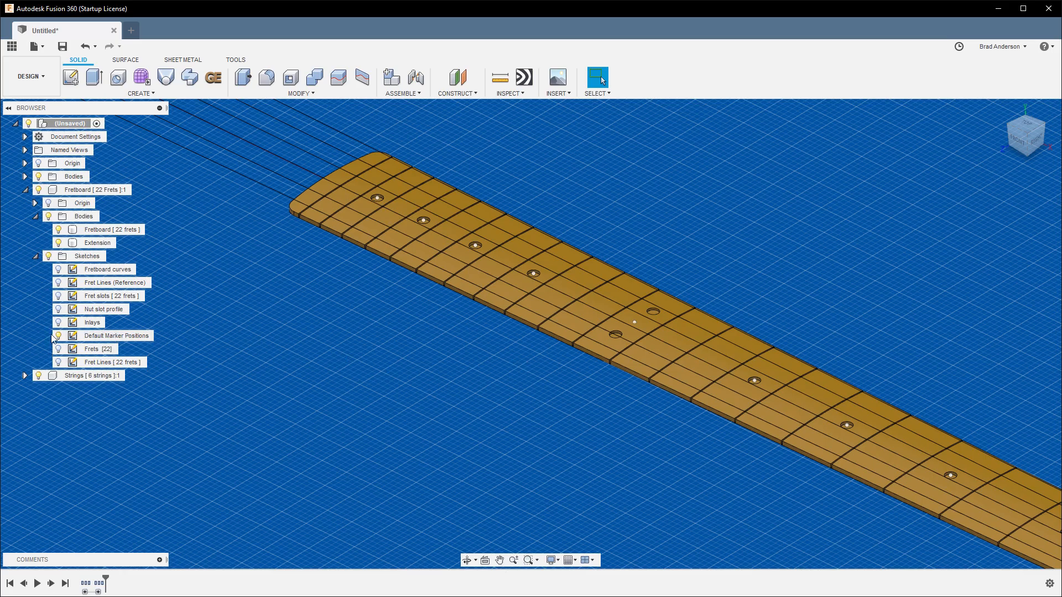
mouse_move(640, 262)
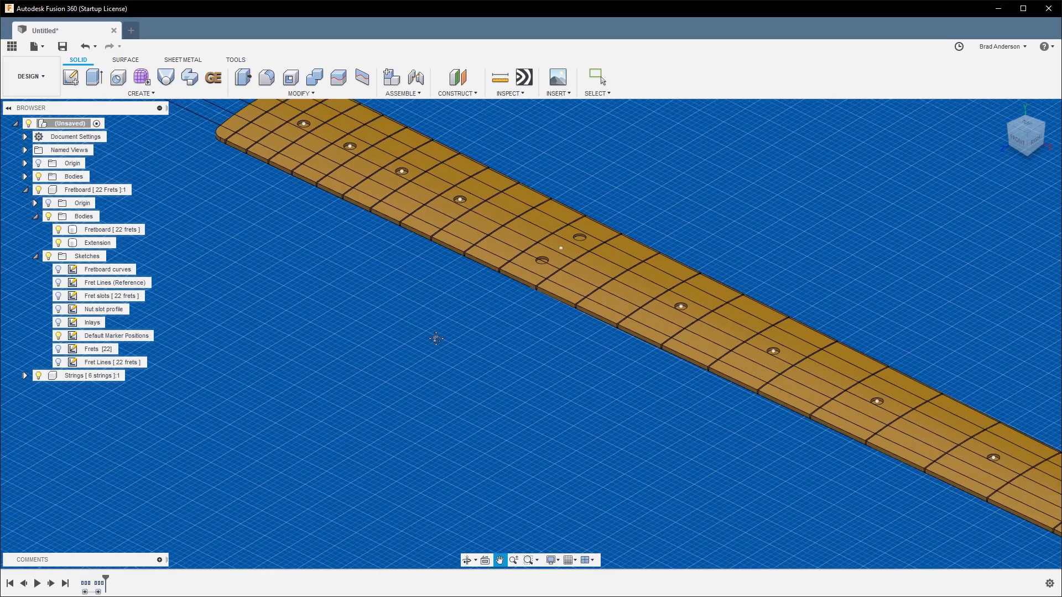
Show then hide the Frets [22] crown profiles, and reveal the fret slot sketch lines.
click(97, 349)
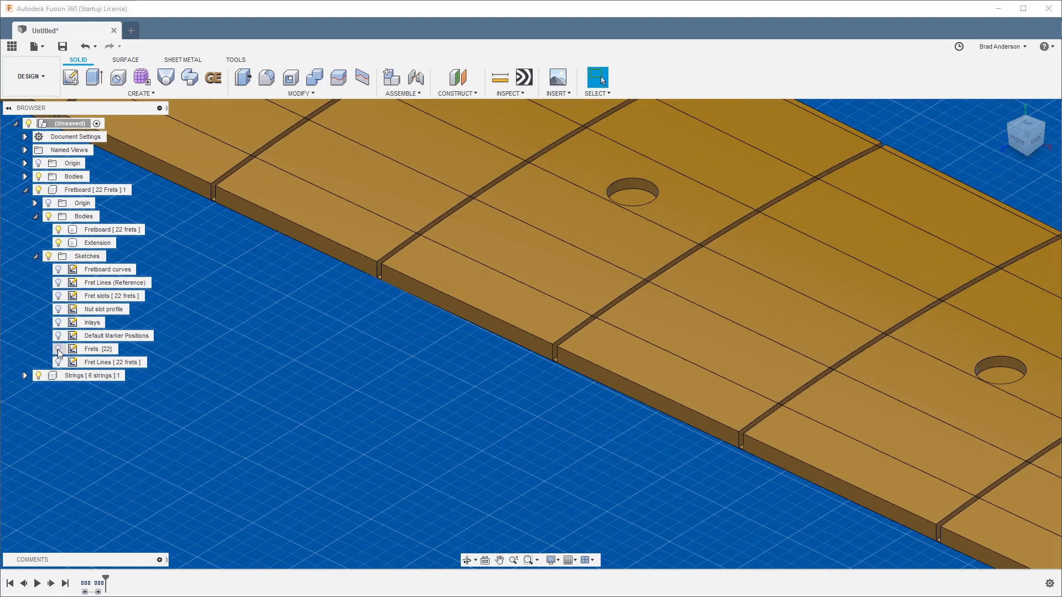
click(111, 229)
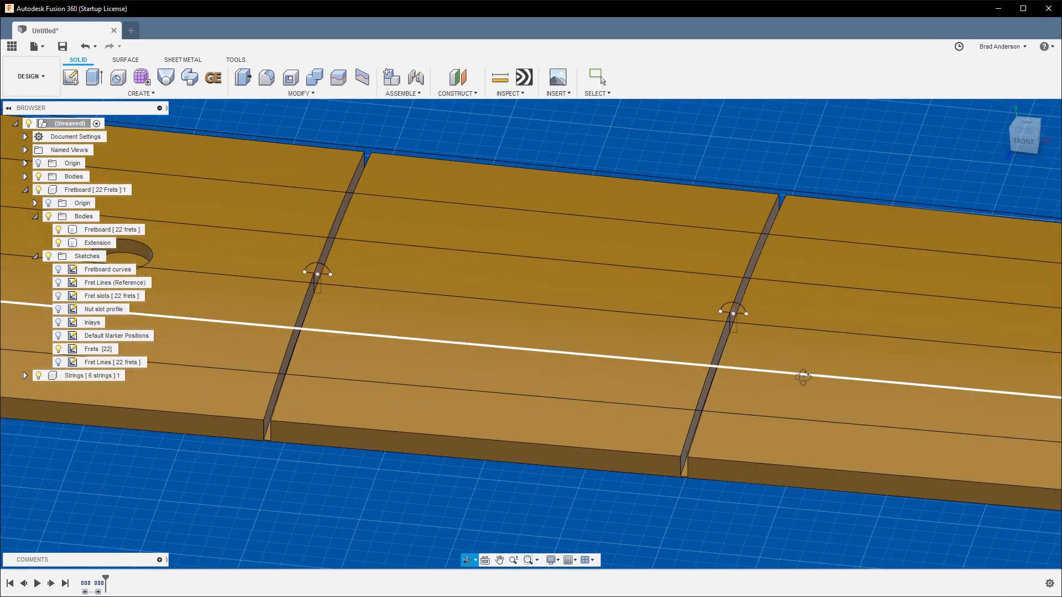
click(111, 229)
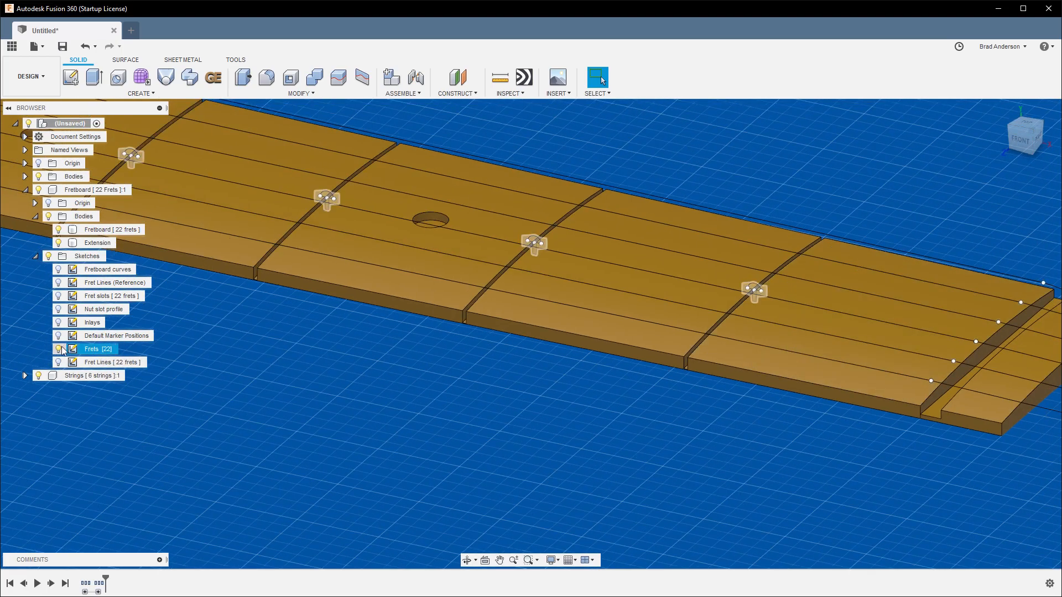
click(111, 229)
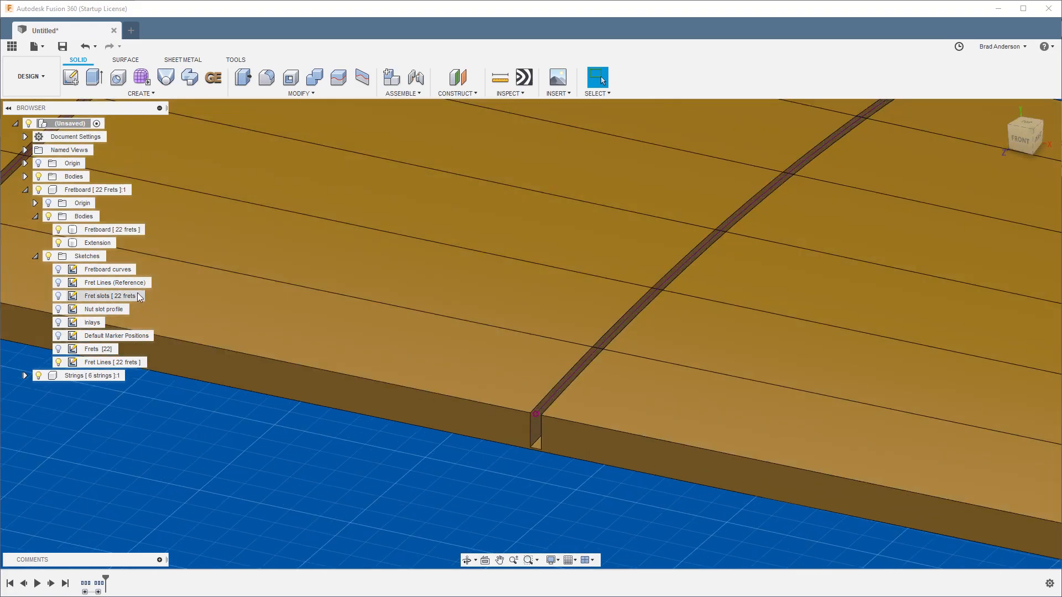
click(111, 229)
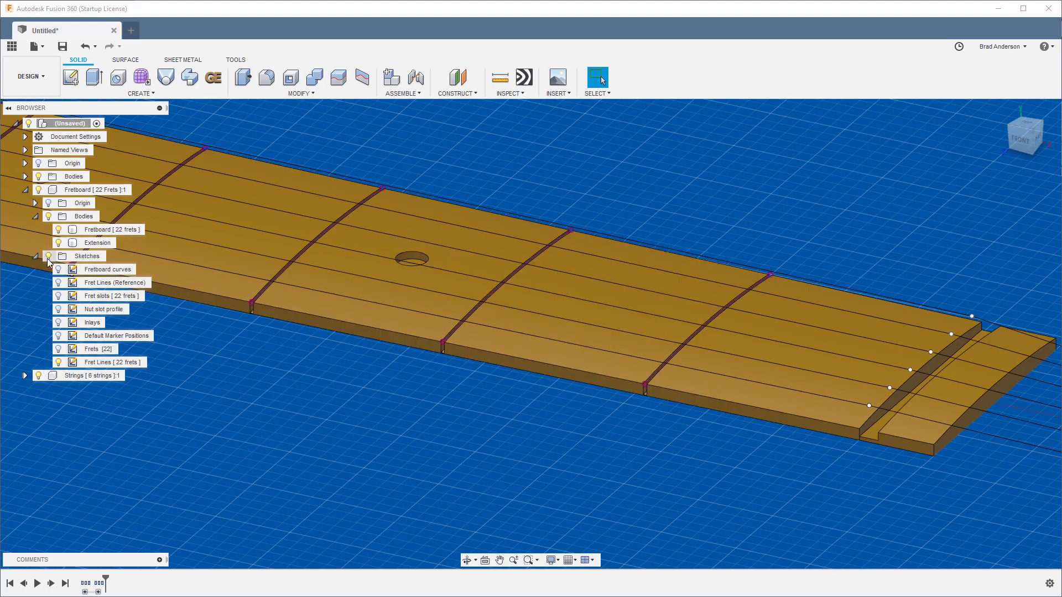
click(108, 229)
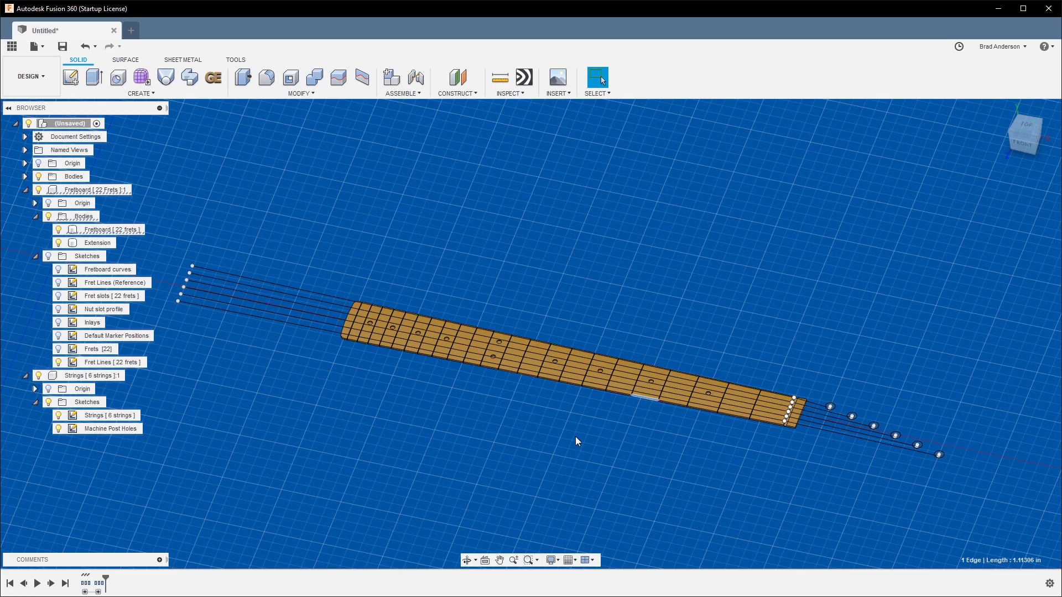
mouse_move(717, 316)
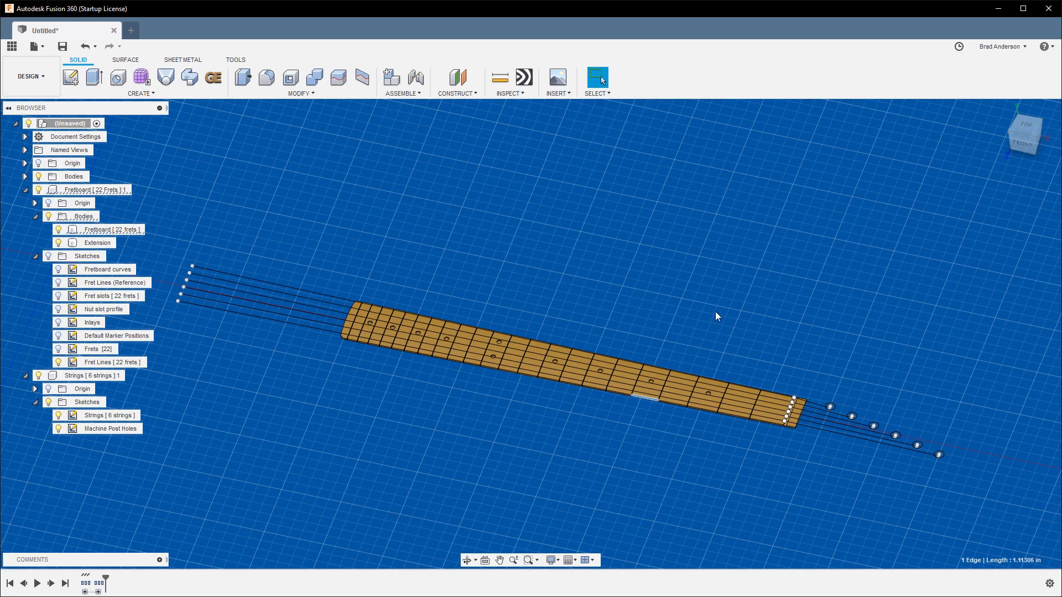